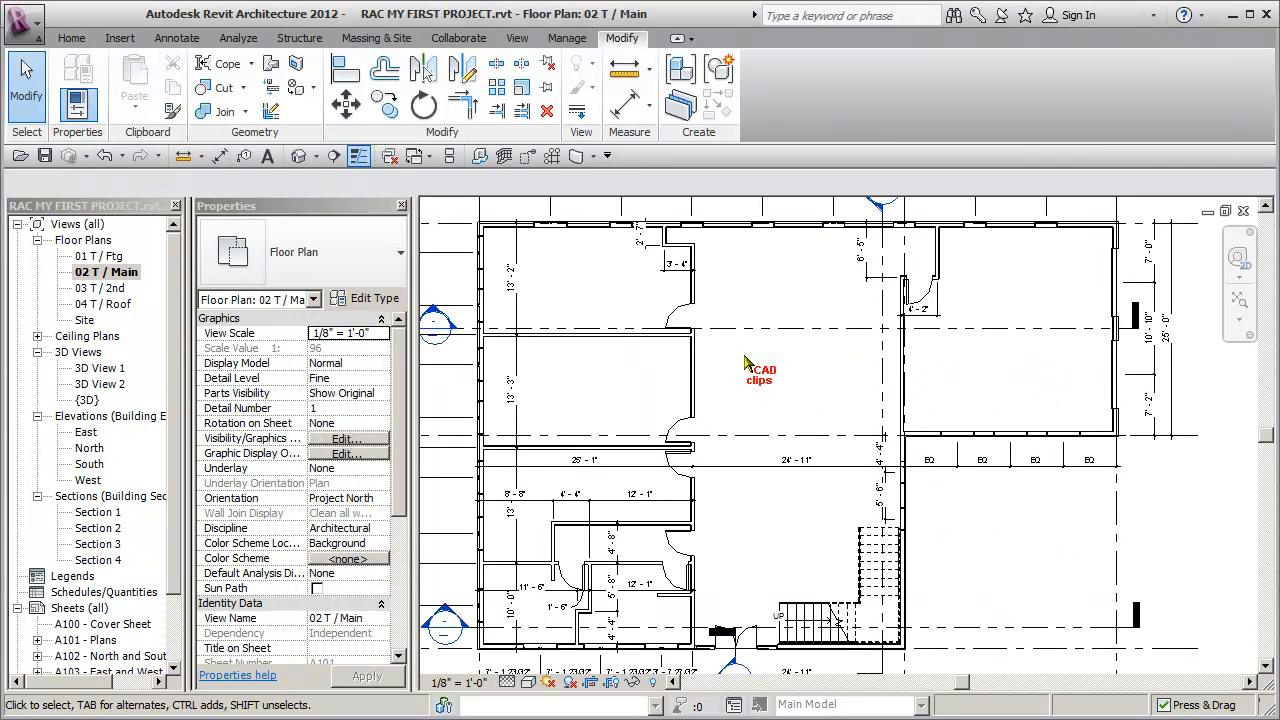
mouse_move(140, 280)
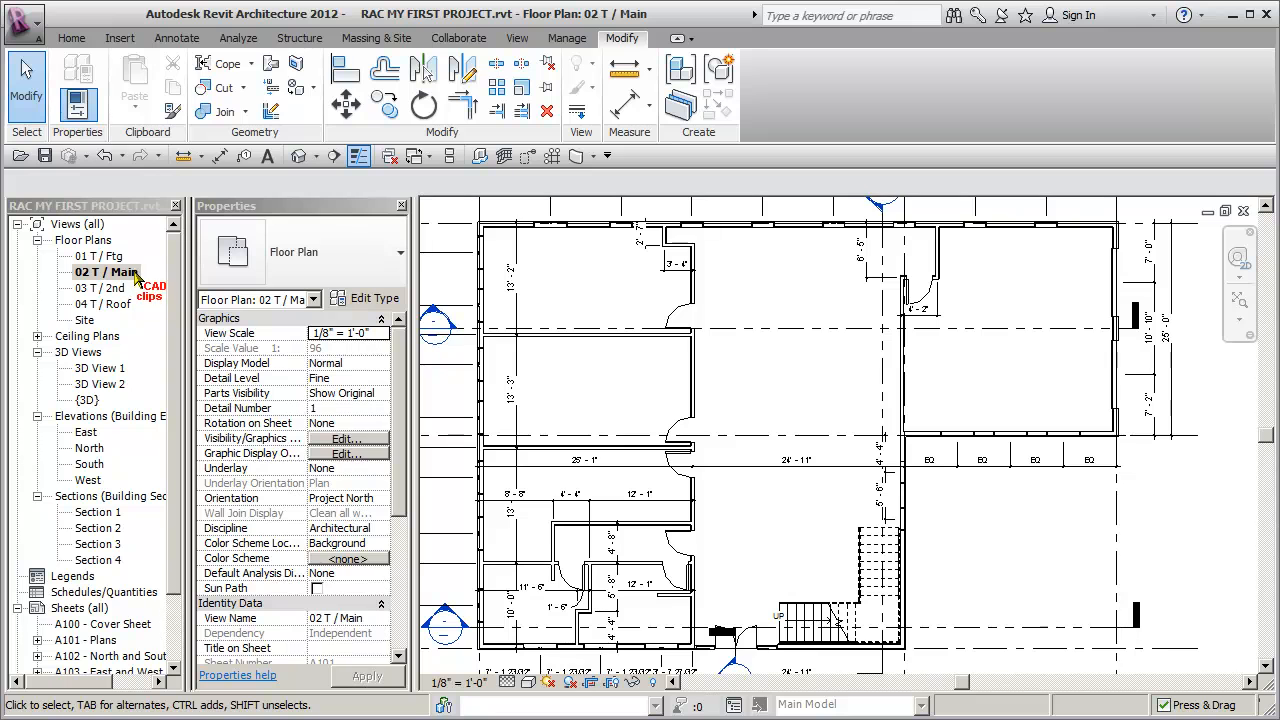
mouse_move(336, 304)
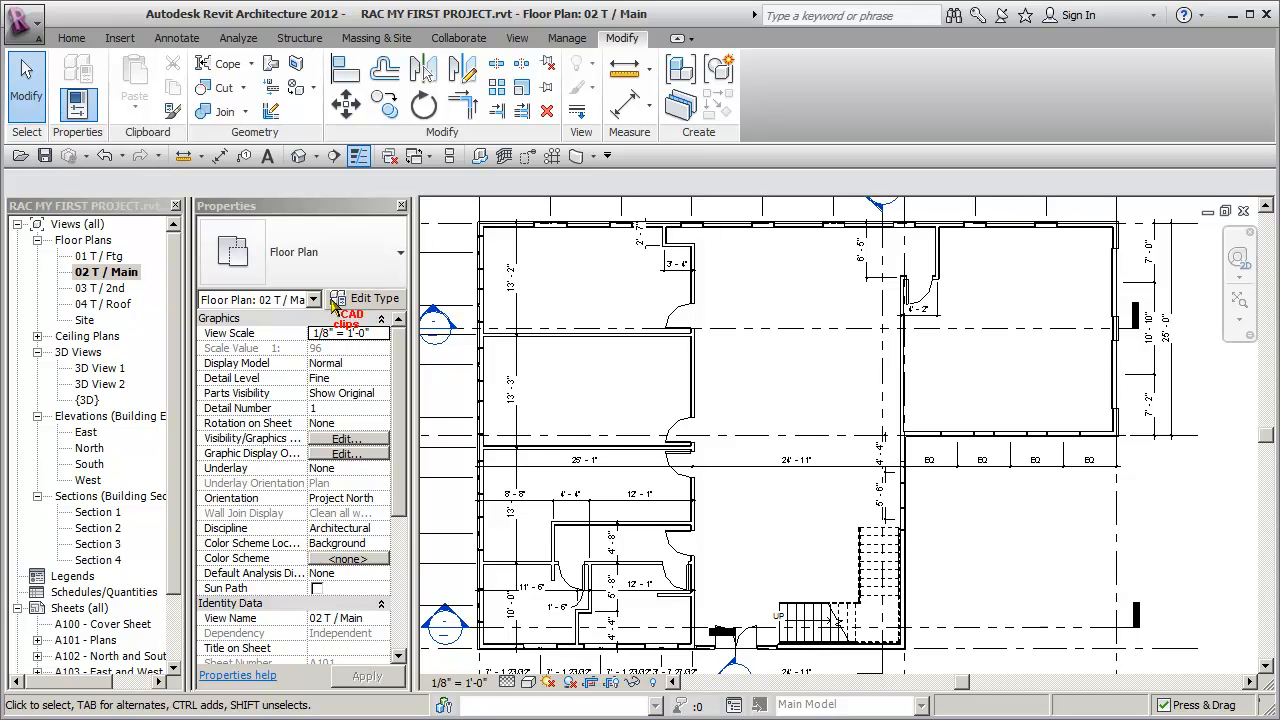
mouse_move(610, 310)
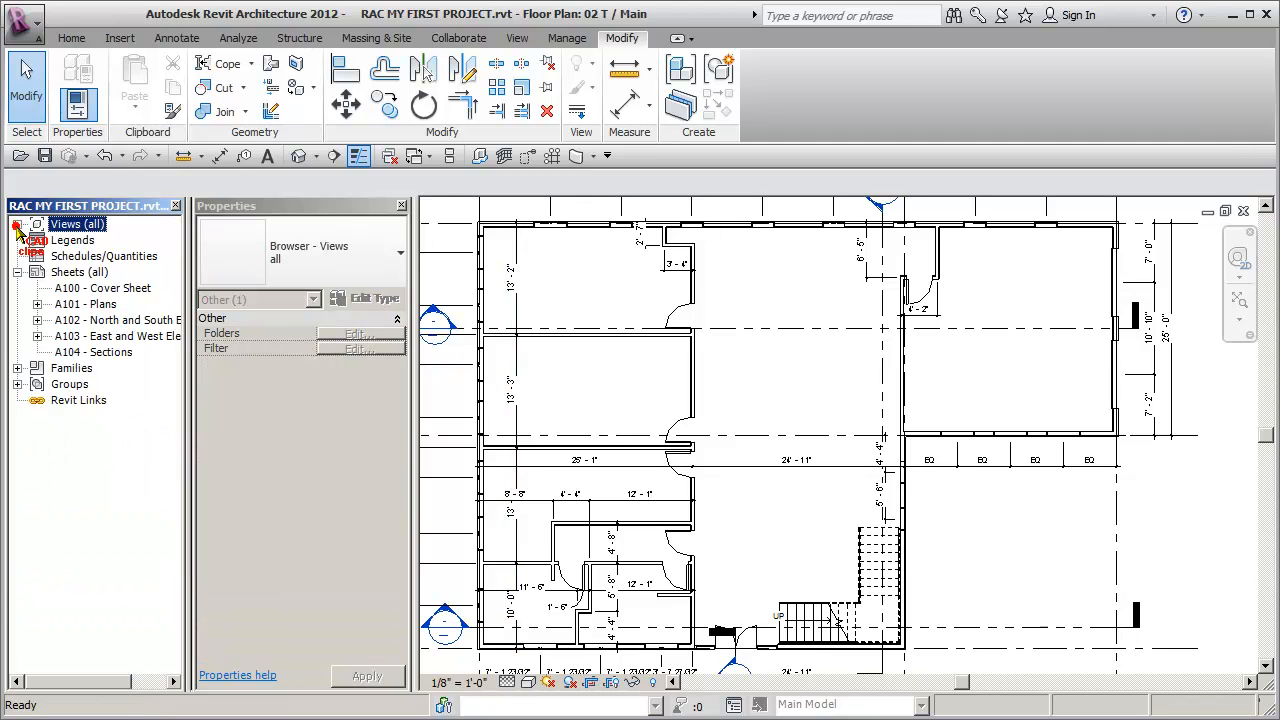
Review the project's Structural Framing families in the Project Browser, finding only W-Wide Flange and its types.
left_click(18, 368)
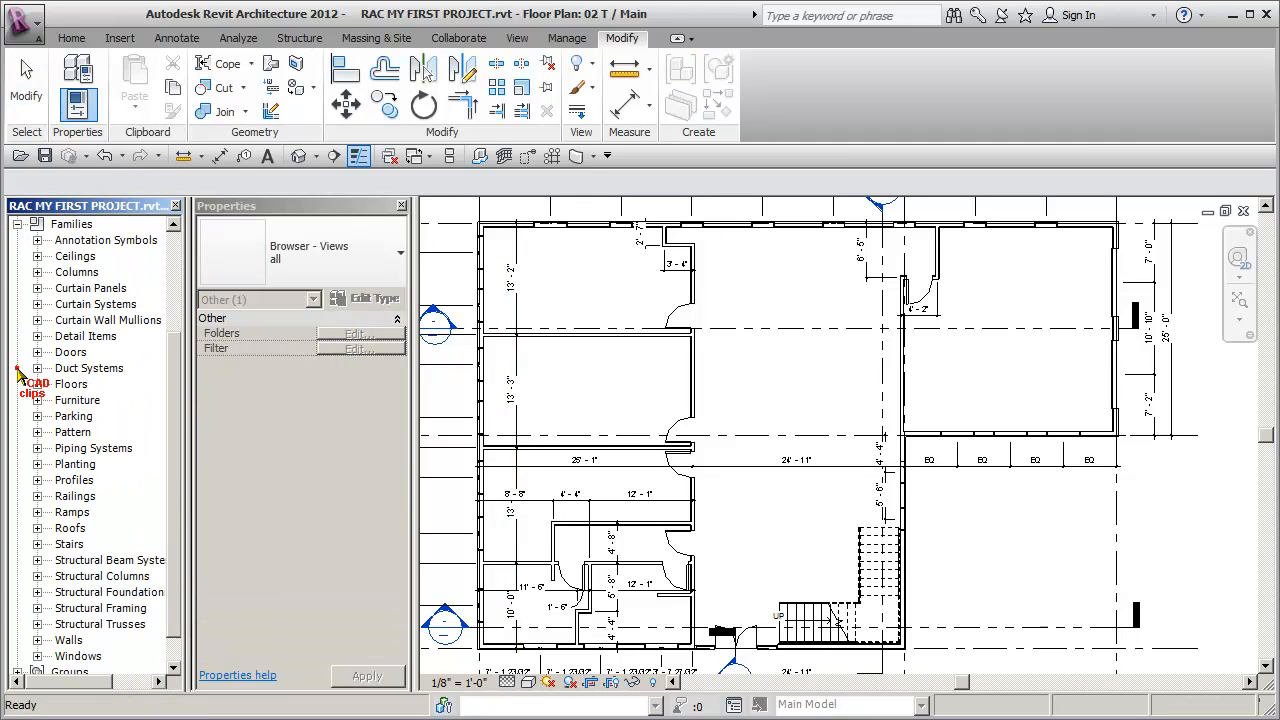
scroll("down", 3)
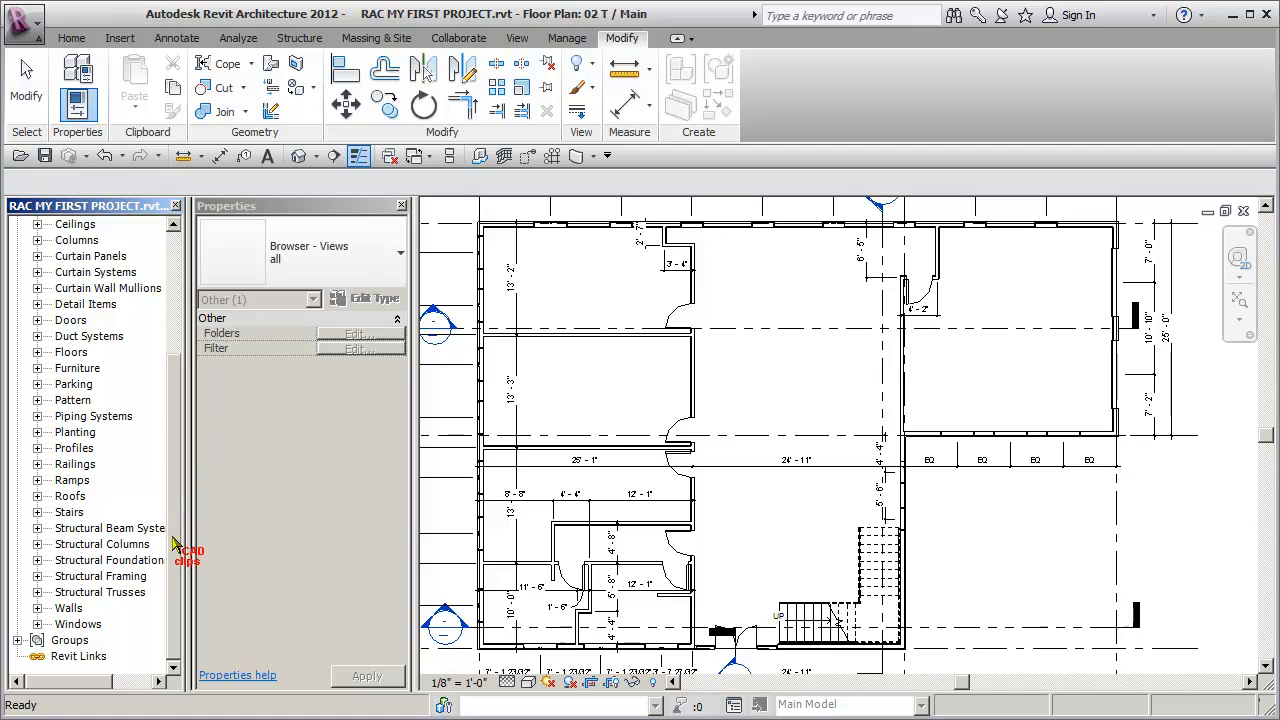
left_click(36, 576)
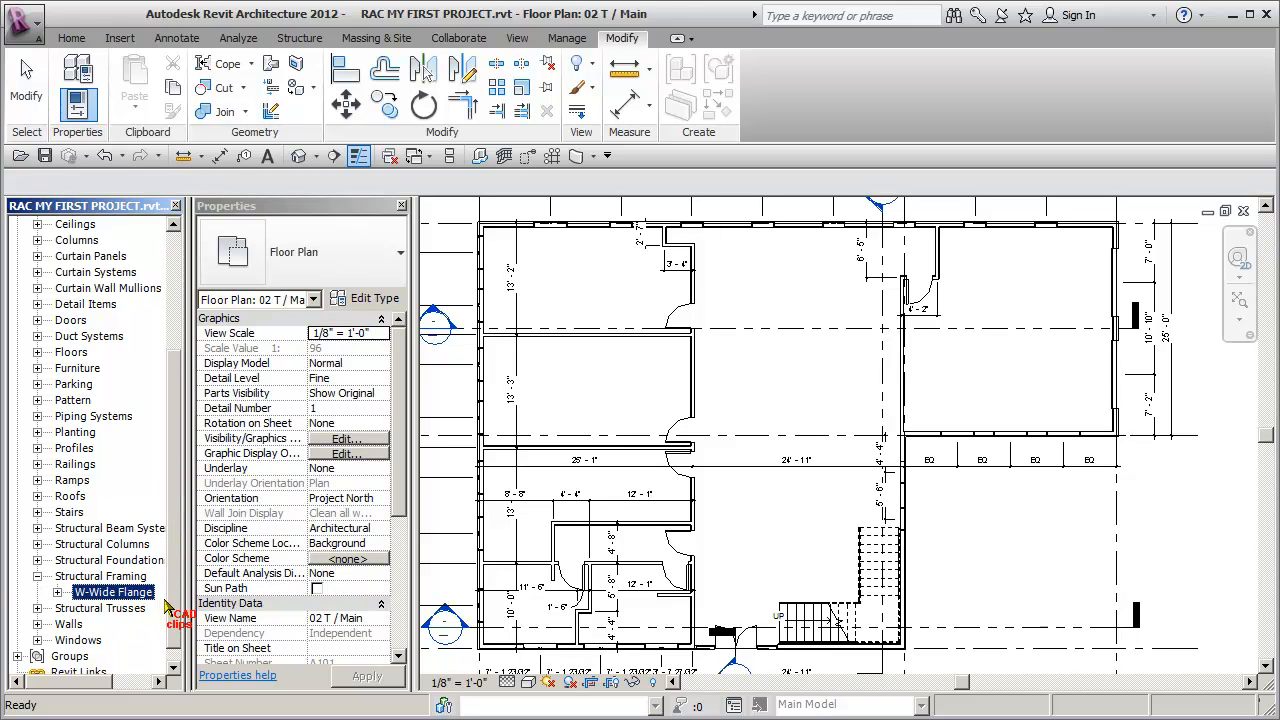
left_click(56, 592)
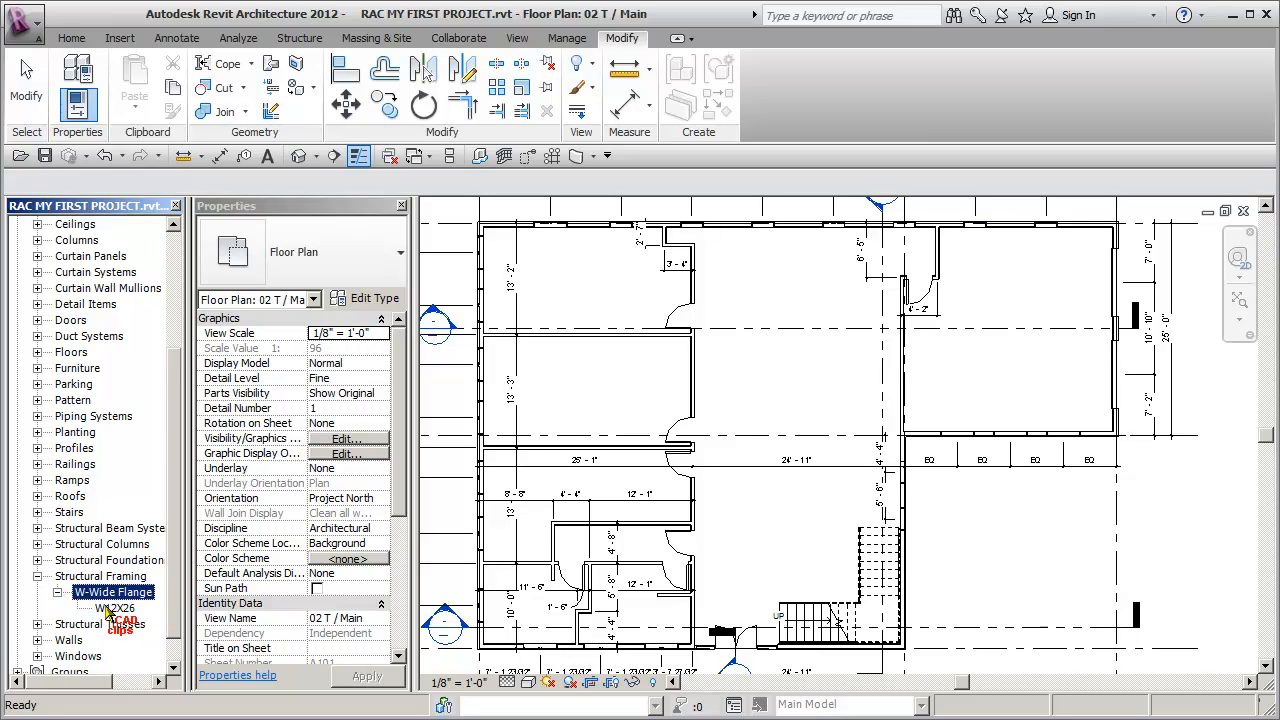
left_click(36, 576)
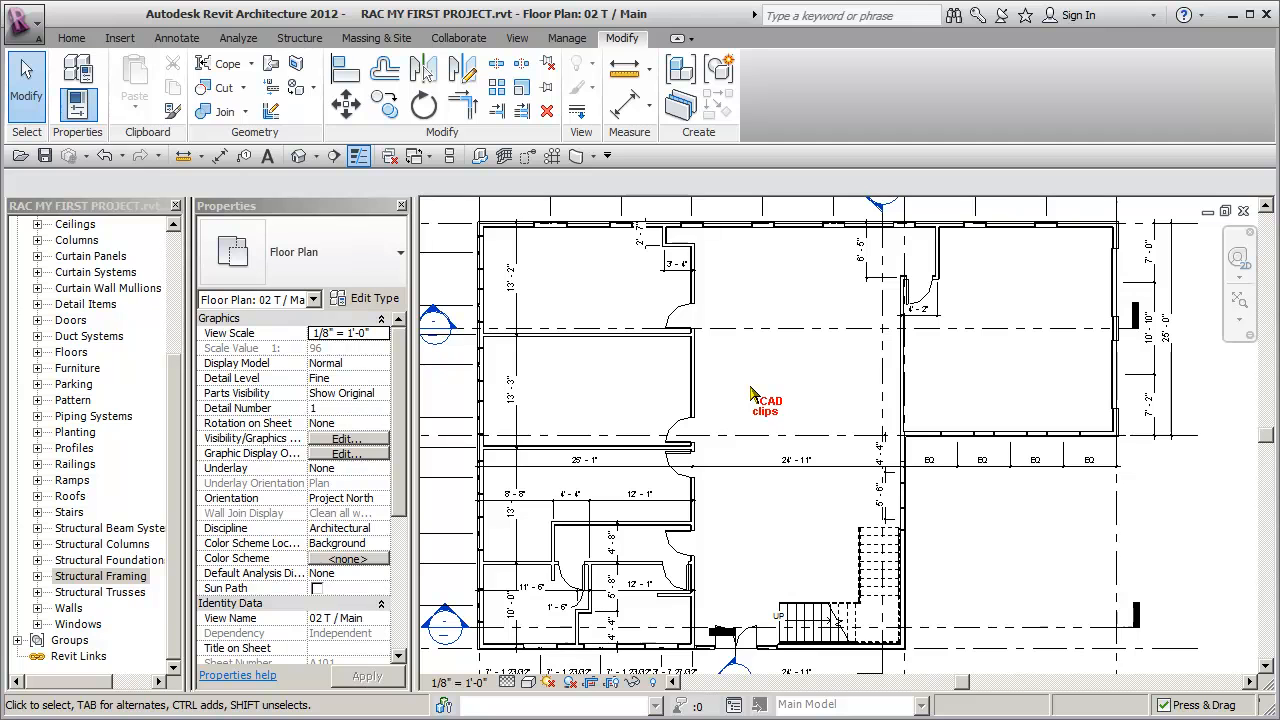
mouse_move(664, 328)
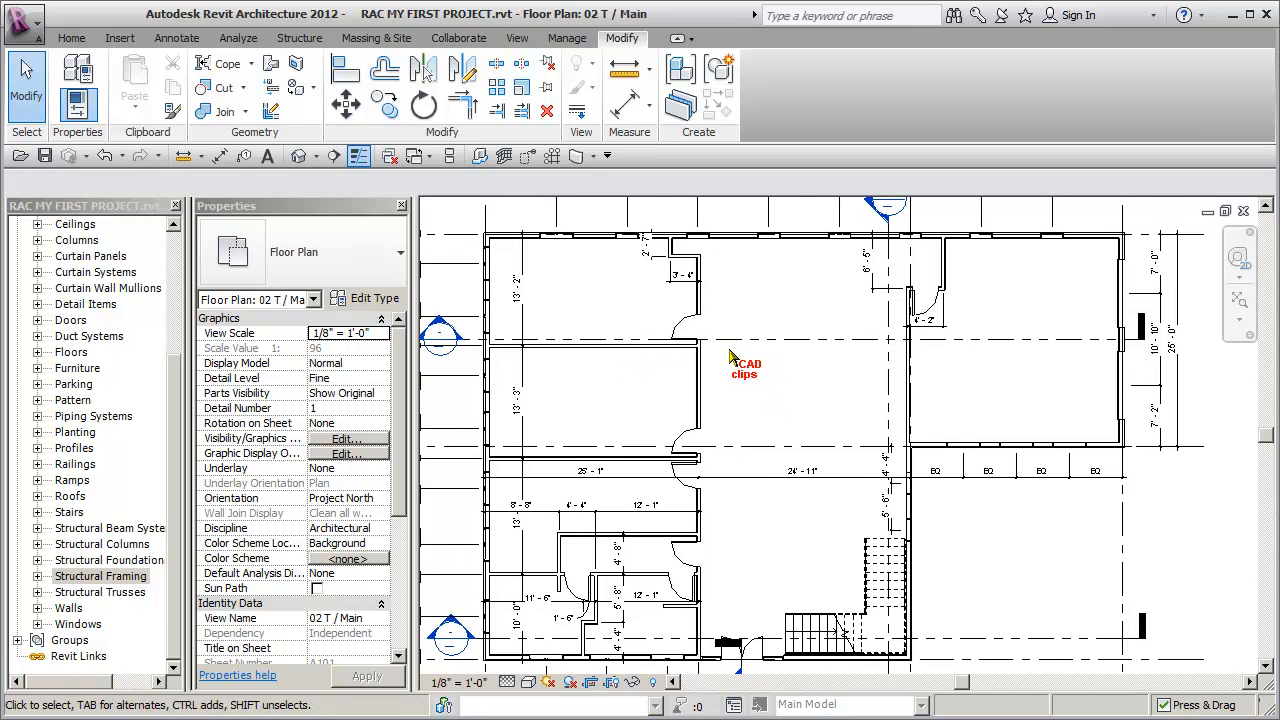
mouse_move(120, 38)
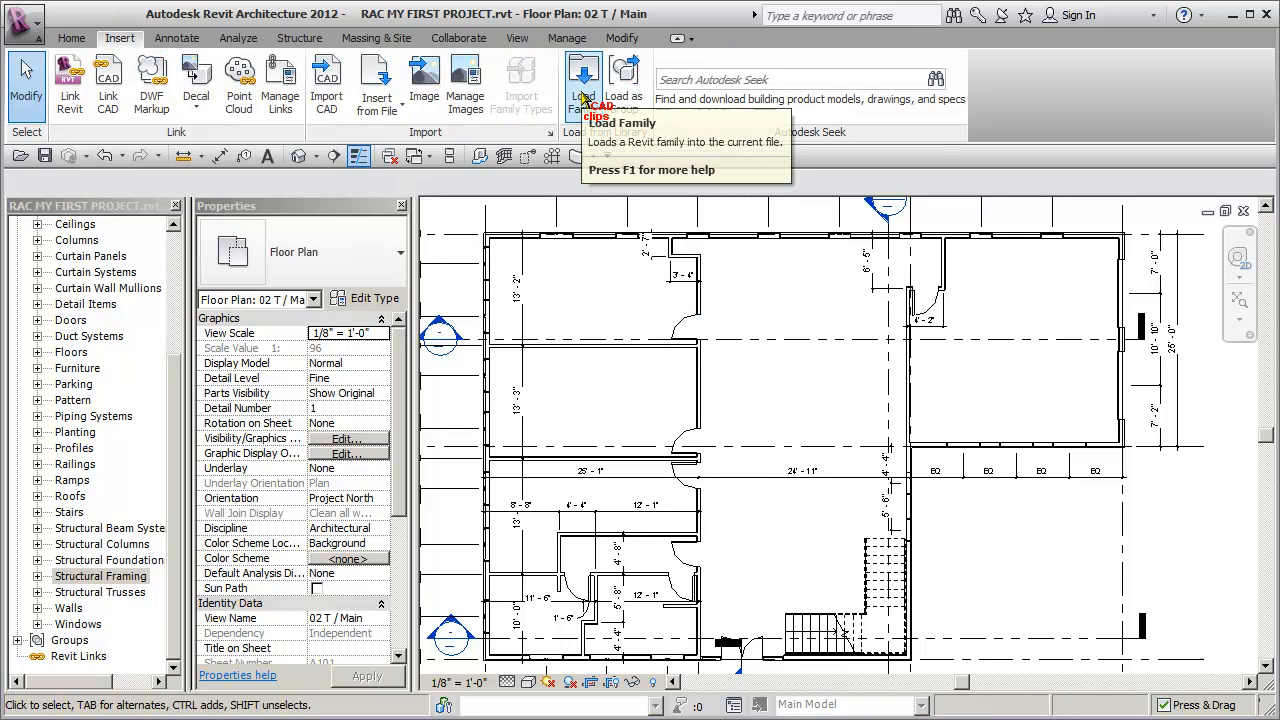
In Load Family, browse Structural > Framing > Wood and choose Glulam-Western Species.rfa.
left_click(584, 84)
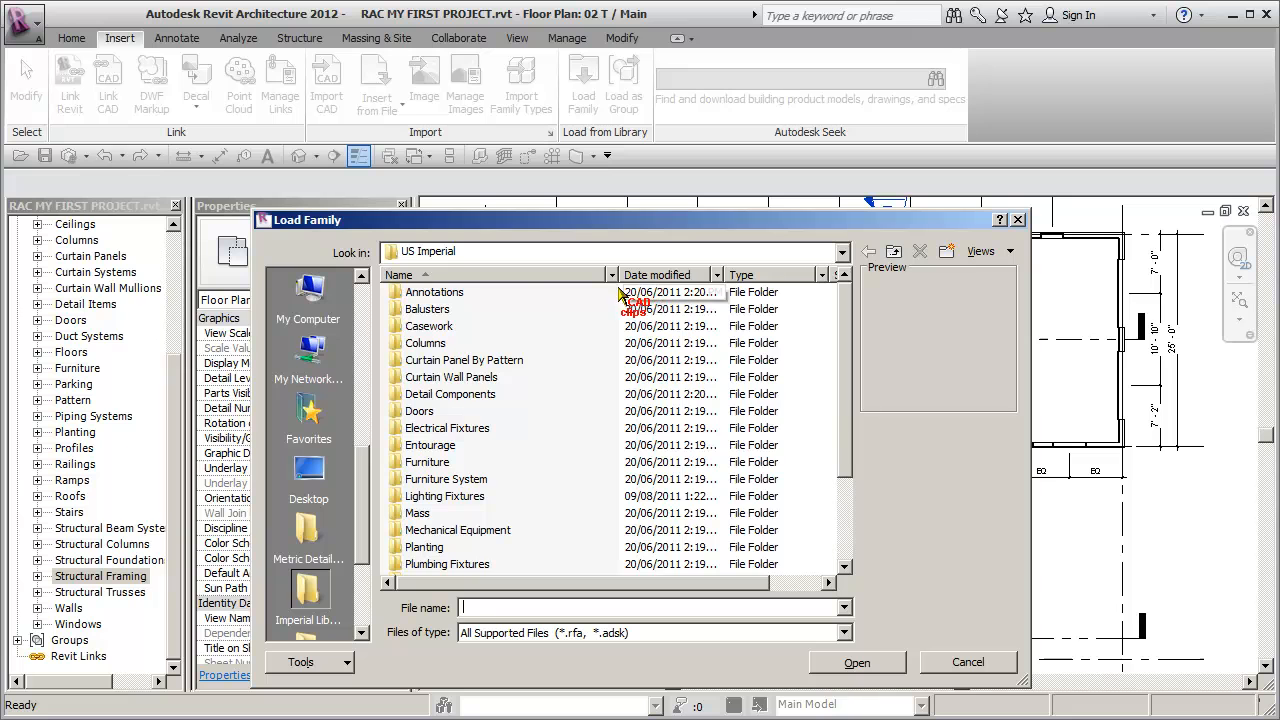
scroll("down", 3)
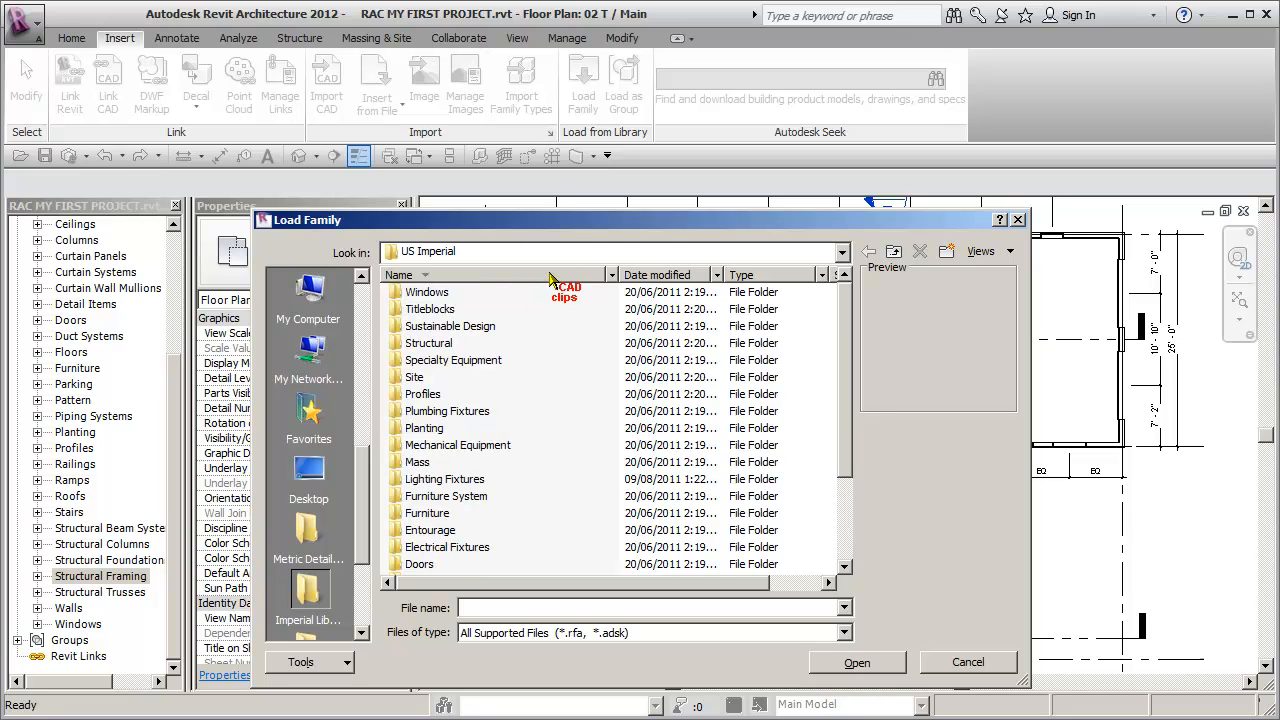
mouse_move(428, 344)
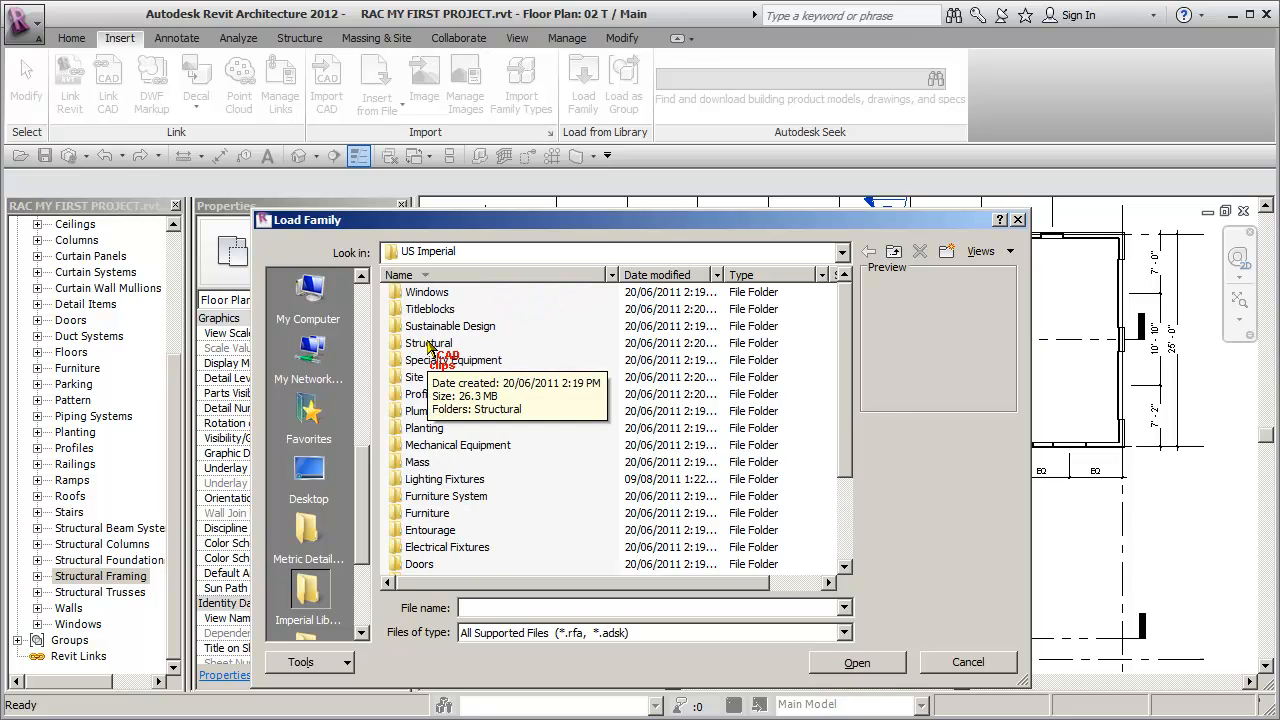
double_click(430, 342)
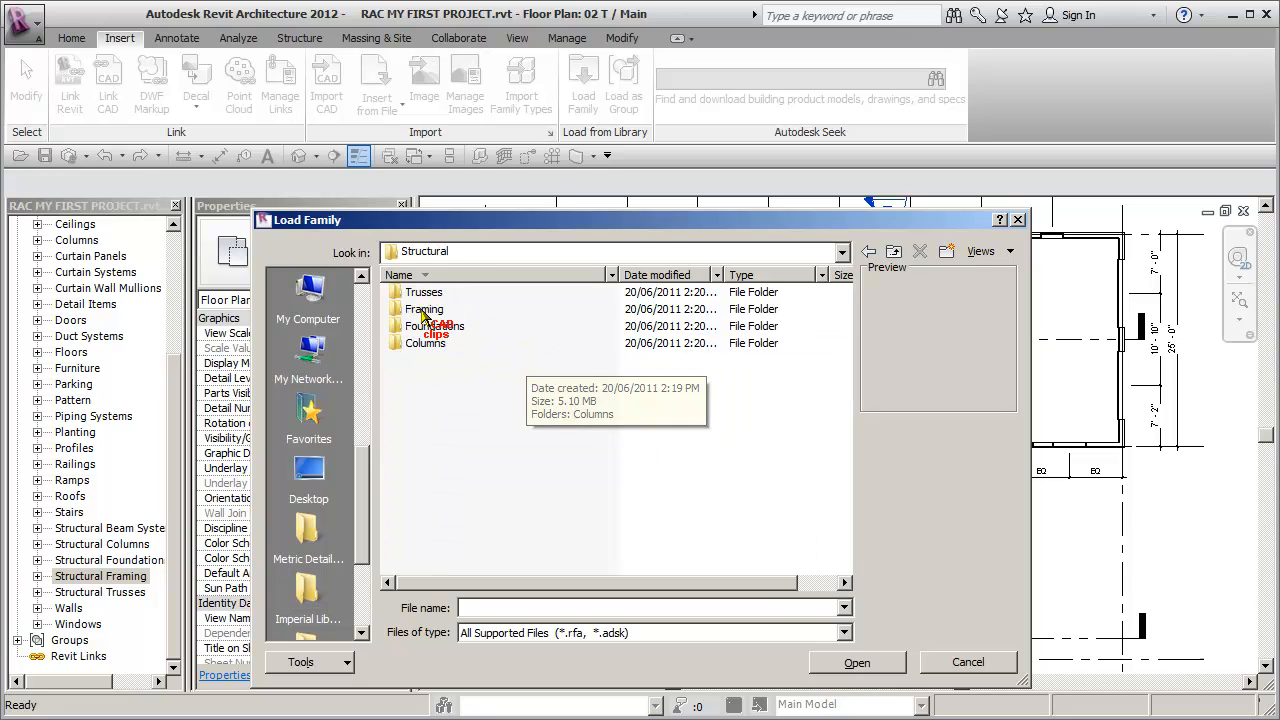
double_click(424, 308)
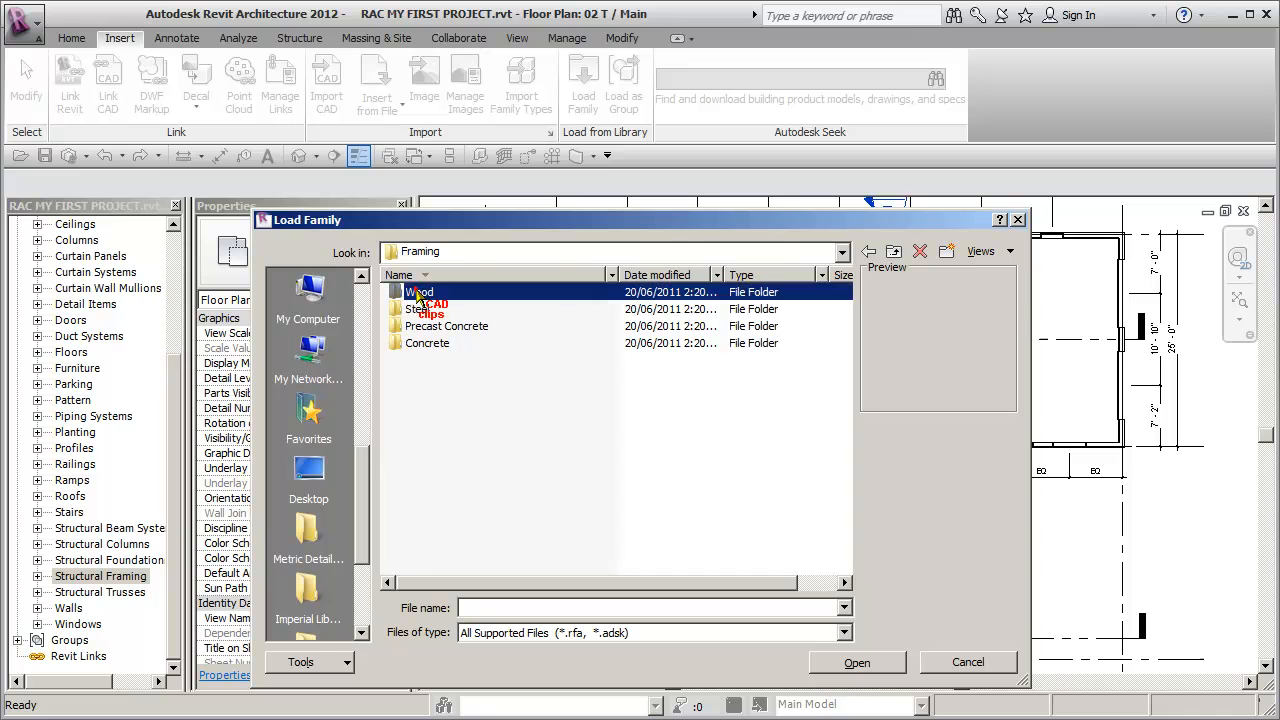
double_click(418, 292)
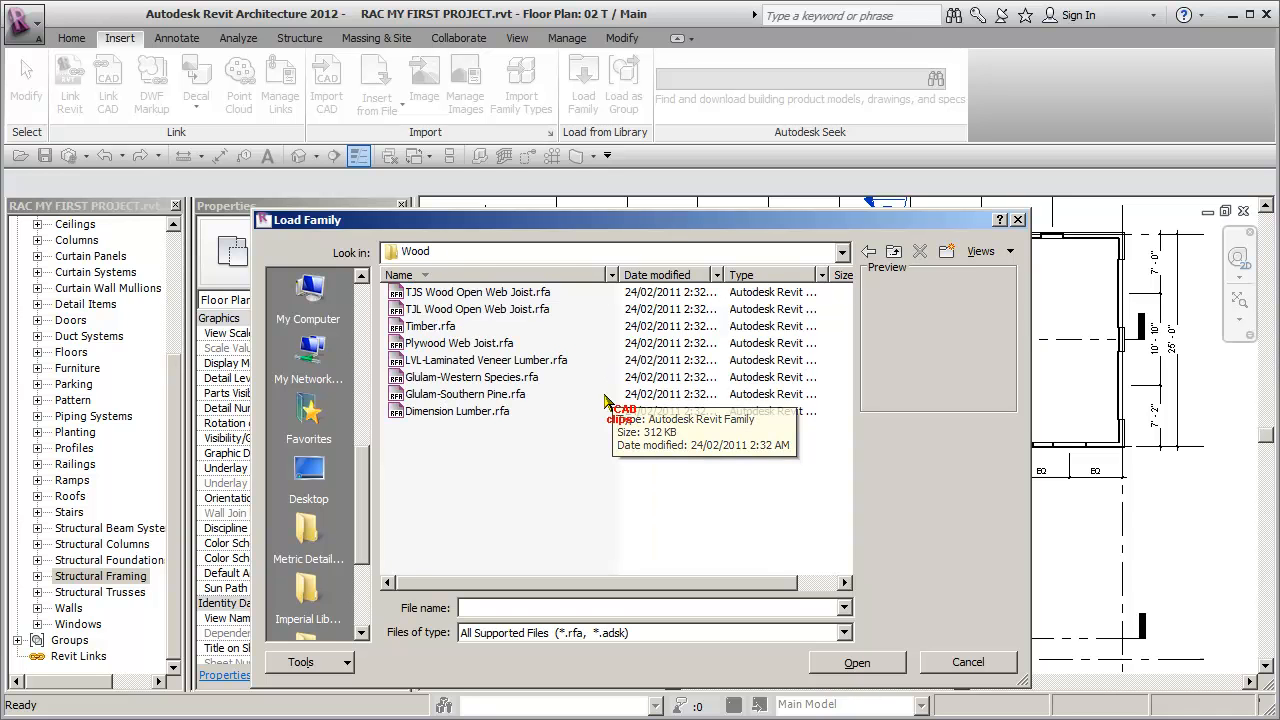
mouse_move(512, 452)
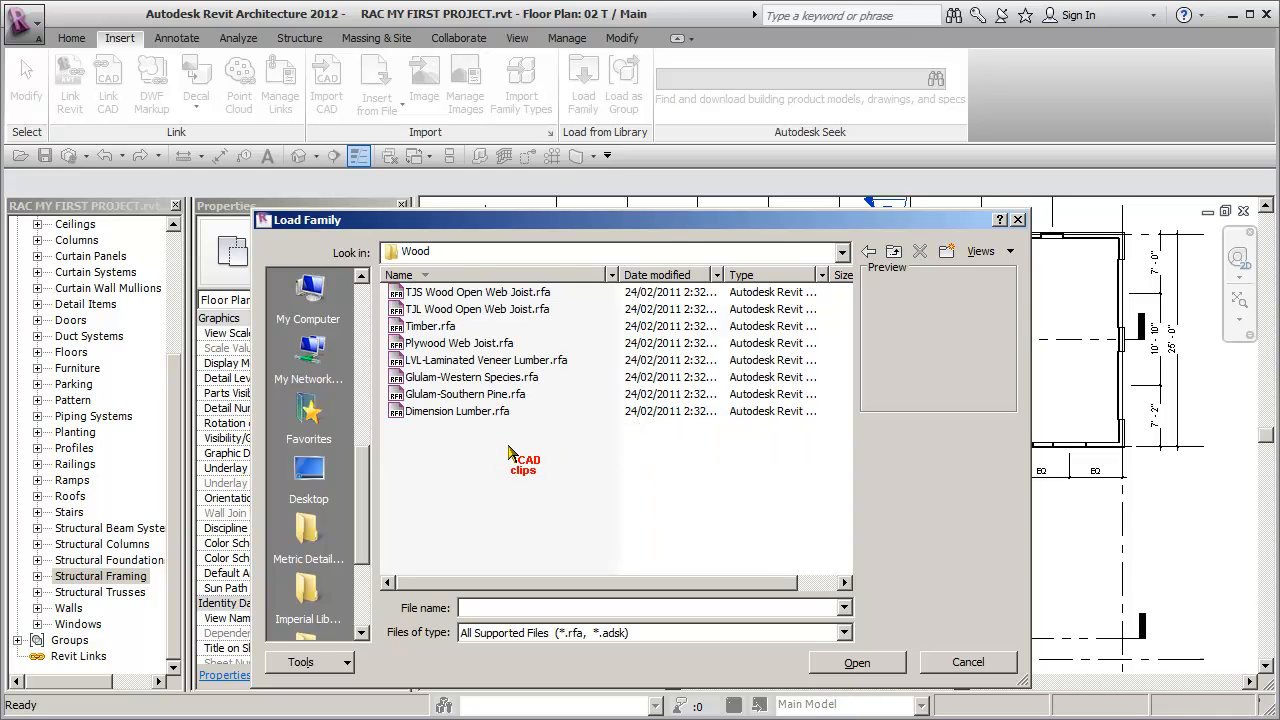
left_click(472, 376)
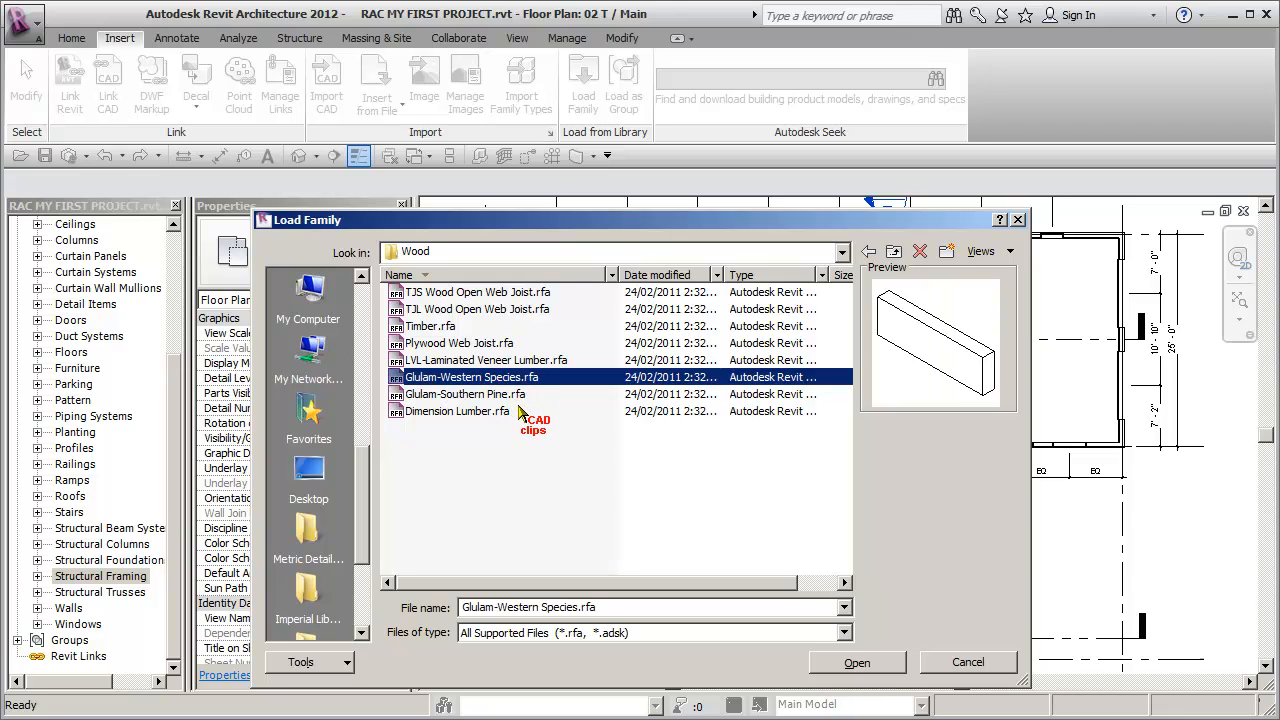
mouse_move(520, 412)
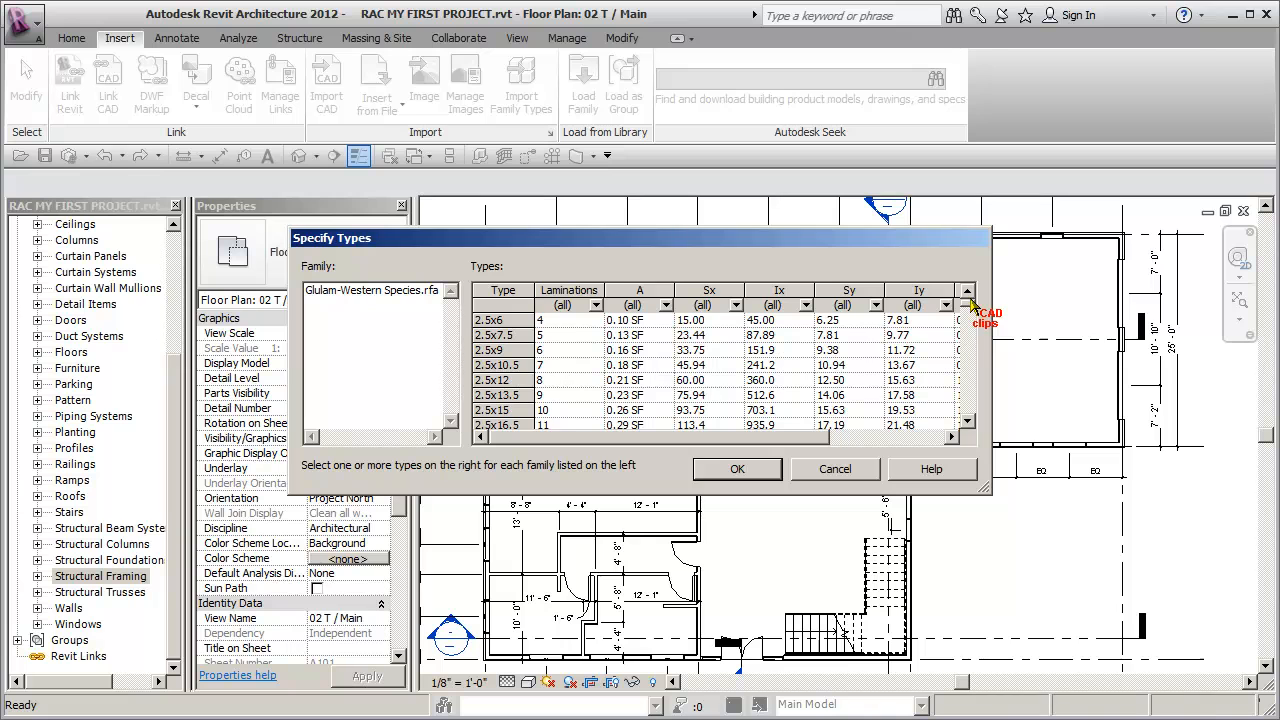
mouse_move(600, 384)
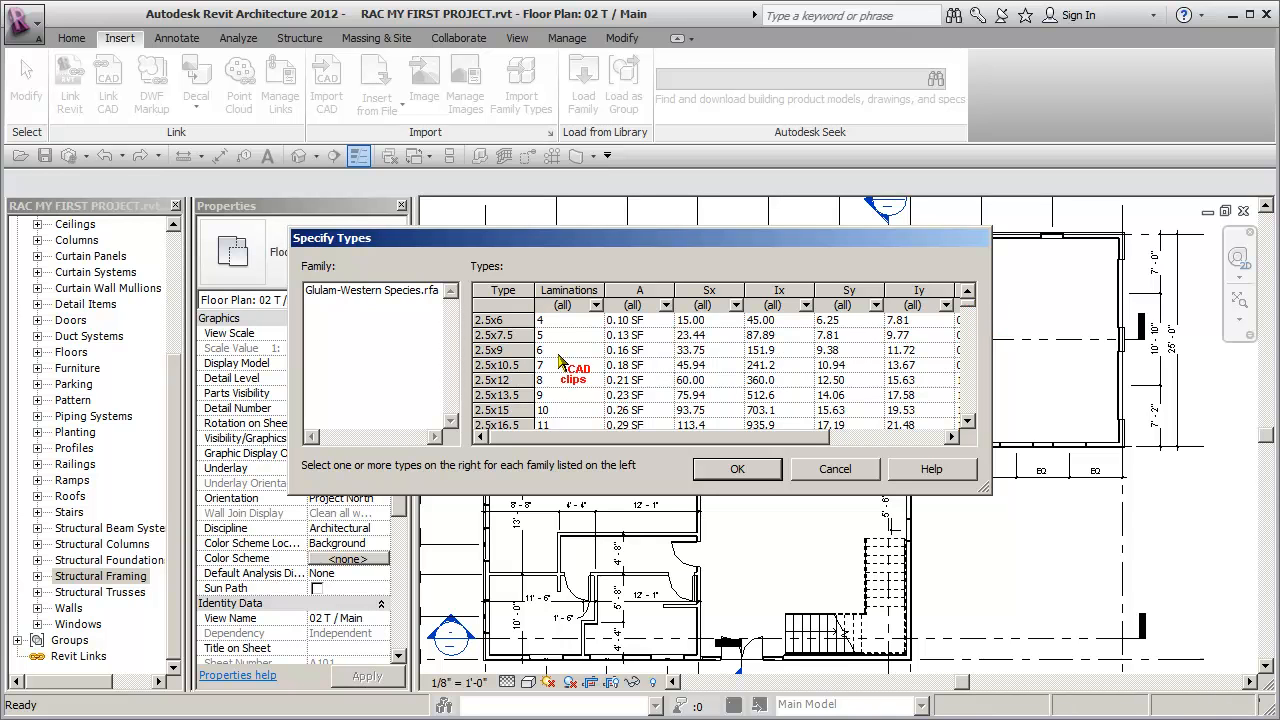
mouse_move(532, 418)
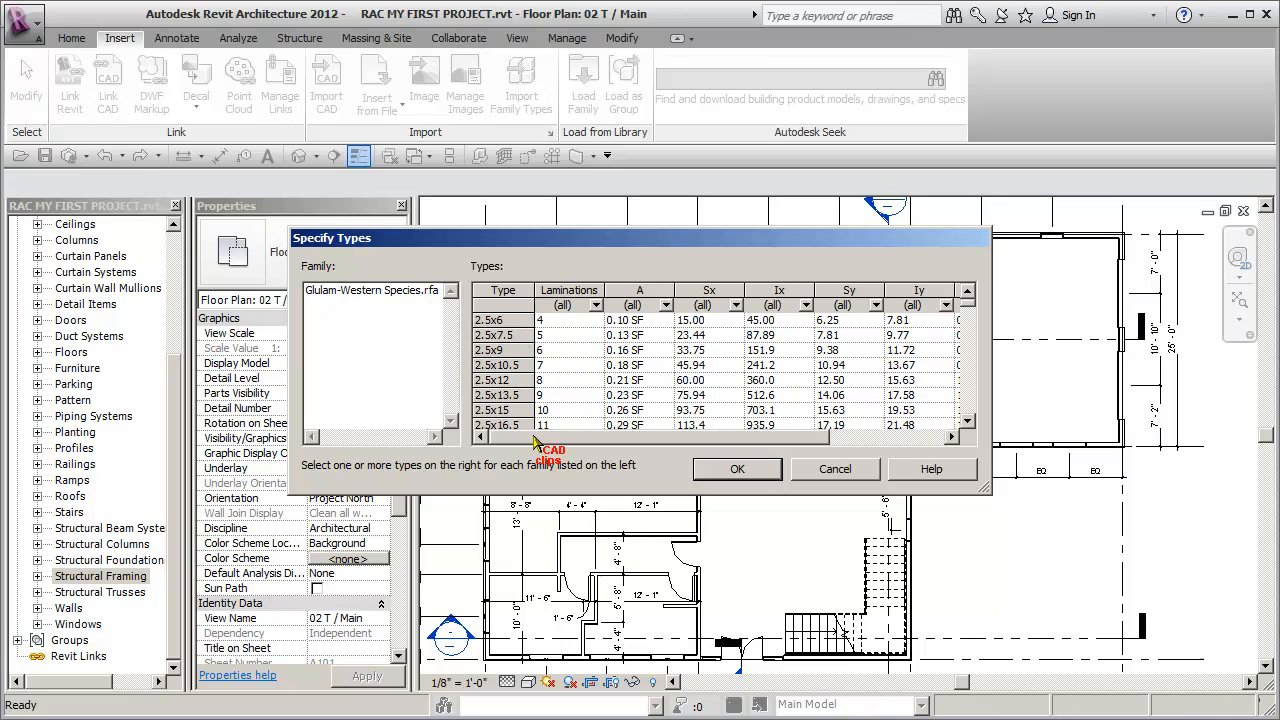
mouse_move(556, 318)
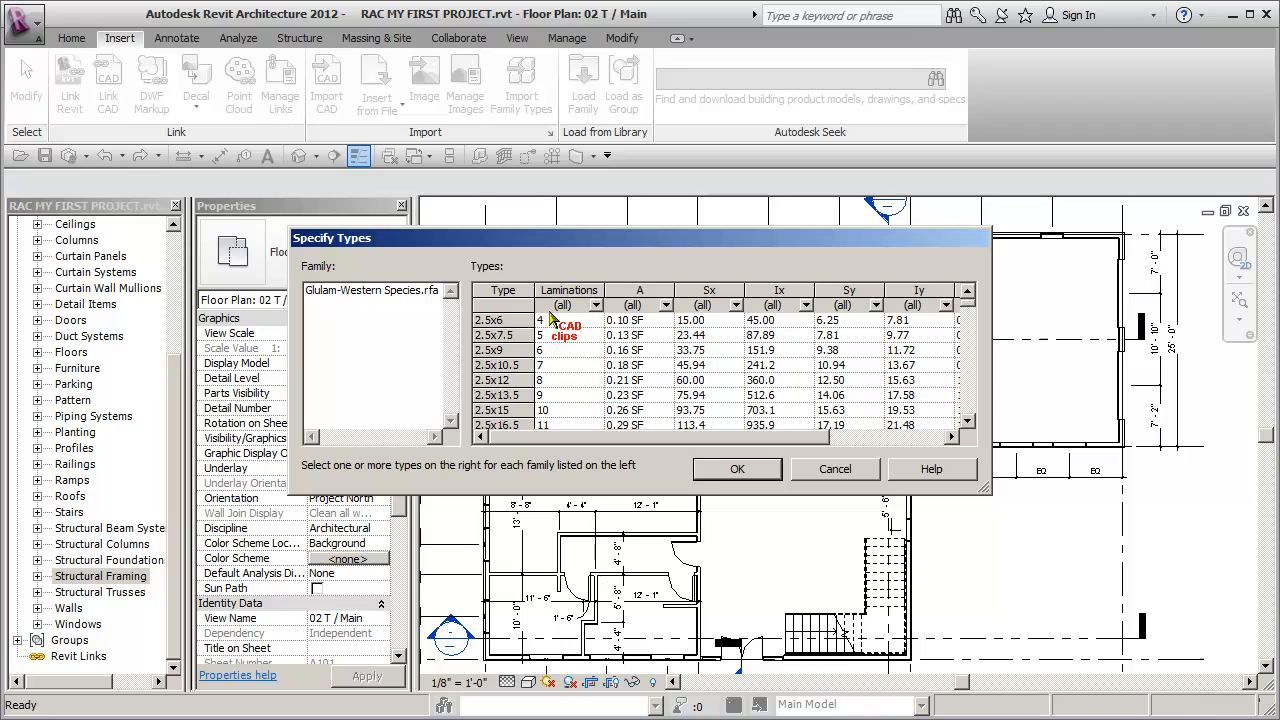
mouse_move(510, 388)
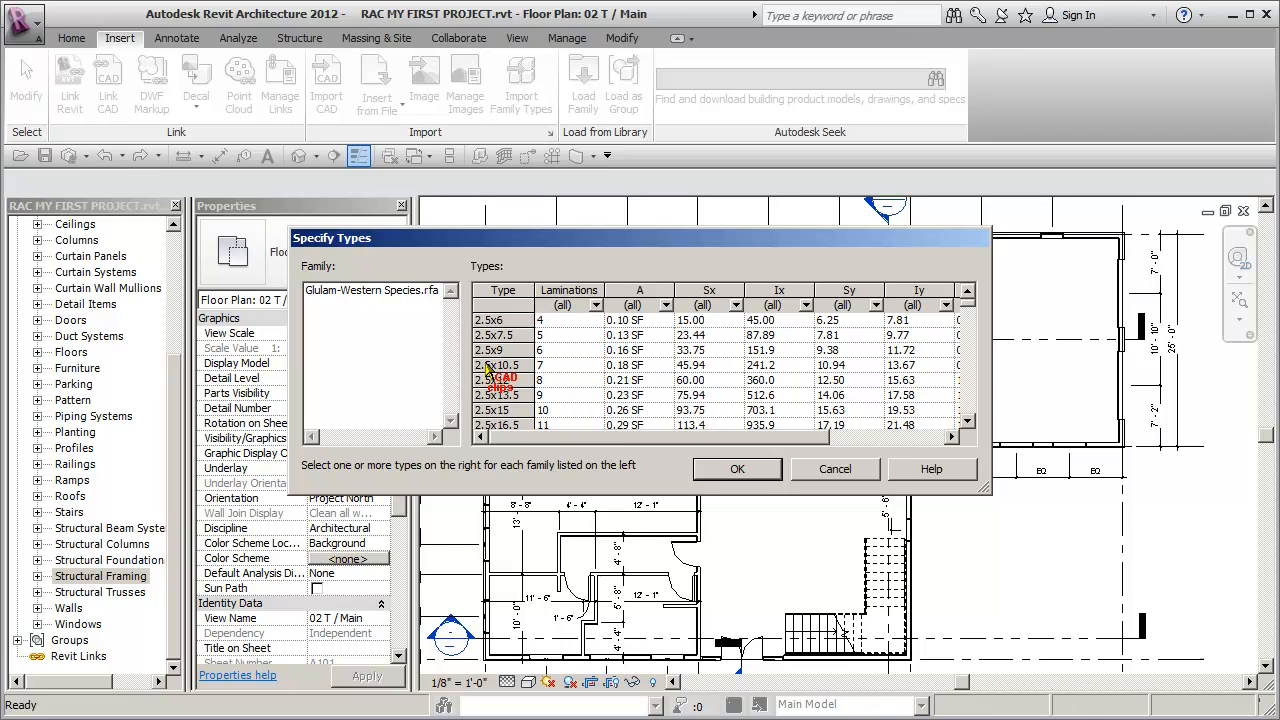
mouse_move(976, 310)
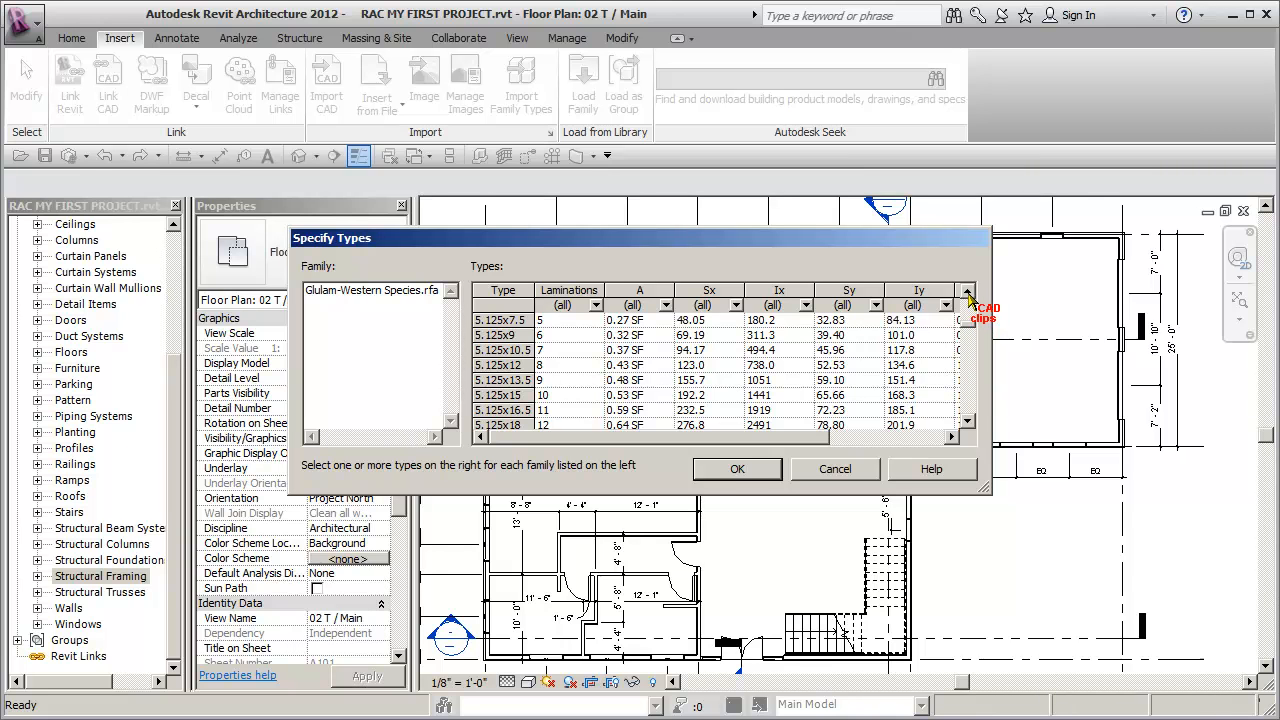
mouse_move(970, 424)
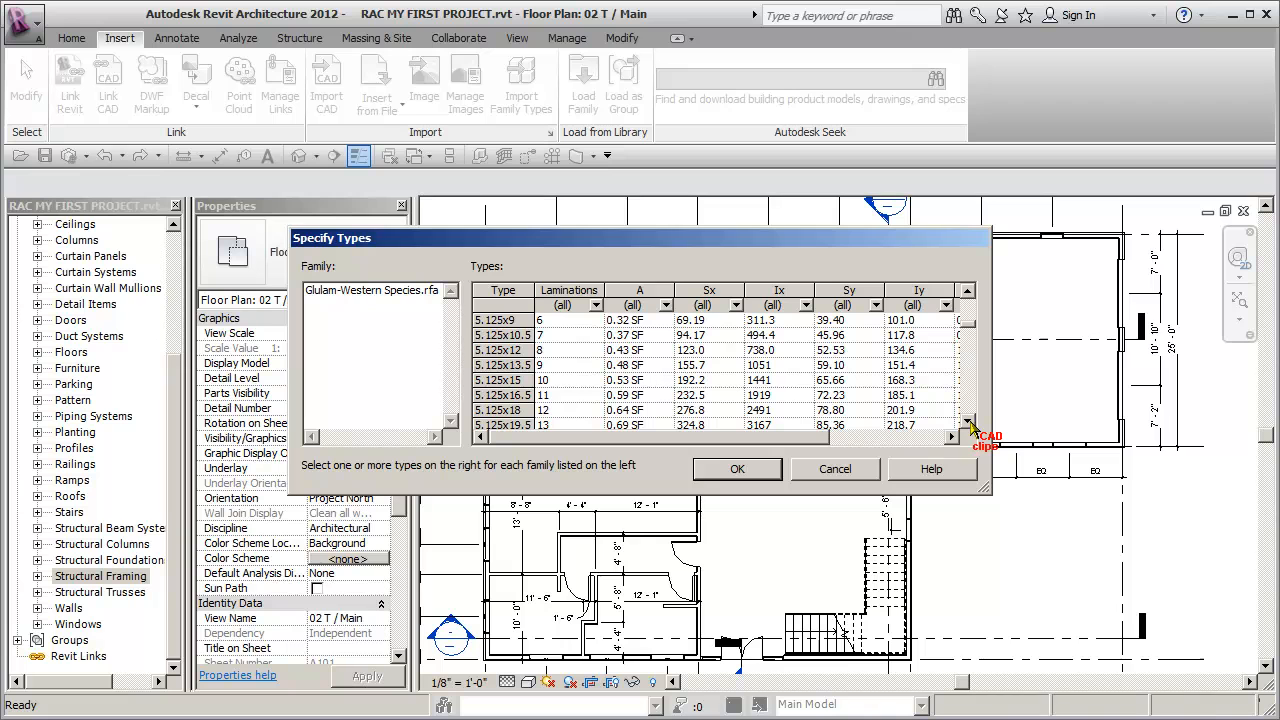
mouse_move(748, 418)
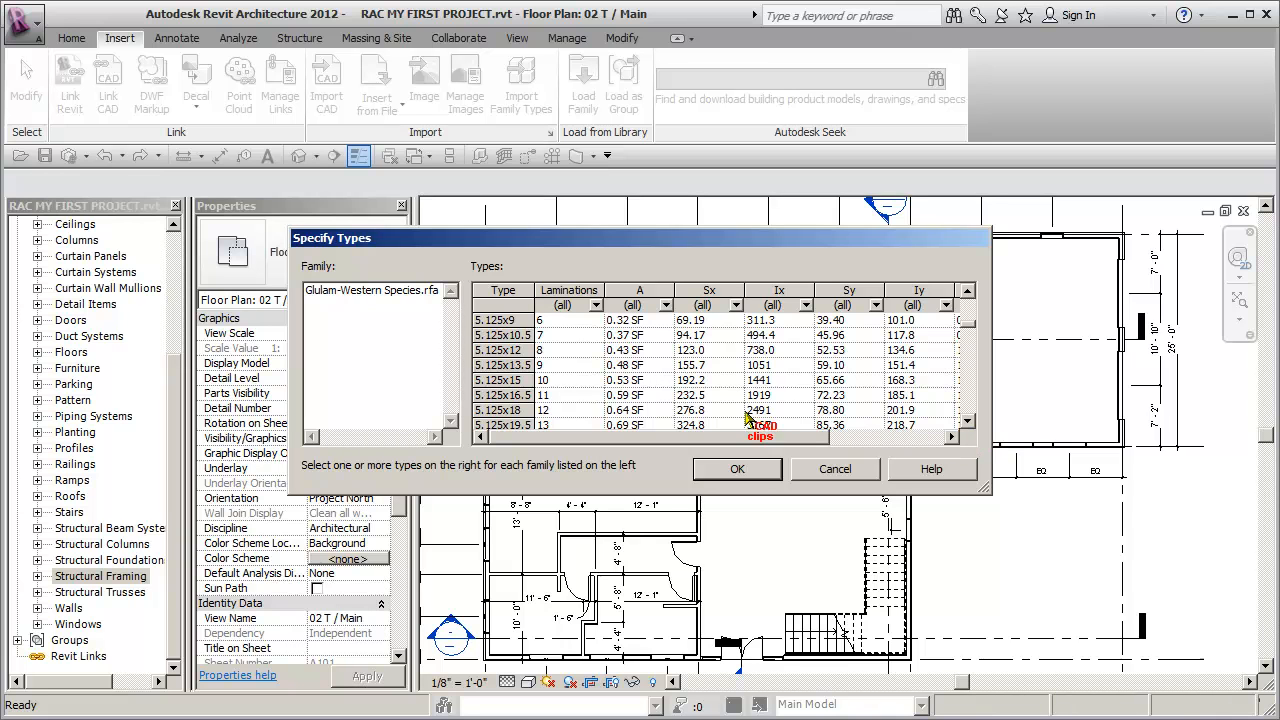
Choose the glulam beam size to load from the Glulam-Western Species type list.
left_click(502, 364)
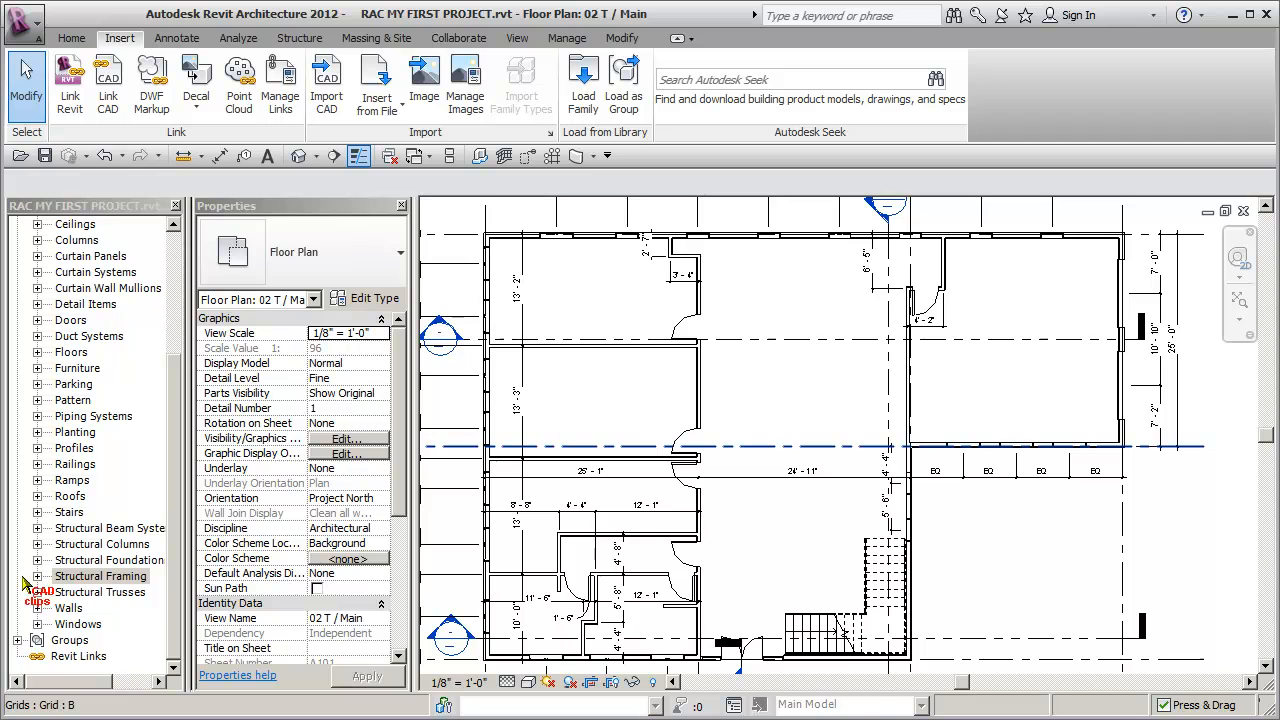
Confirm Glulam-Western Species now appears under Structural Framing alongside Wide Flange.
left_click(38, 576)
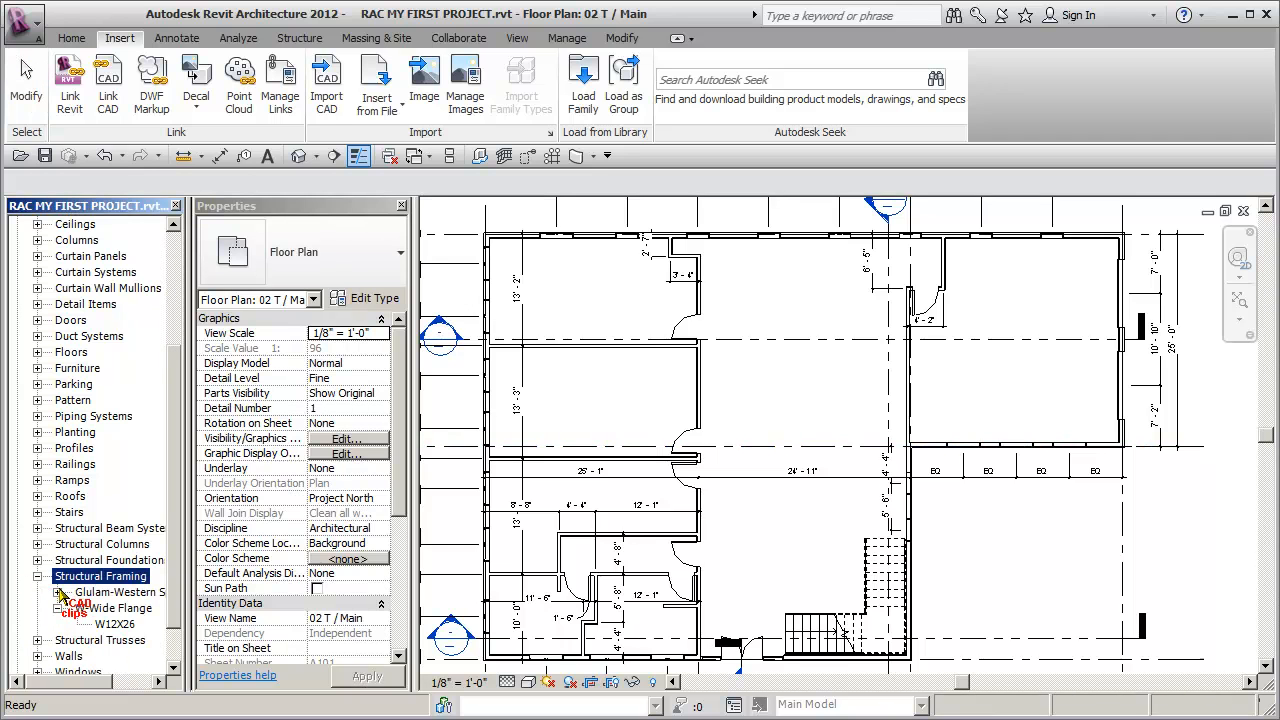
left_click(120, 608)
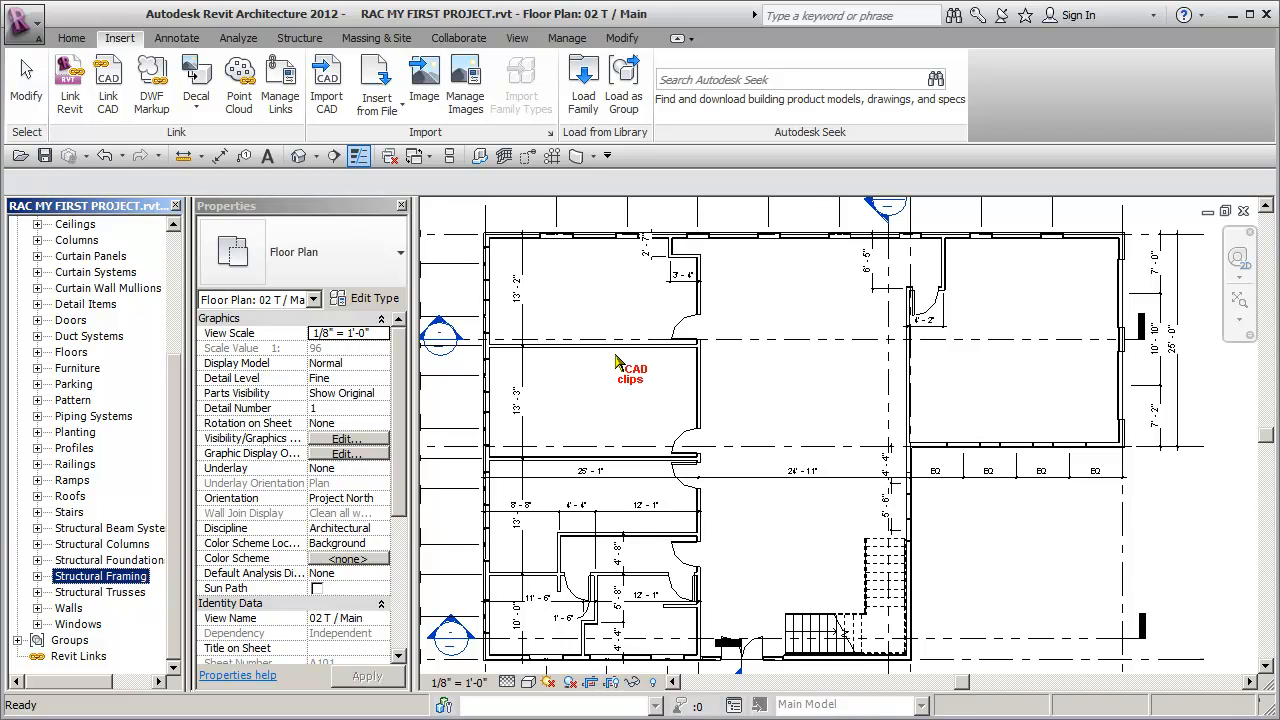
In Load Family, browse Structural > Columns > Wood and load Glulam-Western Species-Column.rfa.
left_click(582, 84)
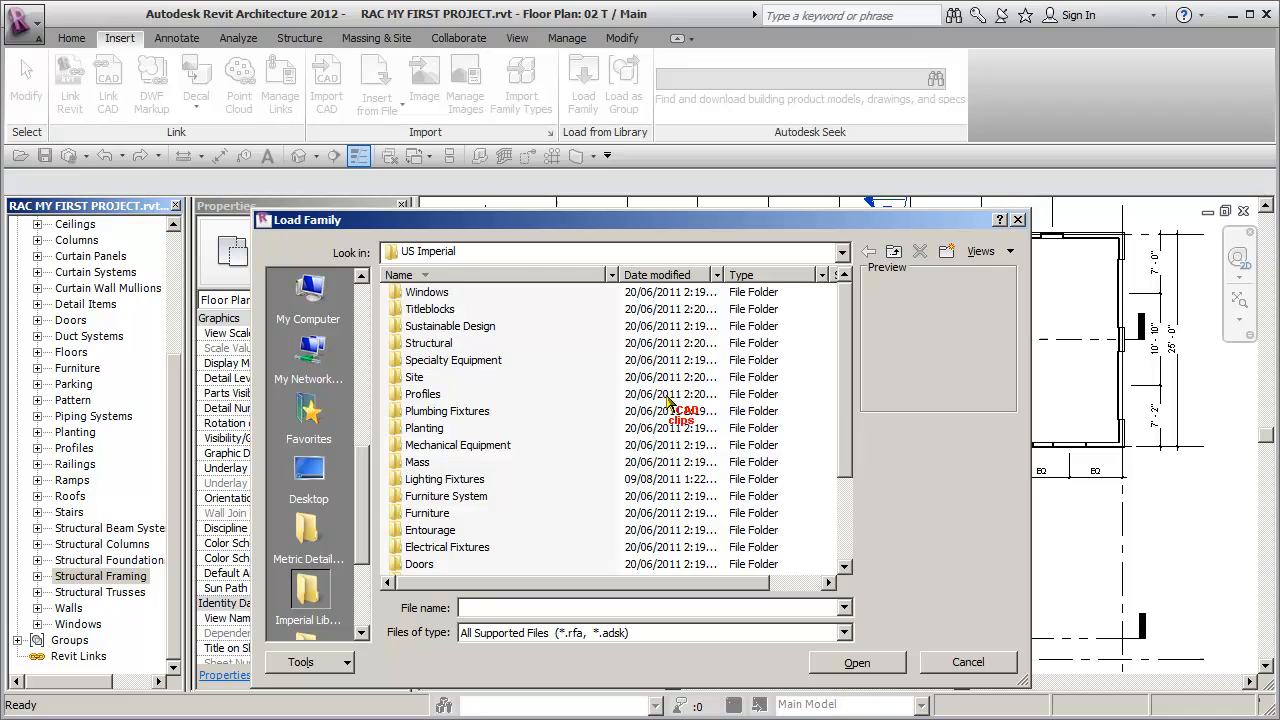
double_click(428, 342)
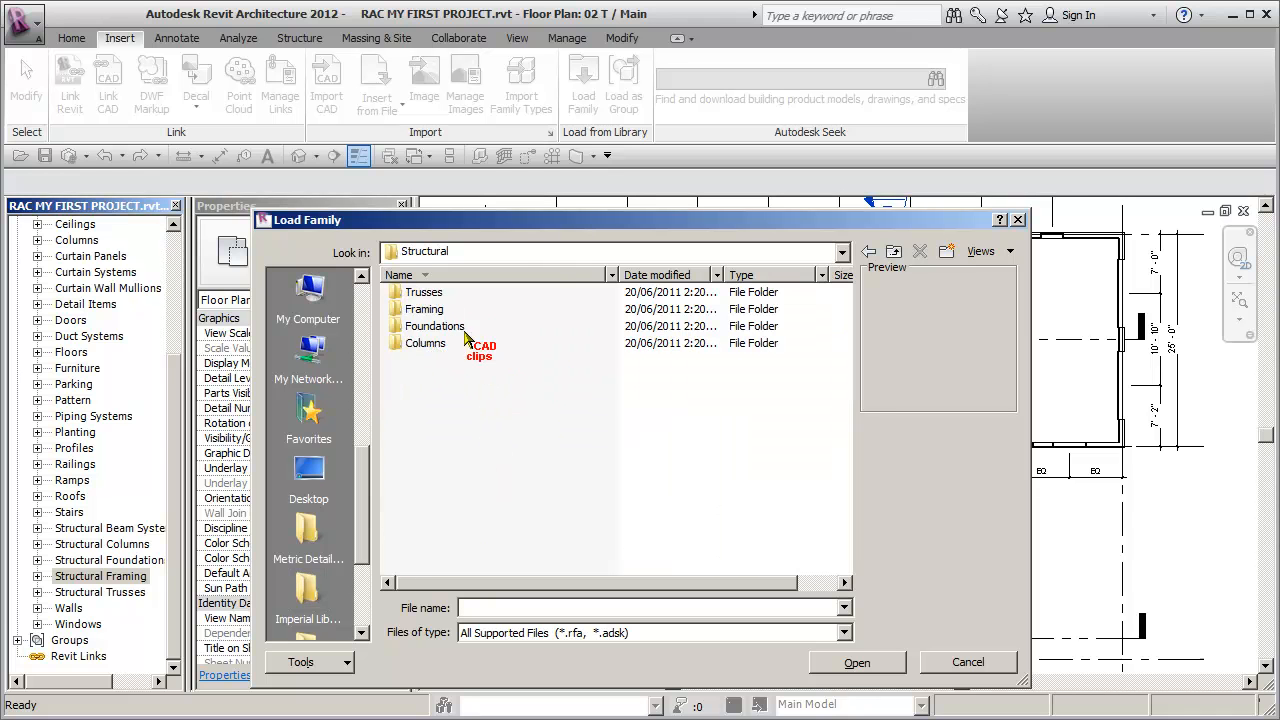
double_click(424, 344)
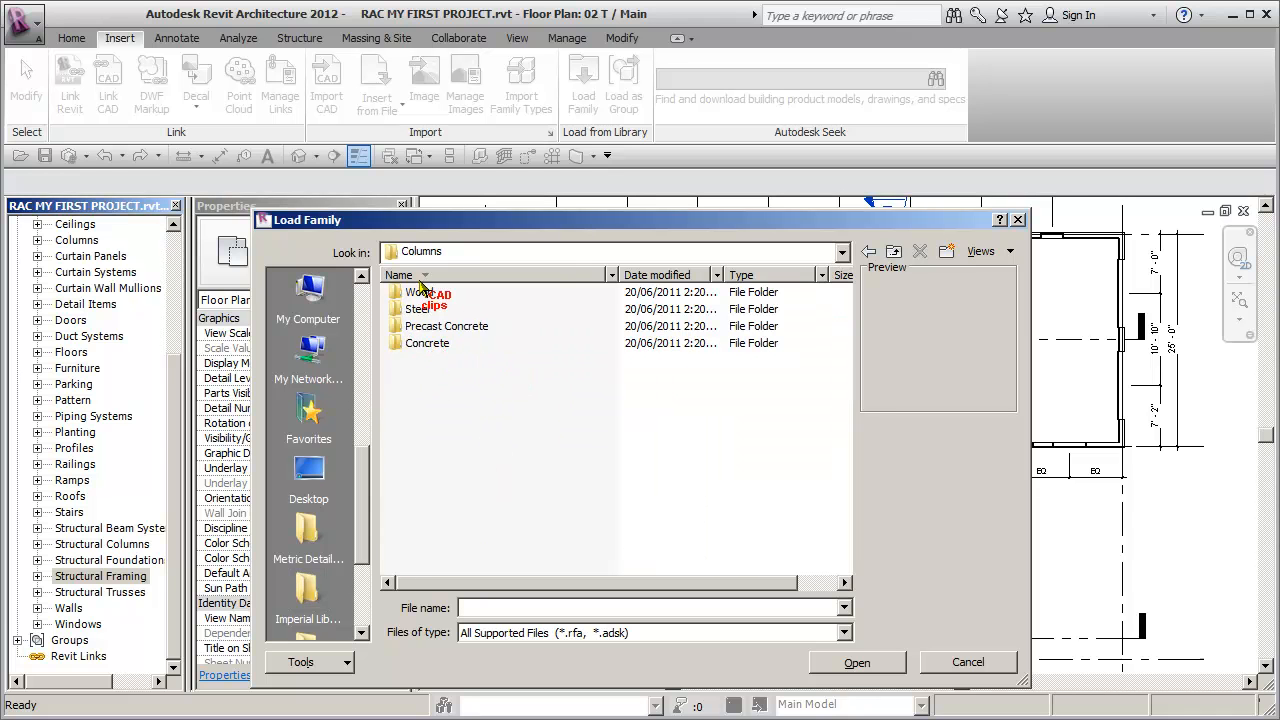
double_click(420, 292)
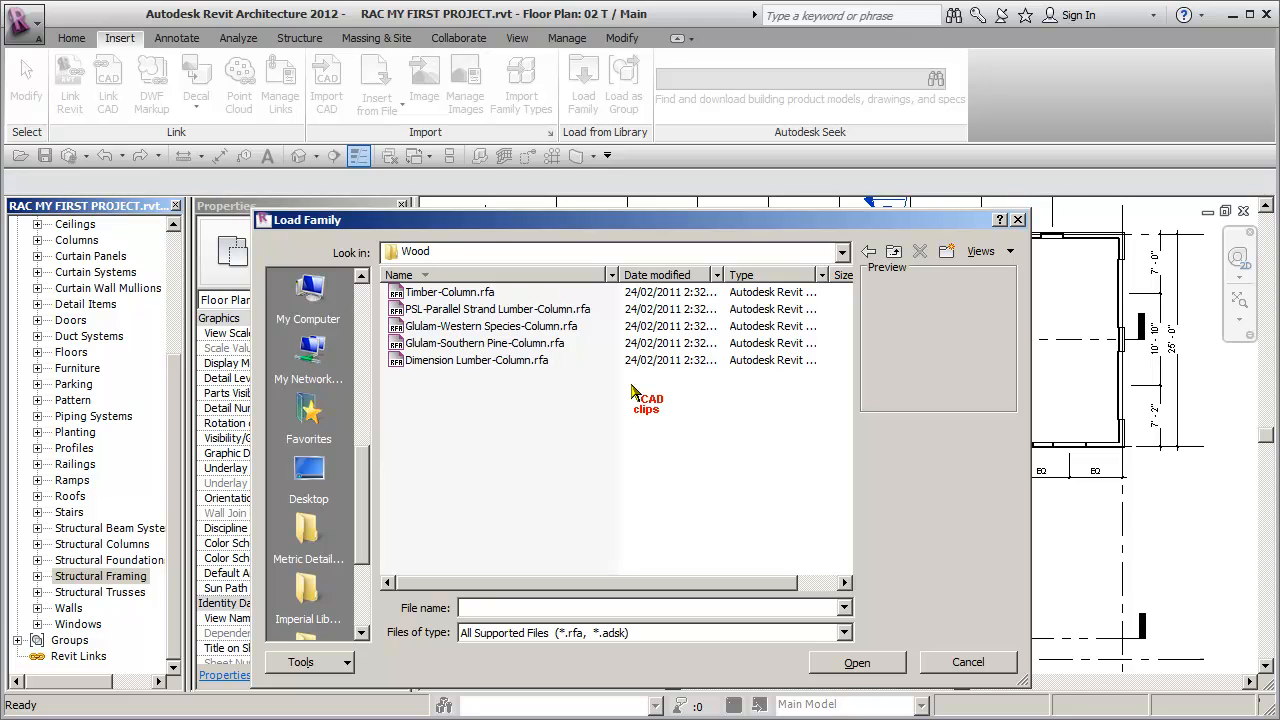
mouse_move(520, 344)
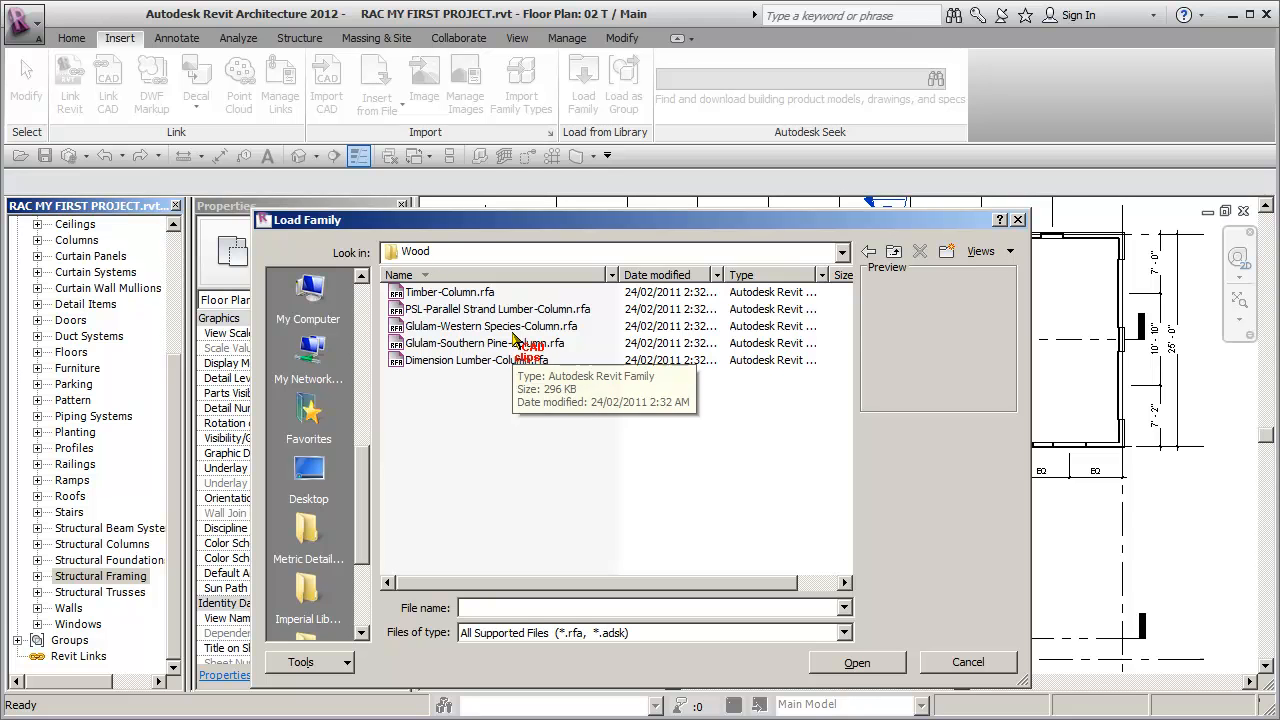
double_click(490, 326)
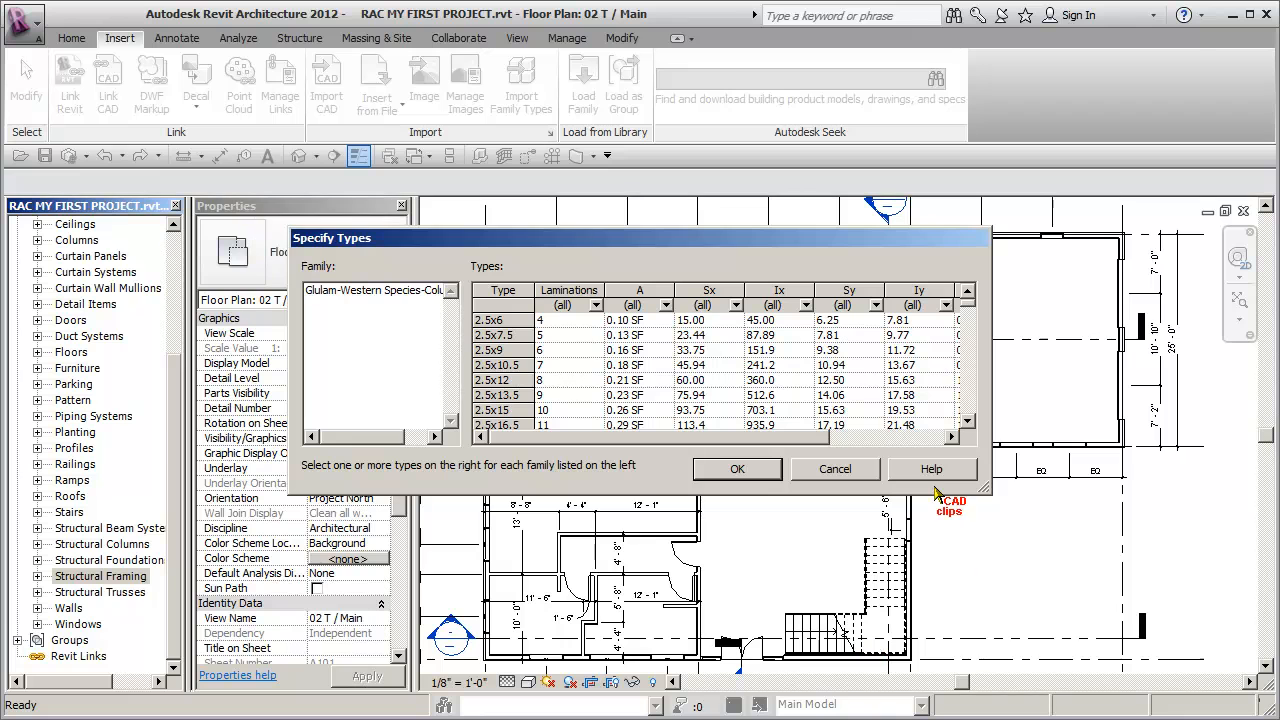
mouse_move(970, 424)
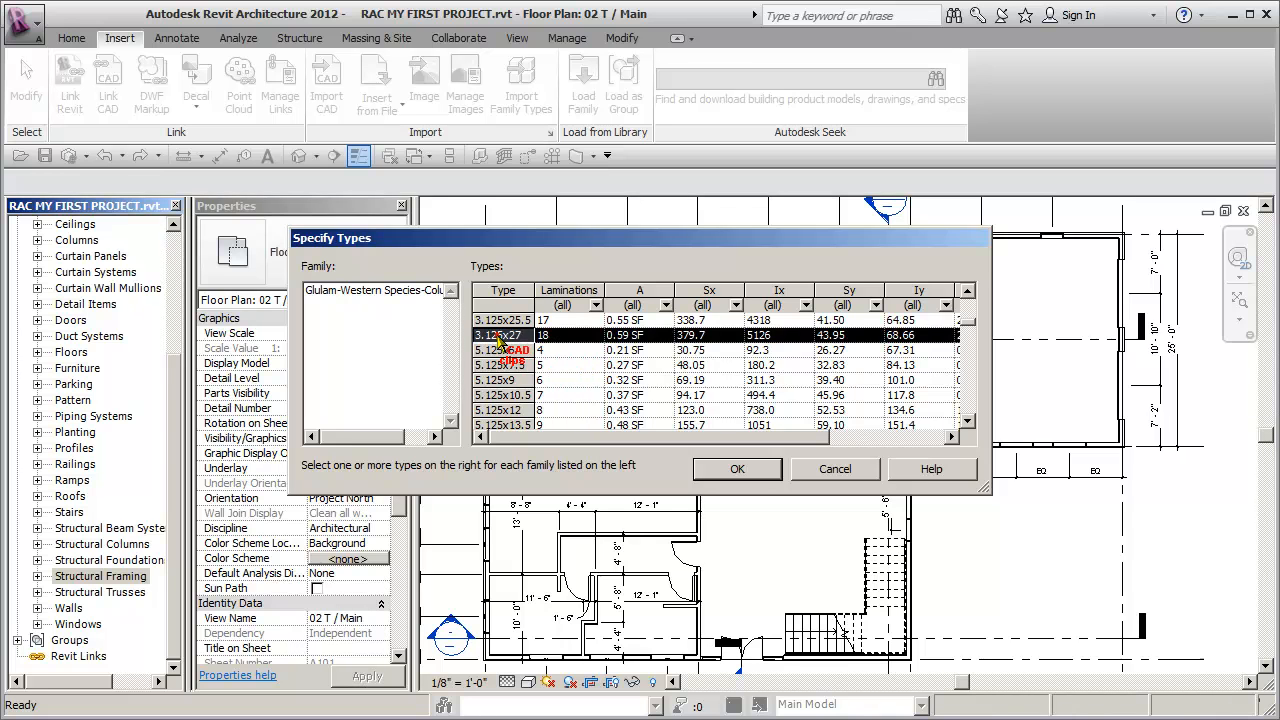
mouse_move(584, 378)
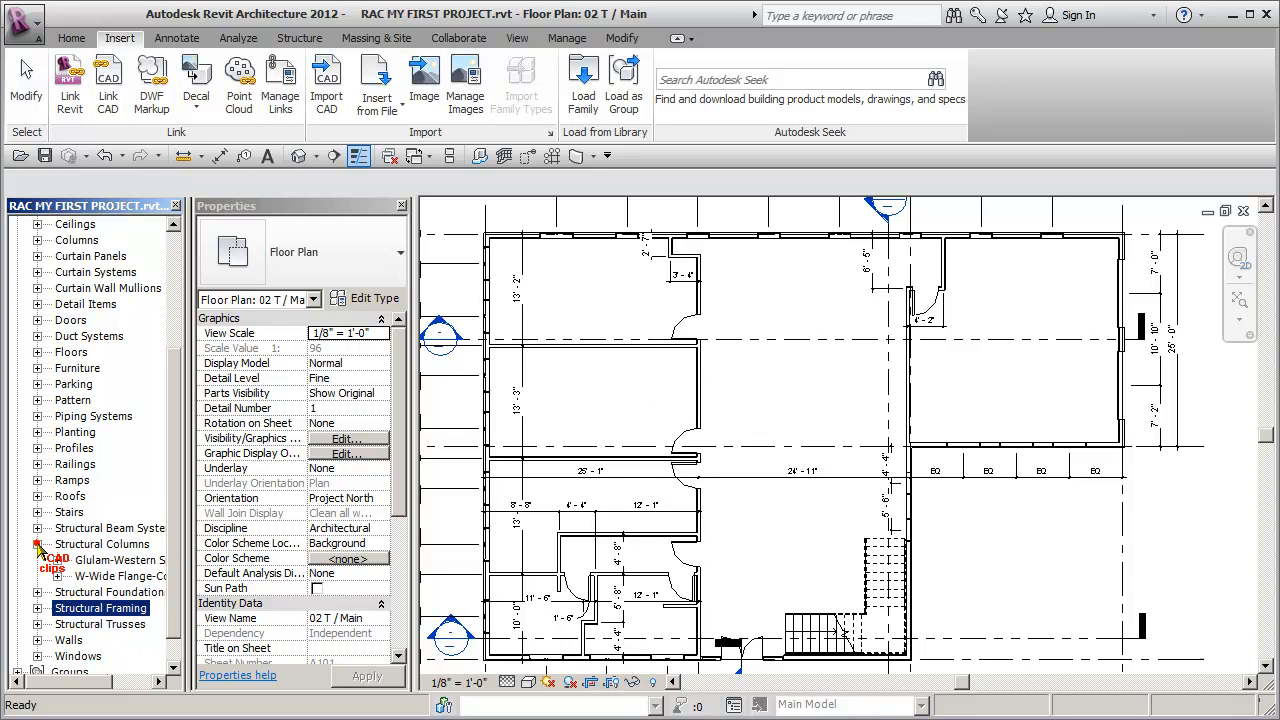
left_click(56, 560)
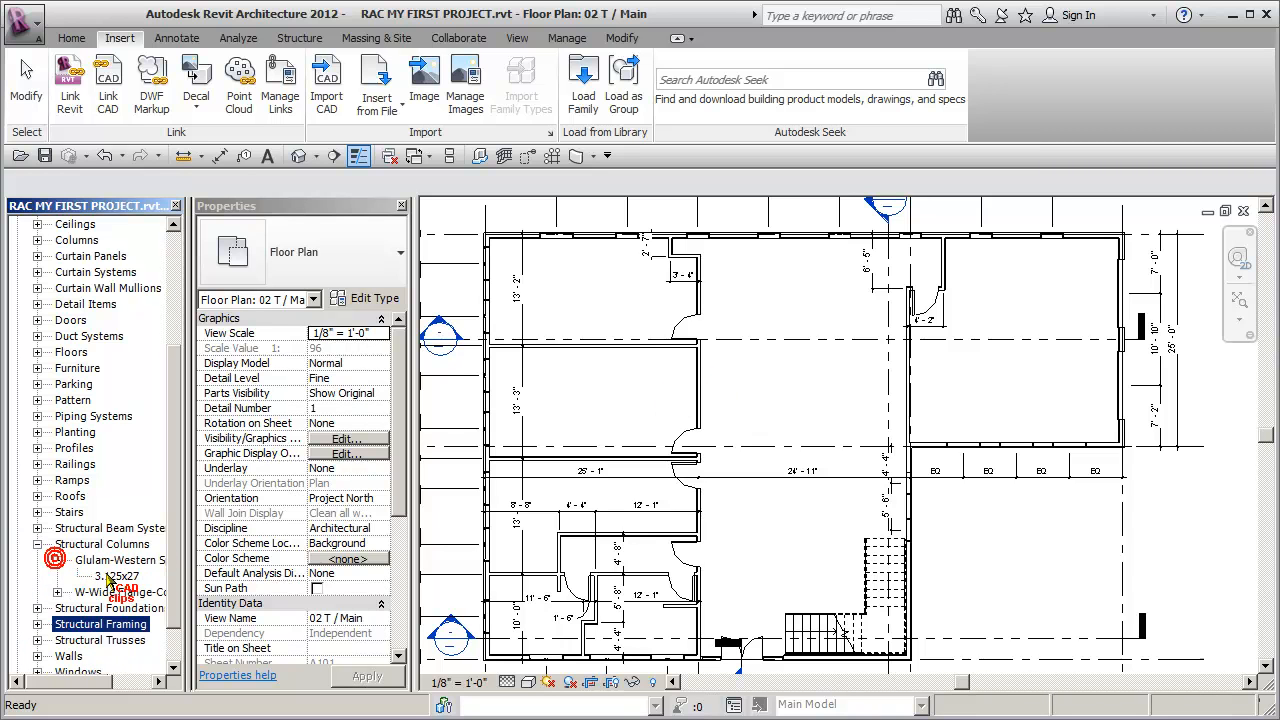
left_click(120, 576)
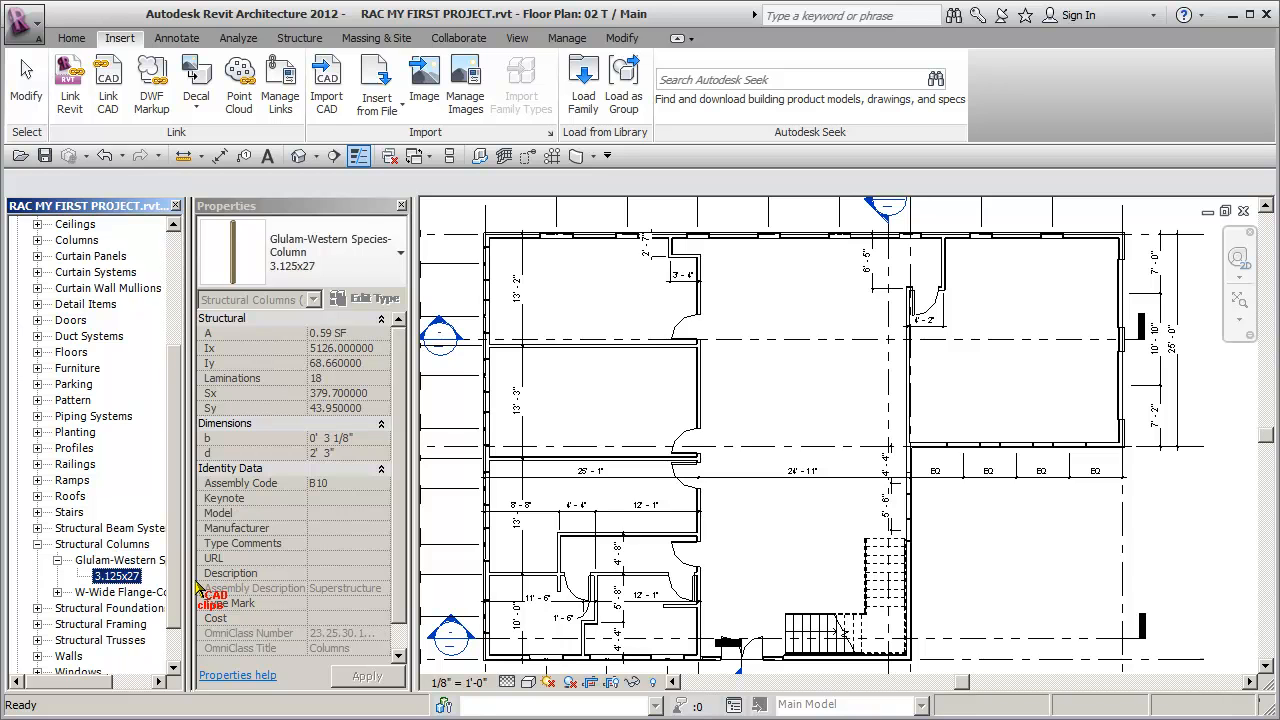
left_click(102, 544)
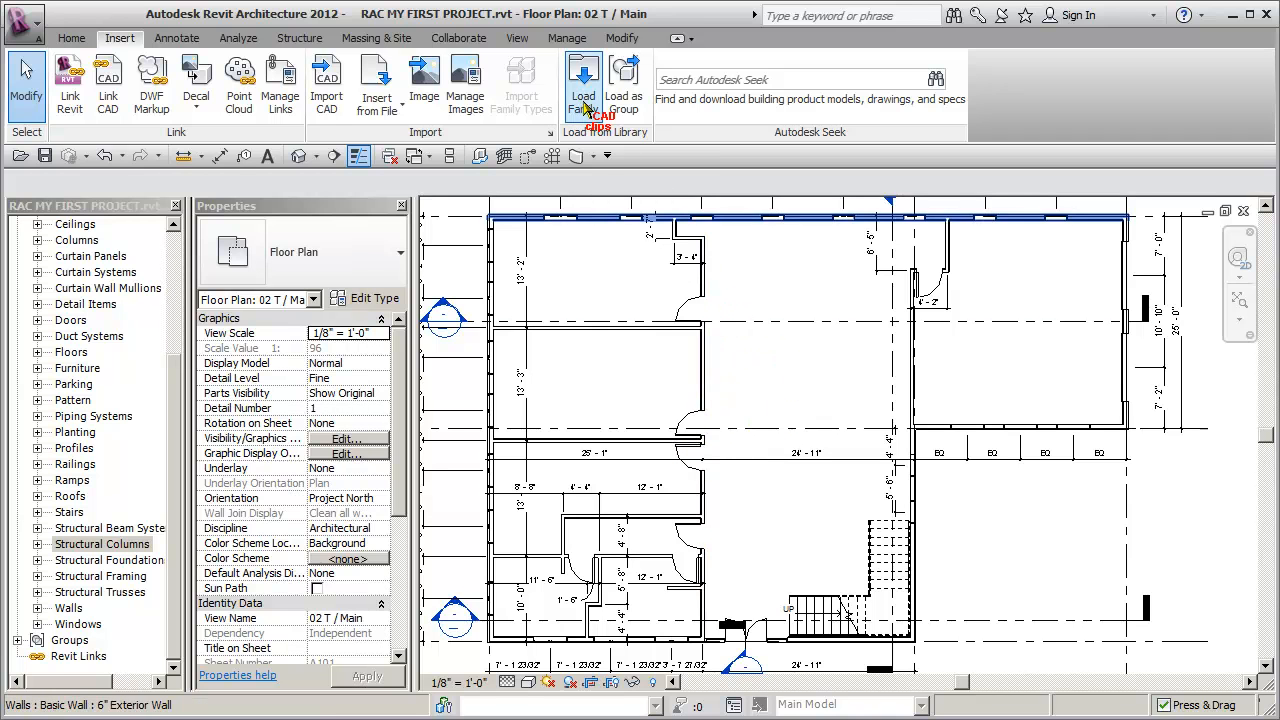
In Load Family, browse Structural > Columns > Concrete and load Concrete-Square-Column.rfa.
left_click(584, 84)
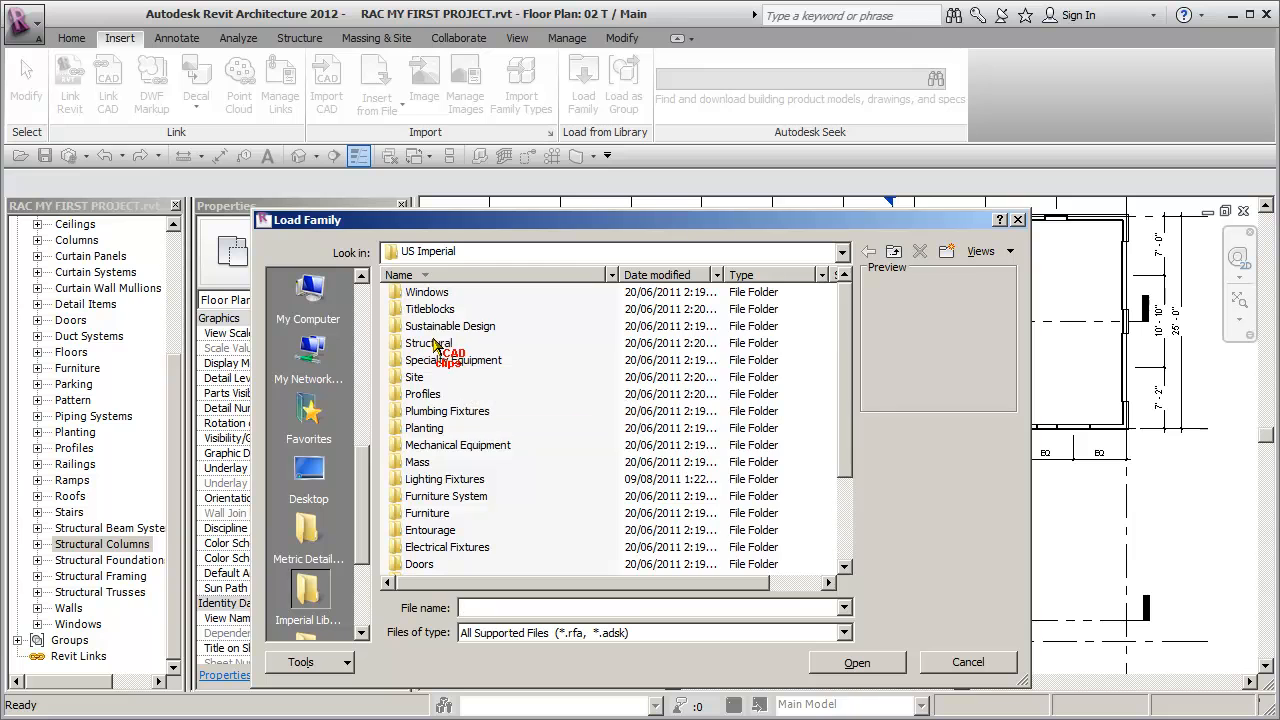
double_click(430, 342)
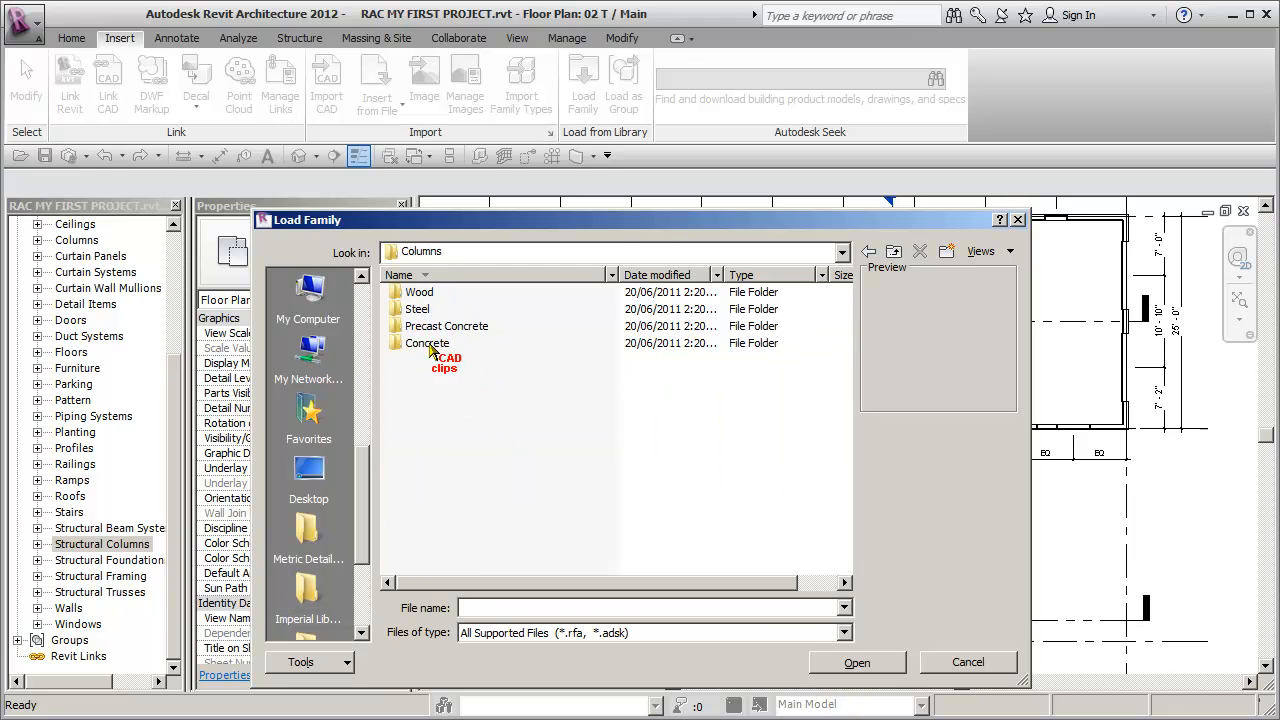
double_click(426, 344)
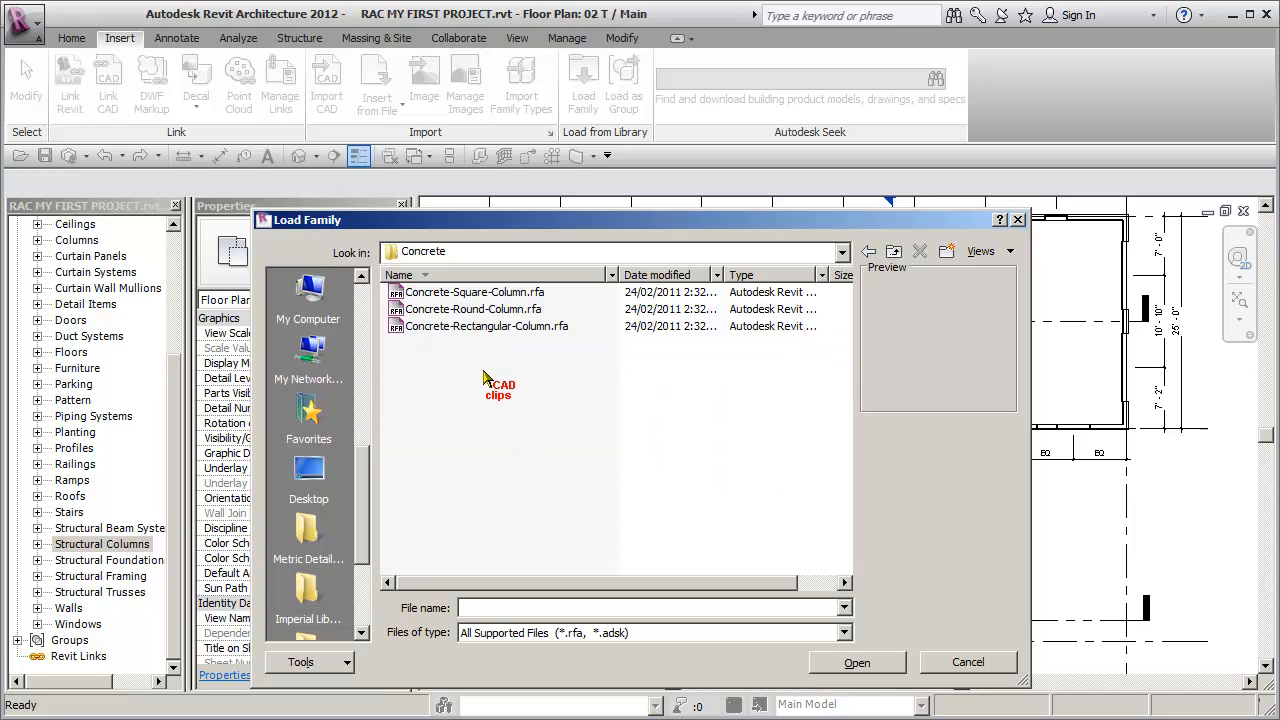
left_click(474, 292)
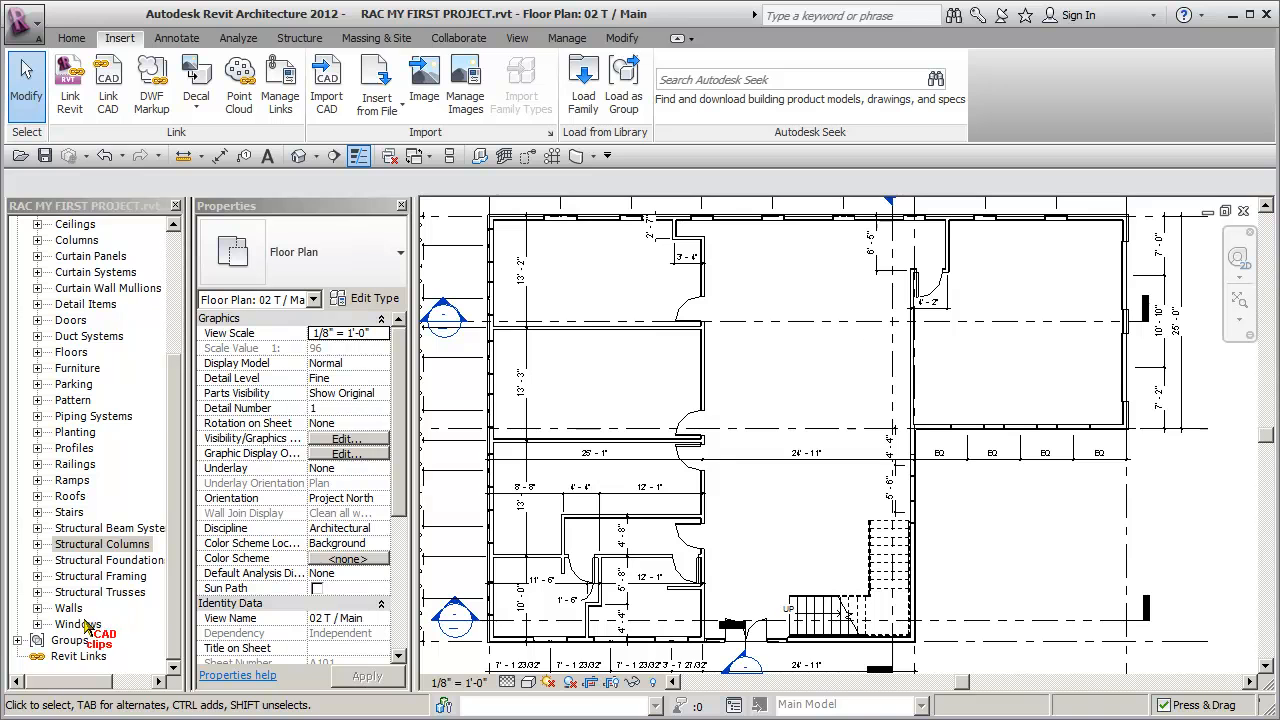
Review the Concrete-Square-Column sizes 12x12 through 30x30 in the Project Browser, checking the 30x30 type.
left_click(36, 544)
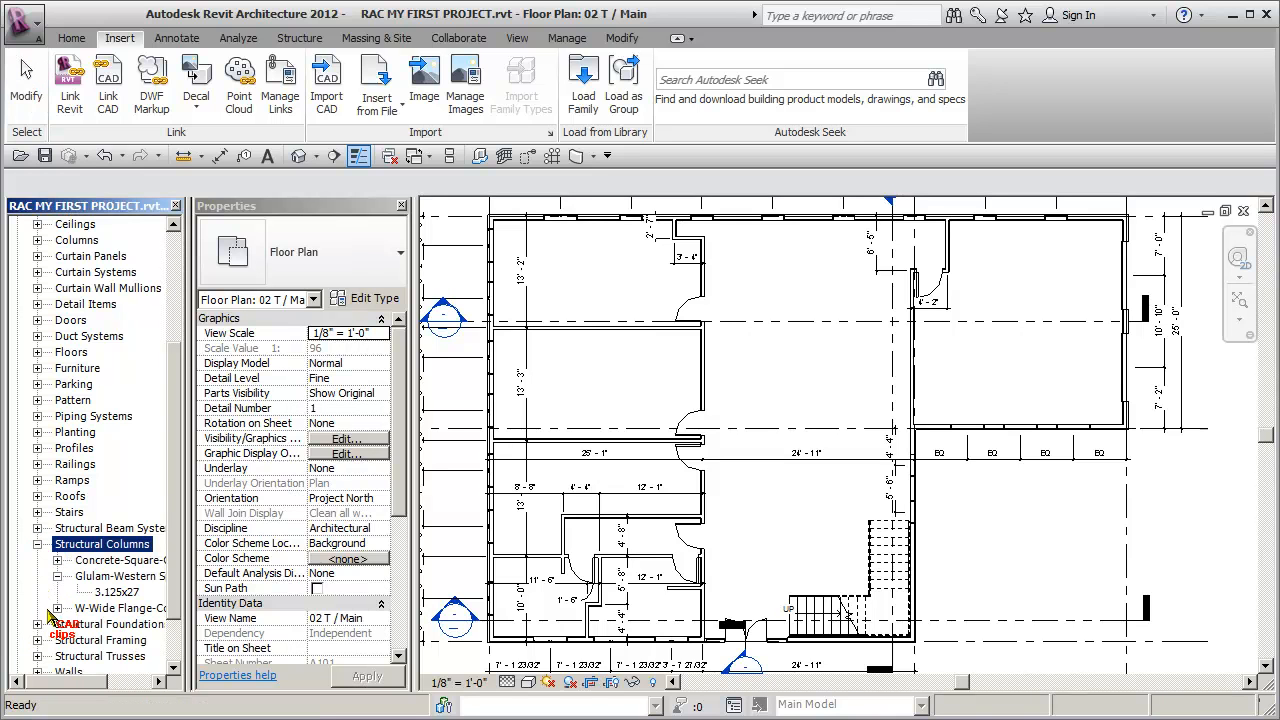
left_click(58, 560)
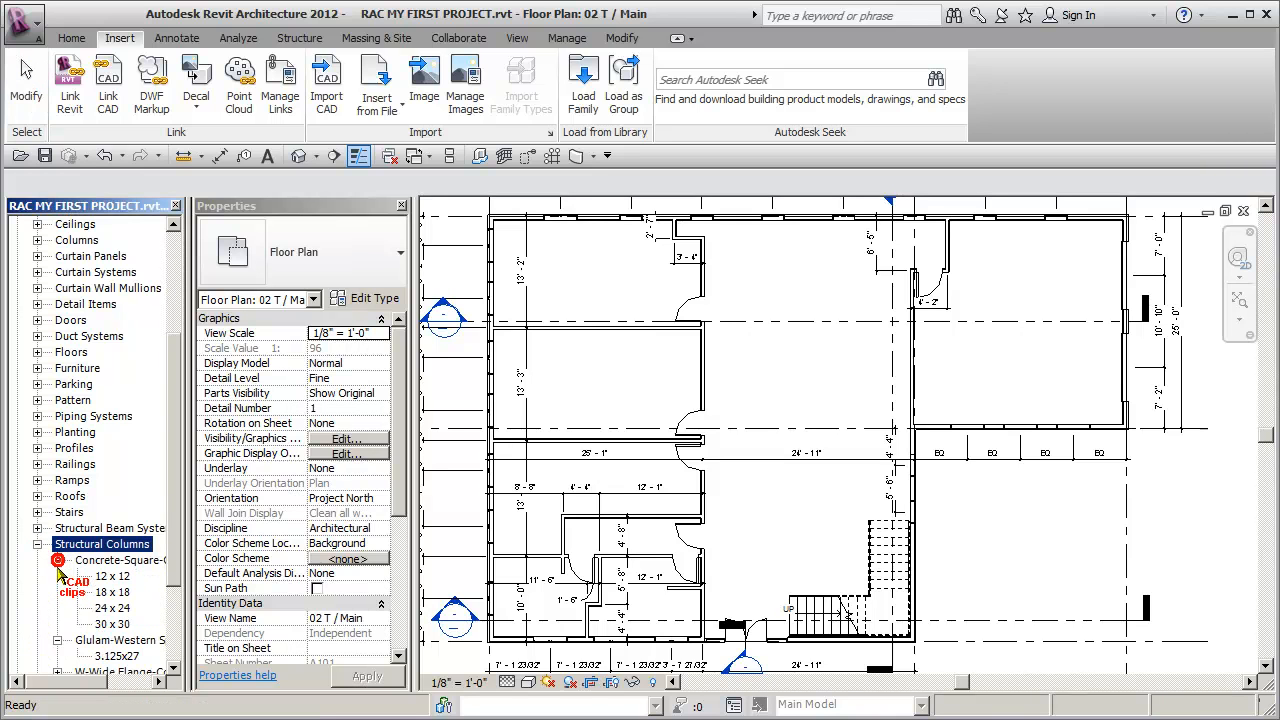
left_click(112, 592)
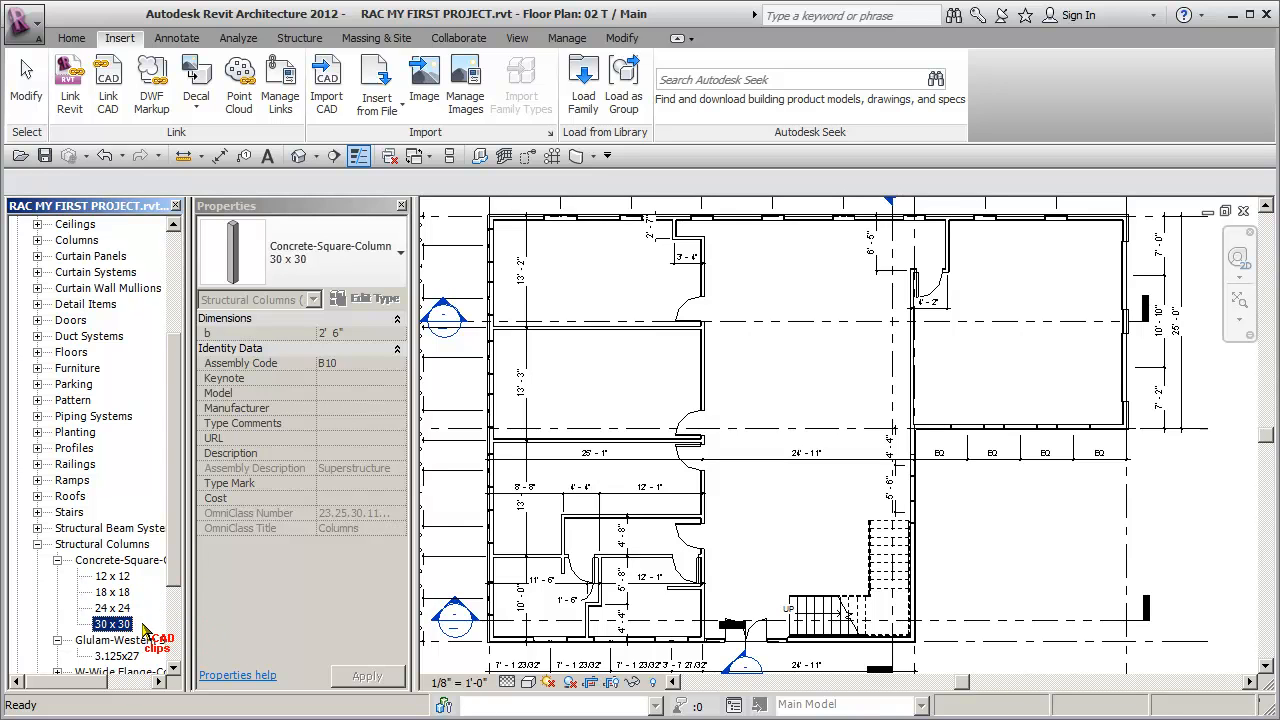
left_click(56, 560)
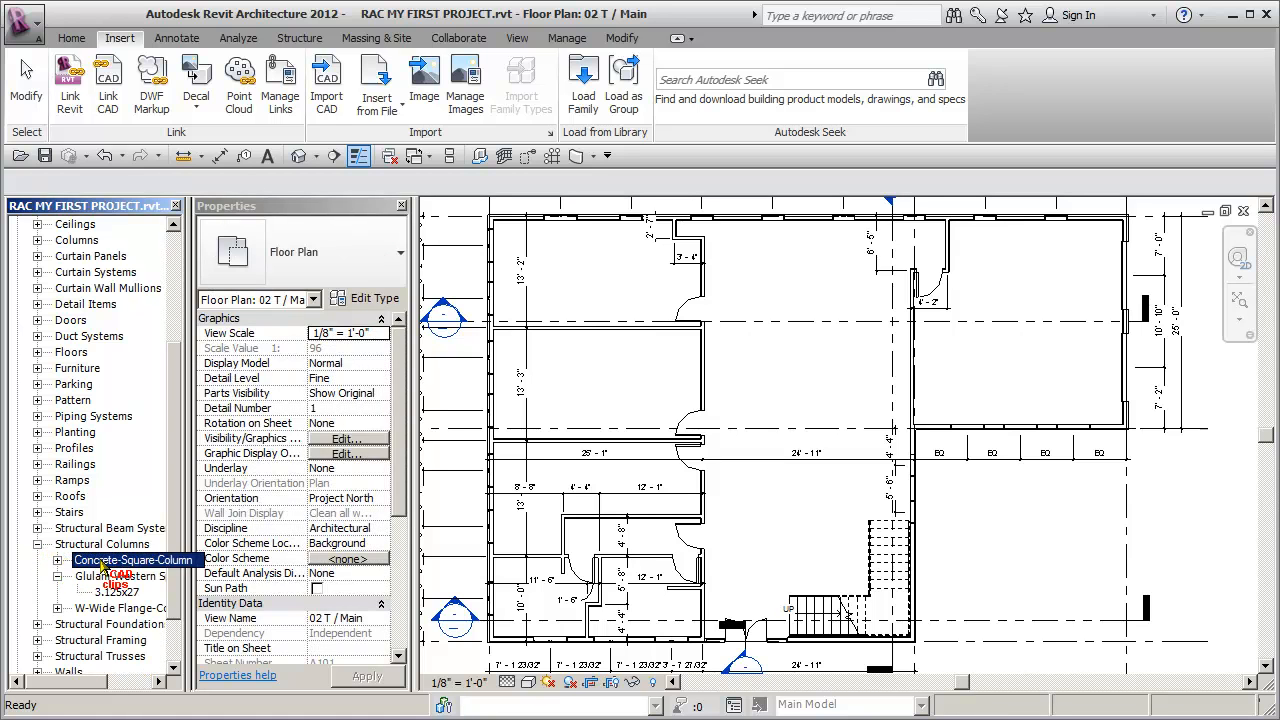
Start the Beam tool and choose Glulam-Western Species 5.125x13.5 with placement plane Level 03 T / 2nd.
left_click(56, 544)
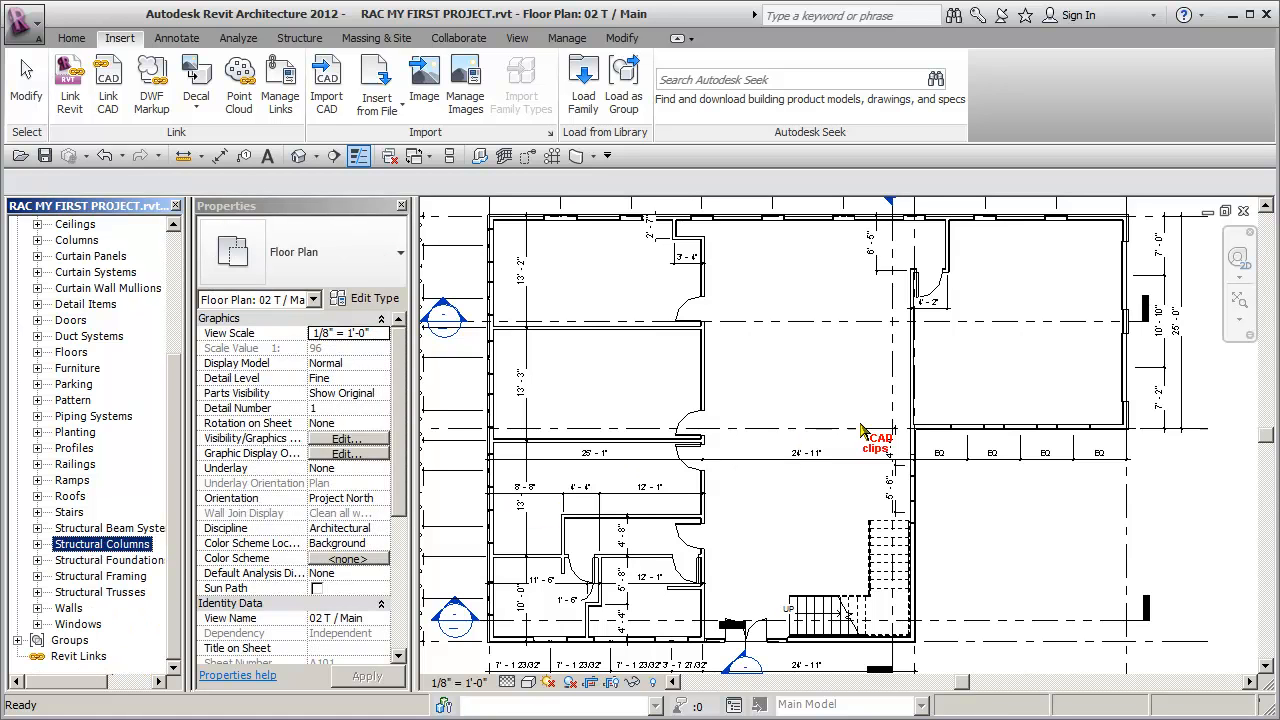
mouse_move(850, 390)
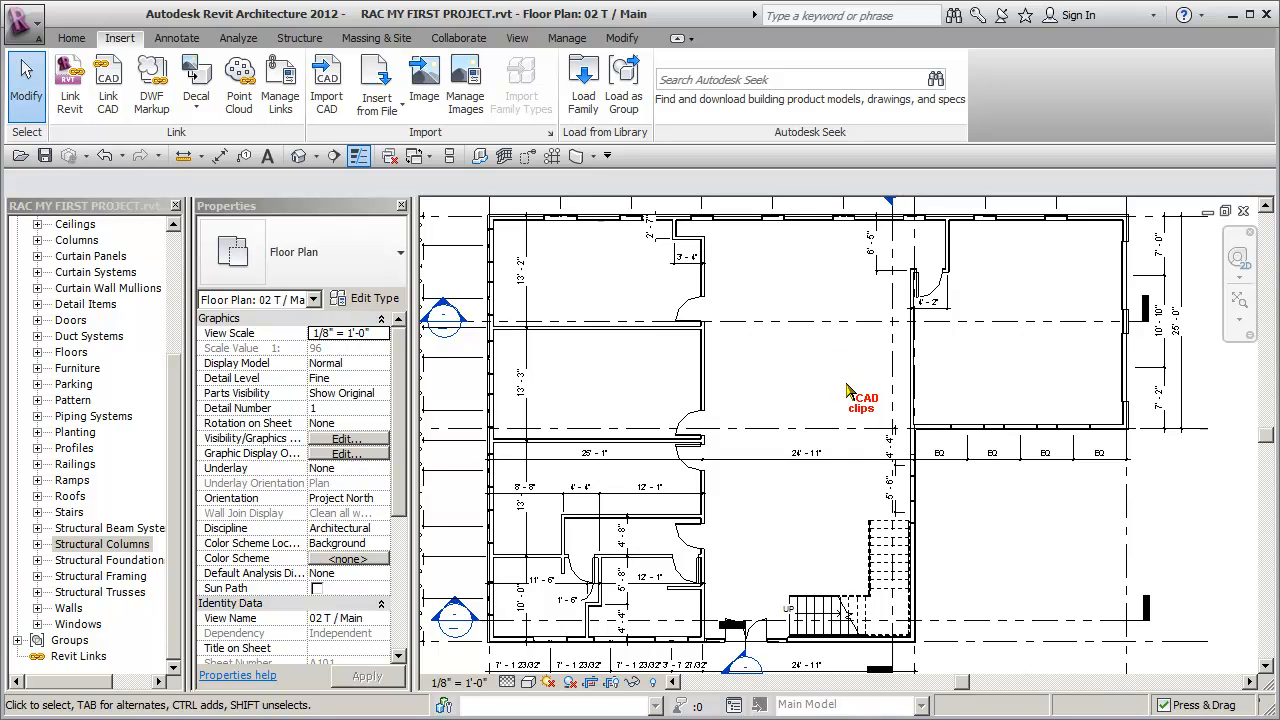
mouse_move(644, 356)
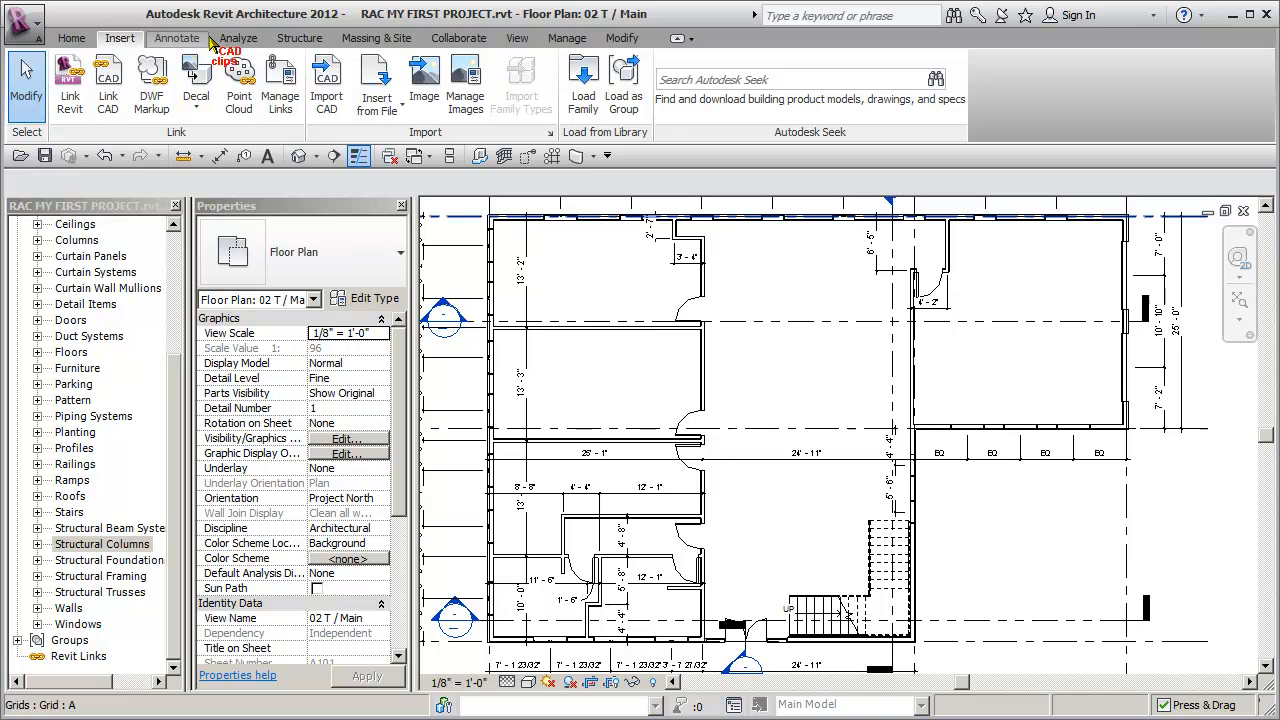
left_click(300, 38)
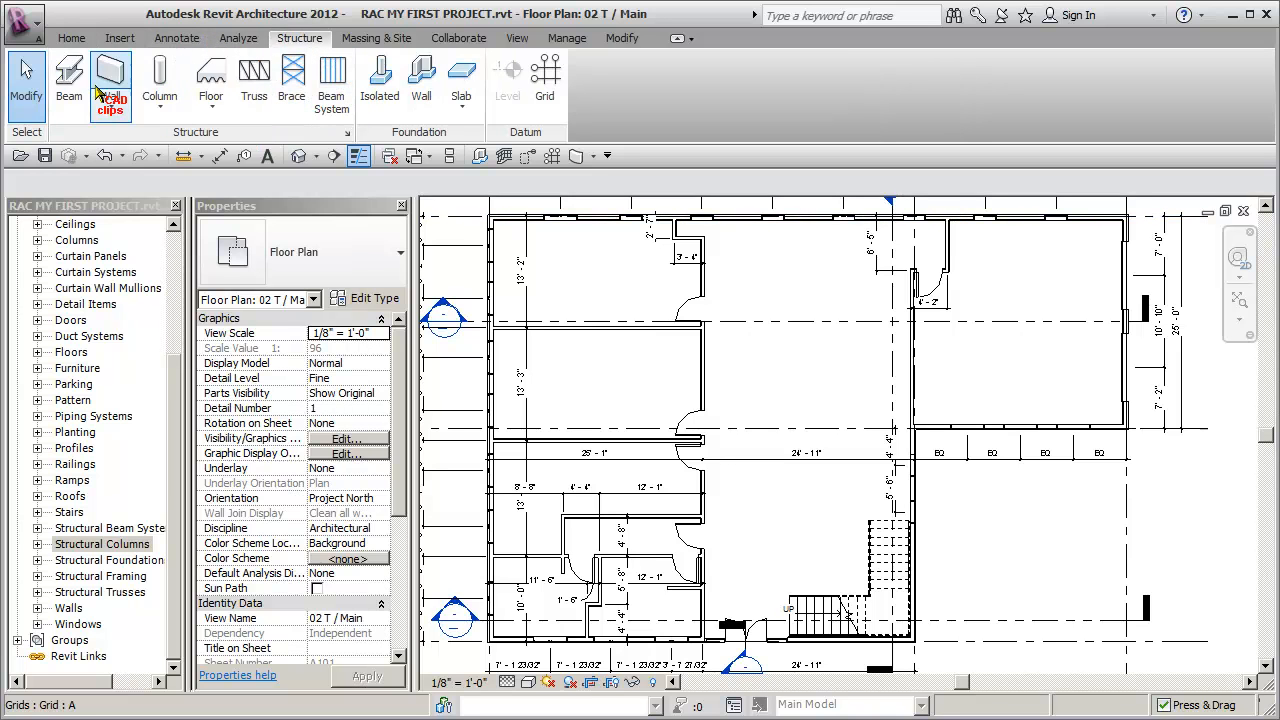
left_click(68, 80)
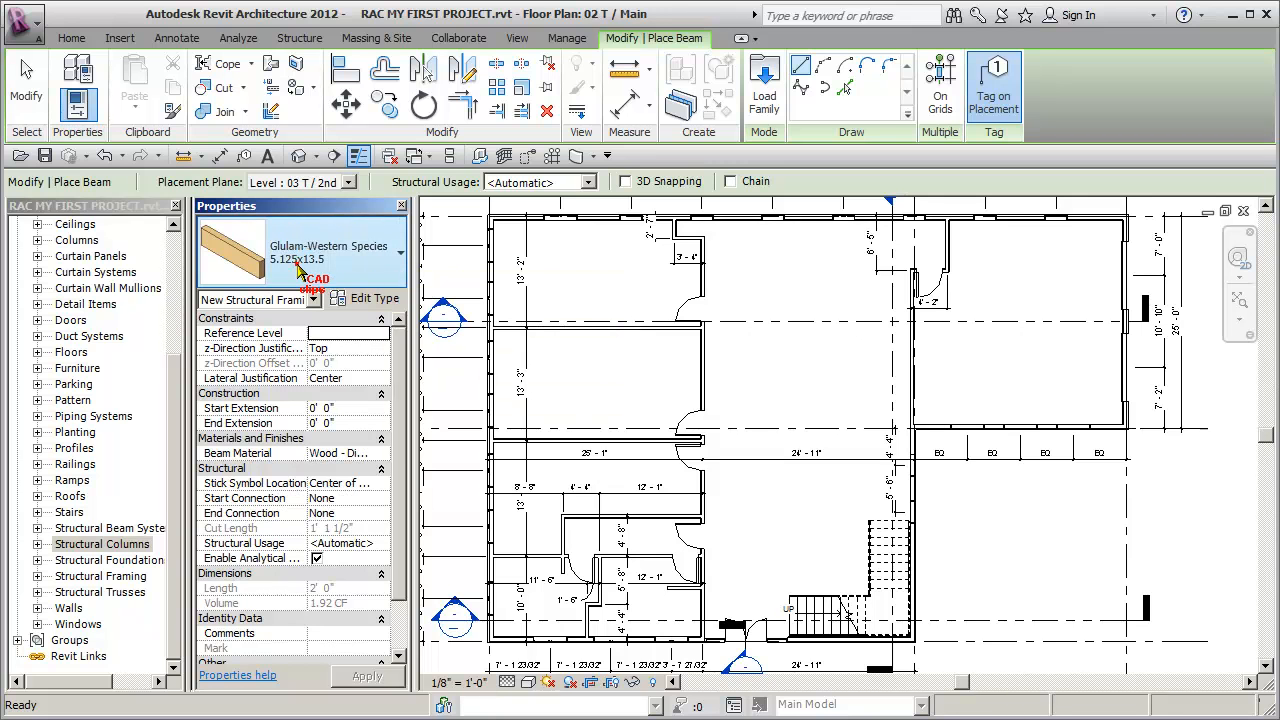
left_click(386, 252)
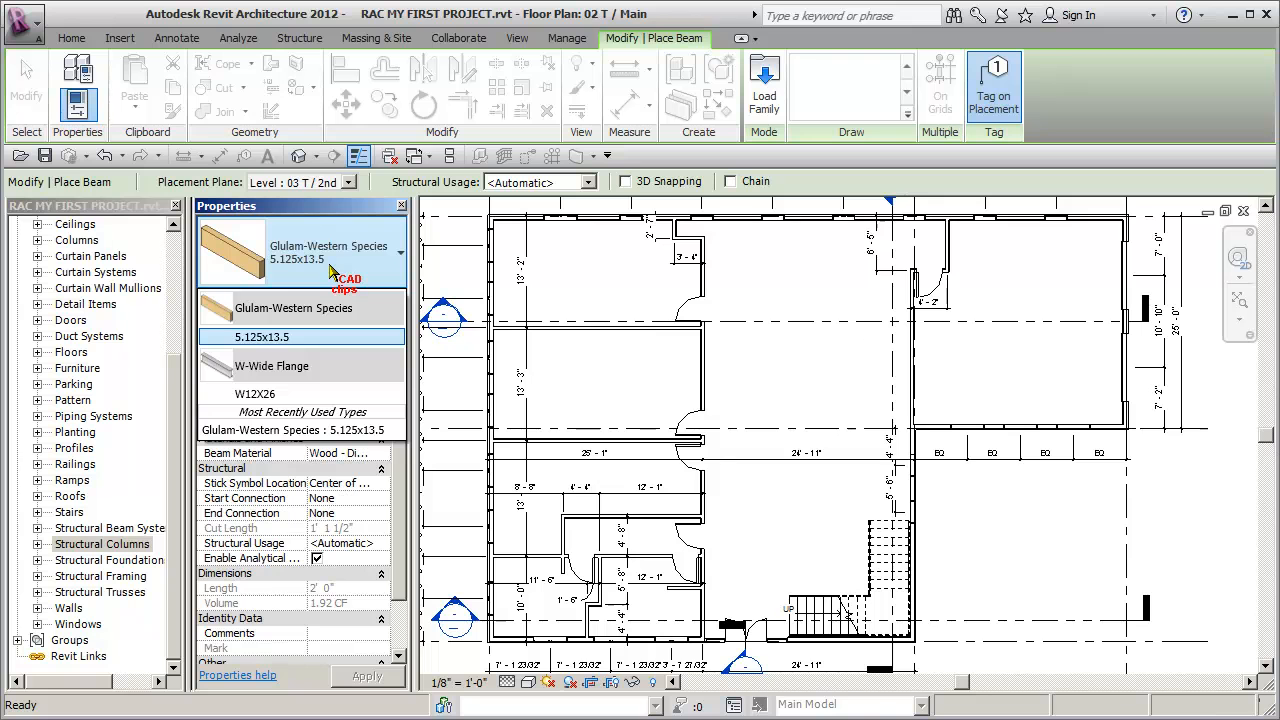
left_click(260, 336)
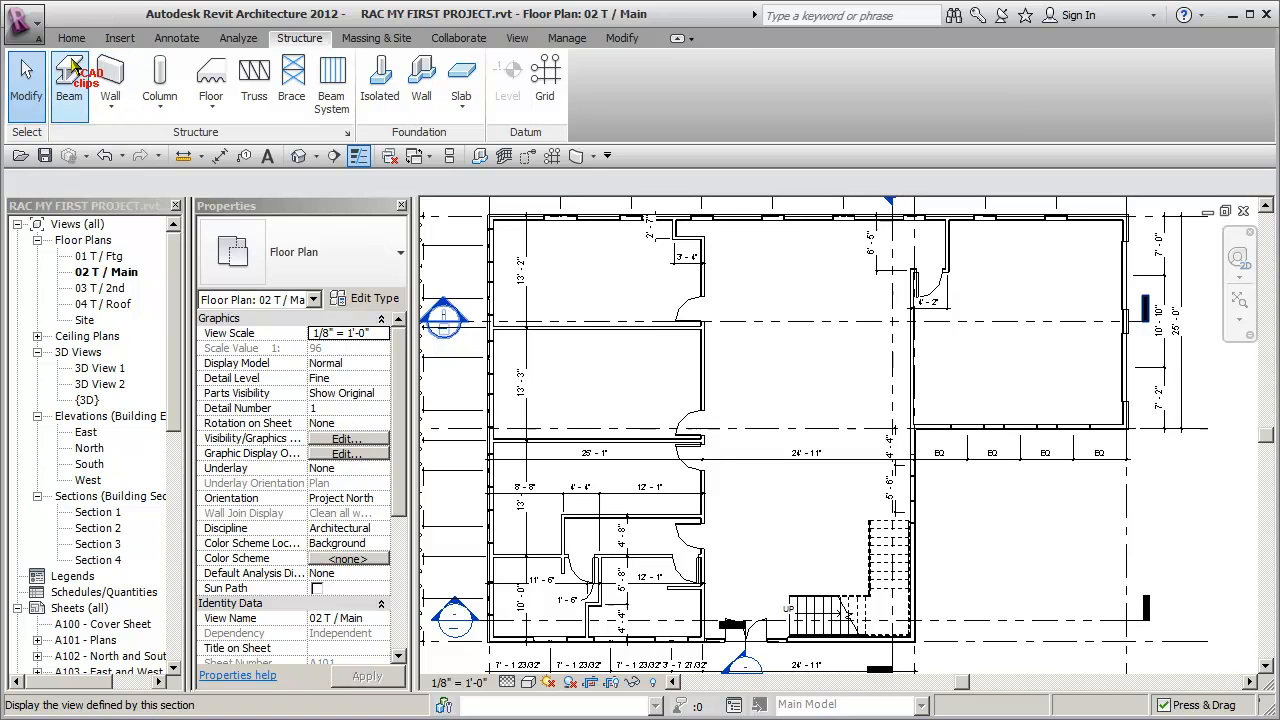
left_click(68, 80)
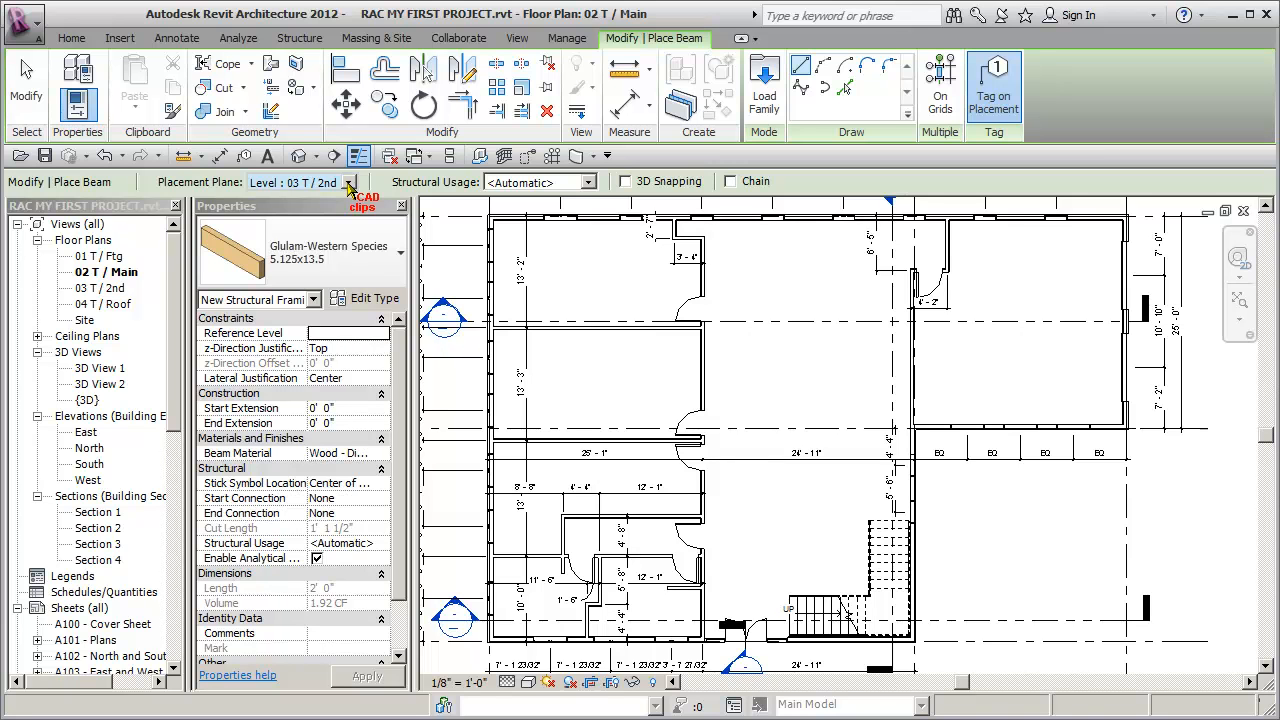
mouse_move(376, 252)
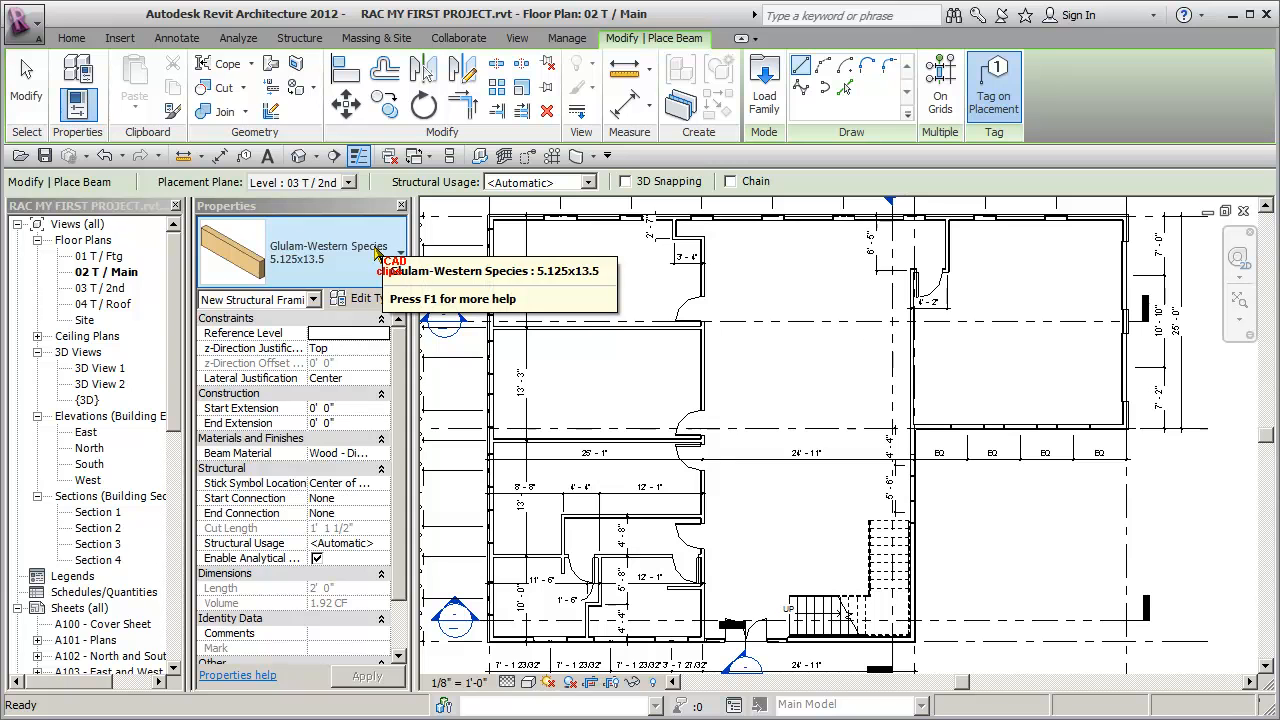
mouse_move(360, 244)
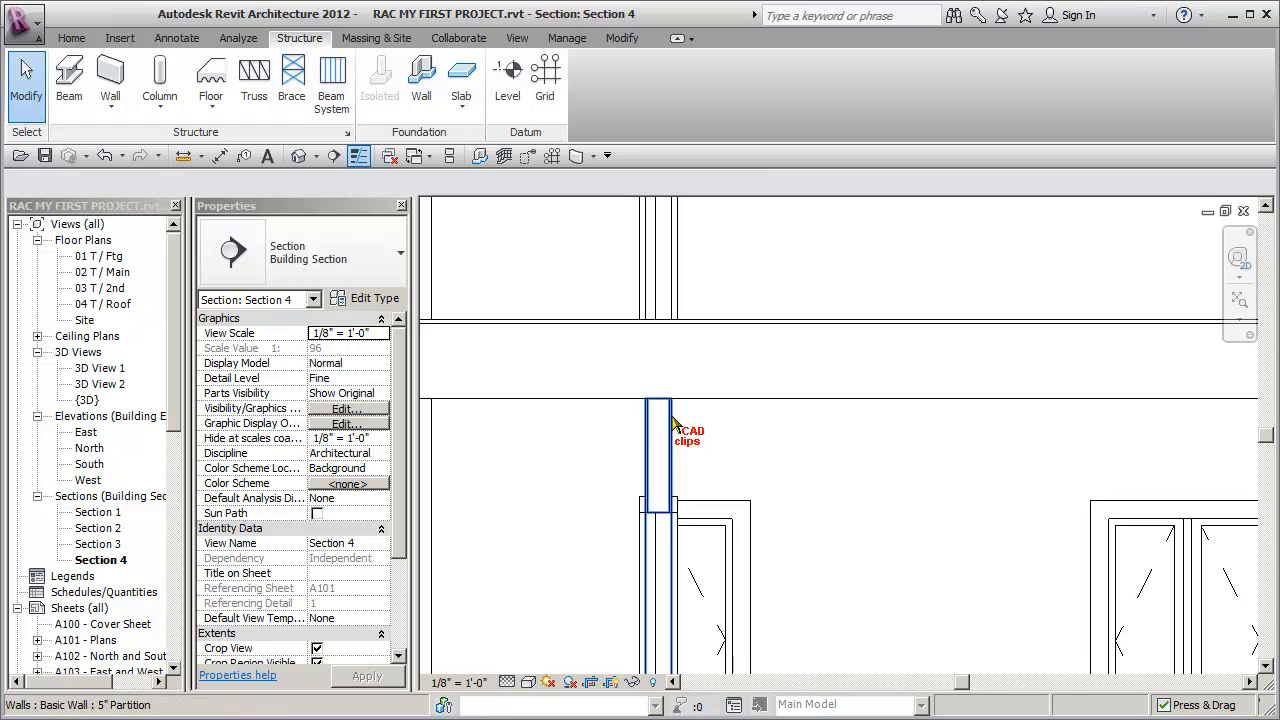
mouse_move(678, 310)
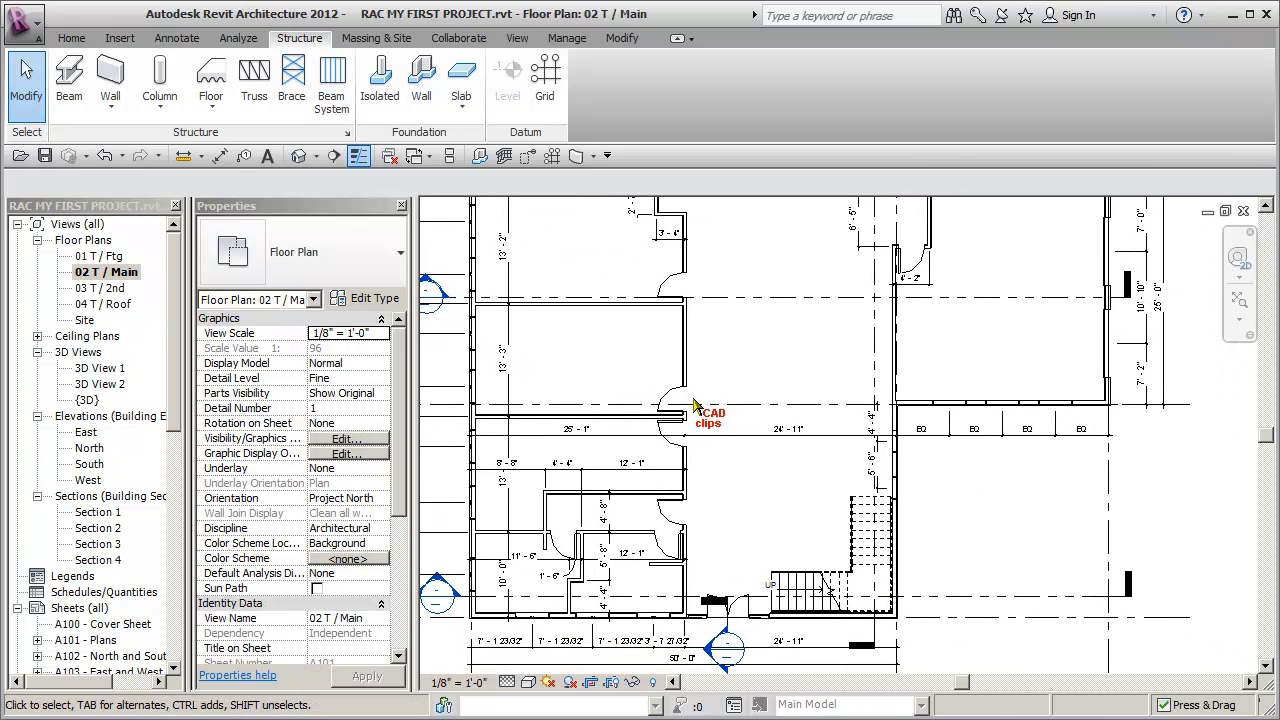
Start a new beam and set its placement plane to Level 03 T / 2nd.
left_click(110, 76)
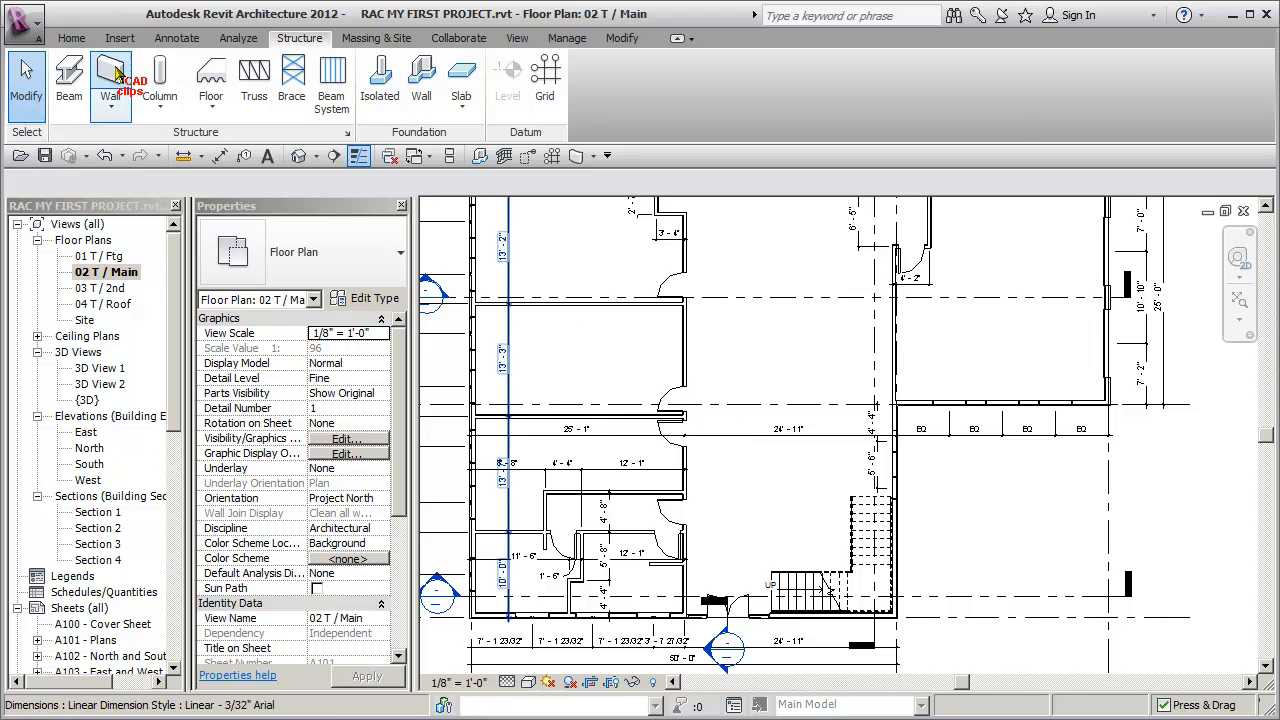
left_click(68, 80)
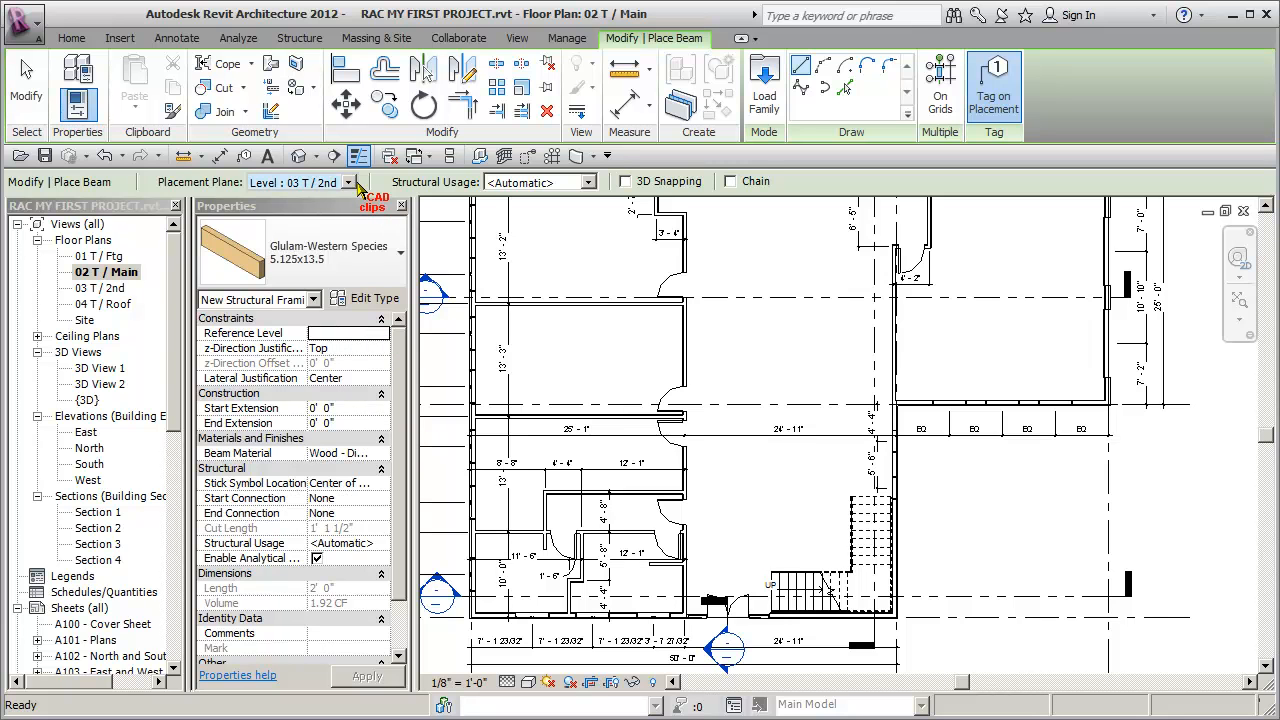
left_click(352, 182)
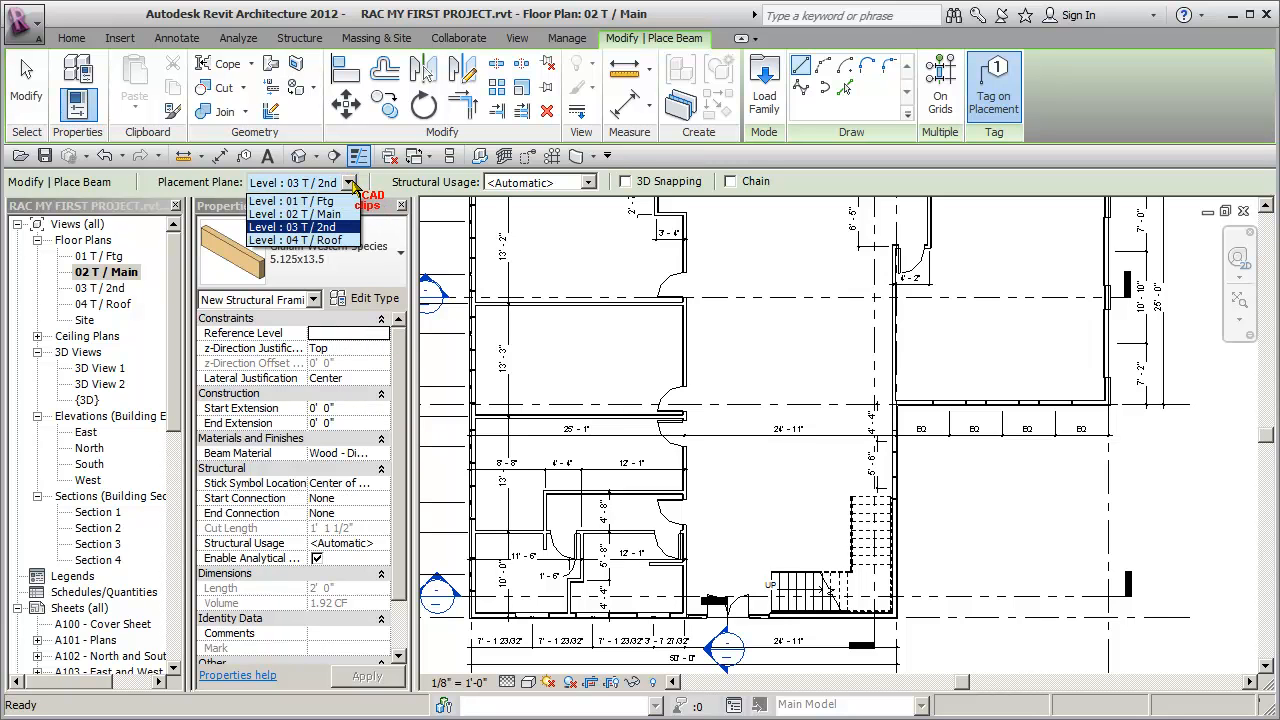
left_click(290, 228)
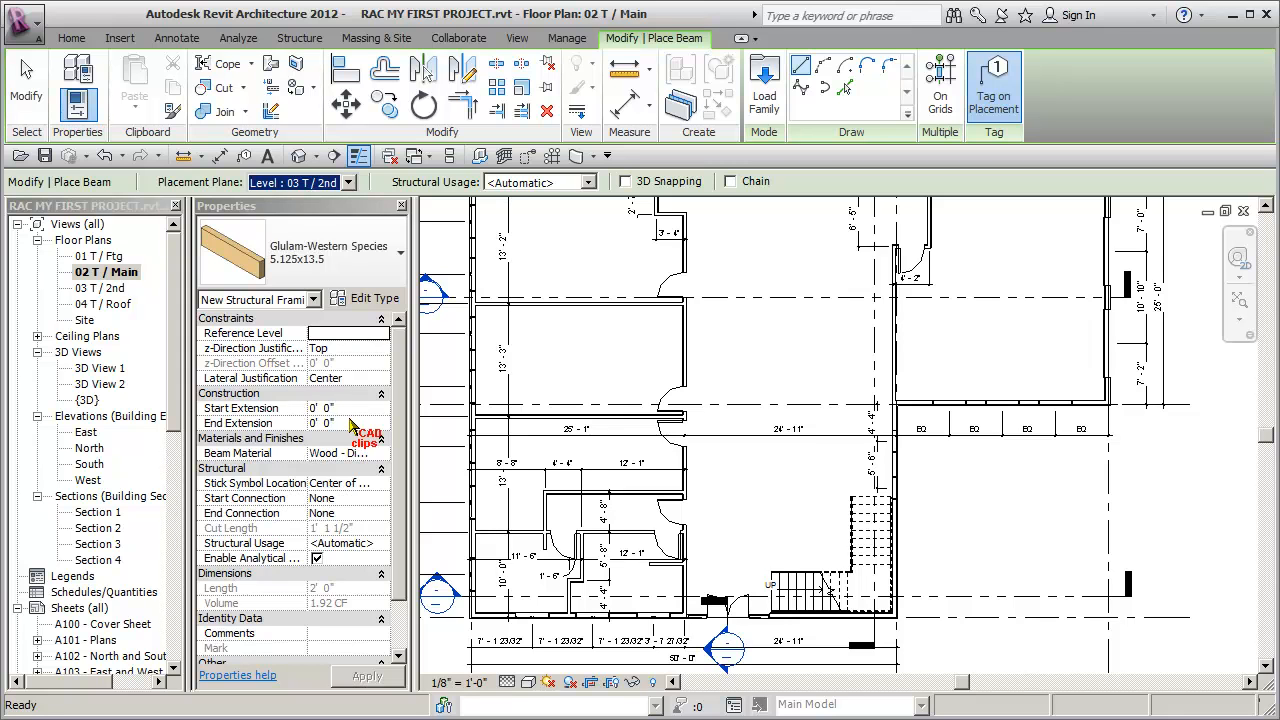
mouse_move(356, 328)
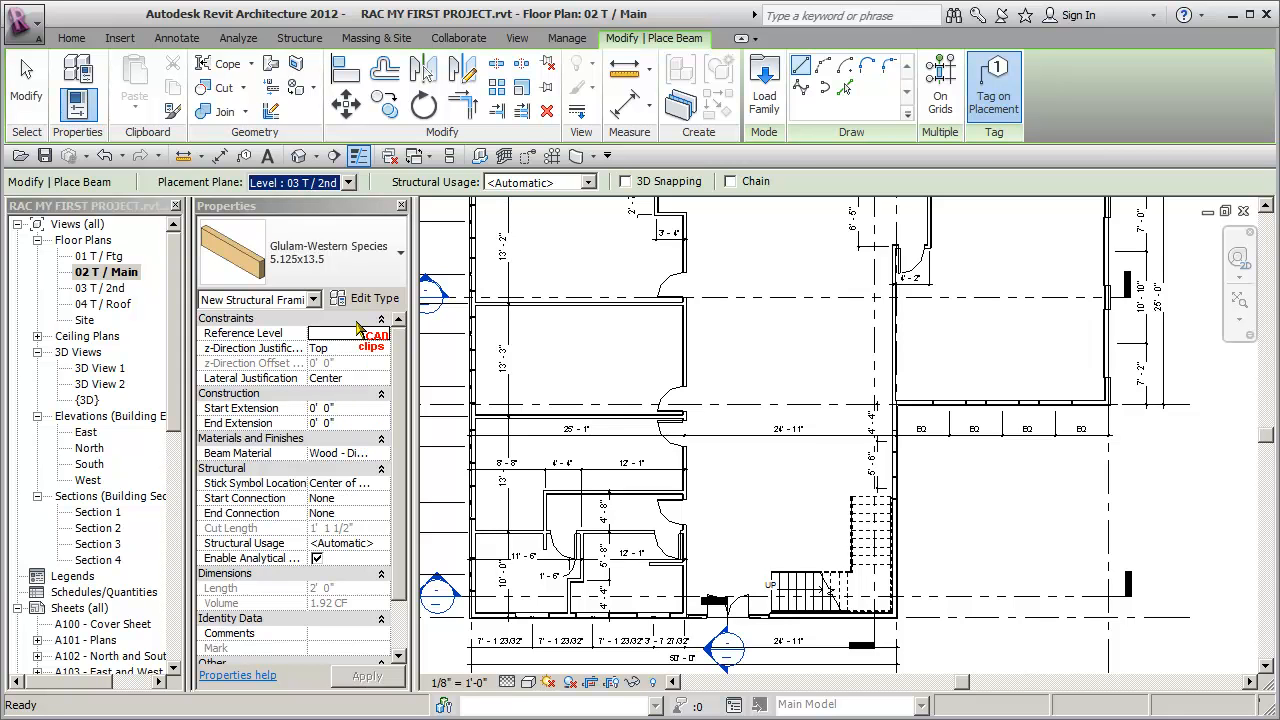
mouse_move(544, 380)
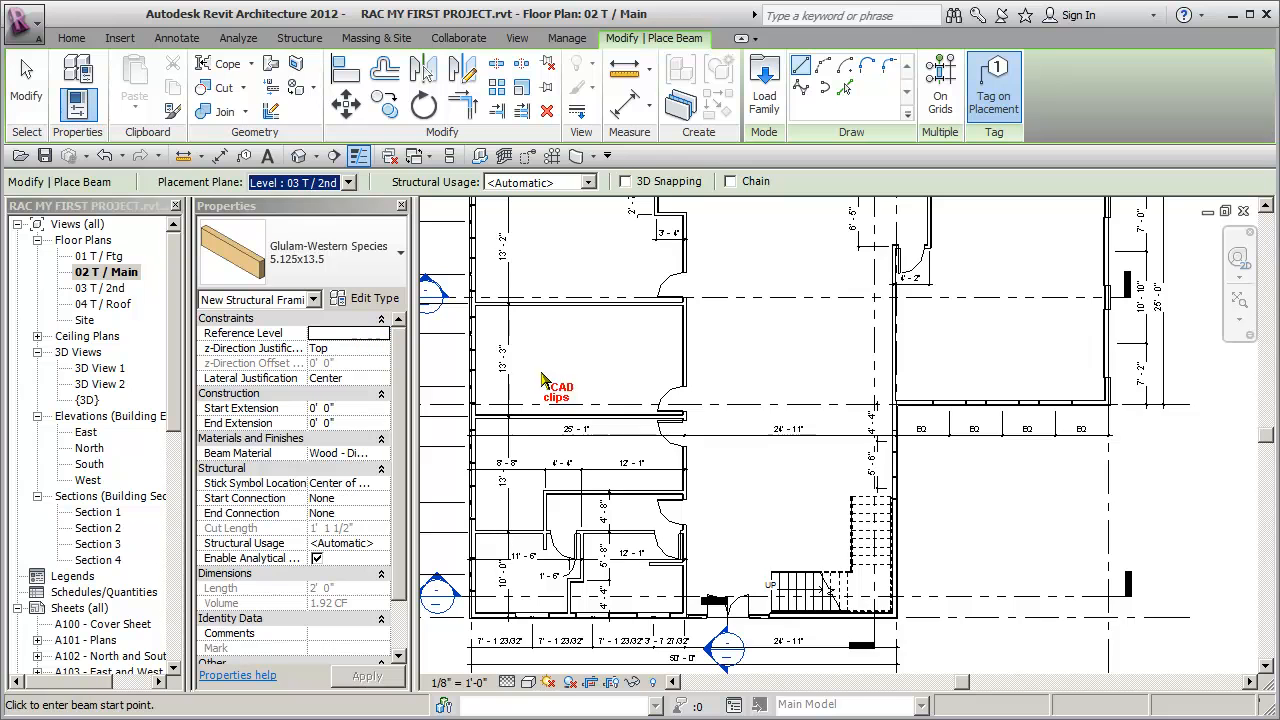
Draw the two glulam beams by picking start and end points along the Main-level wall.
scroll("down", 3)
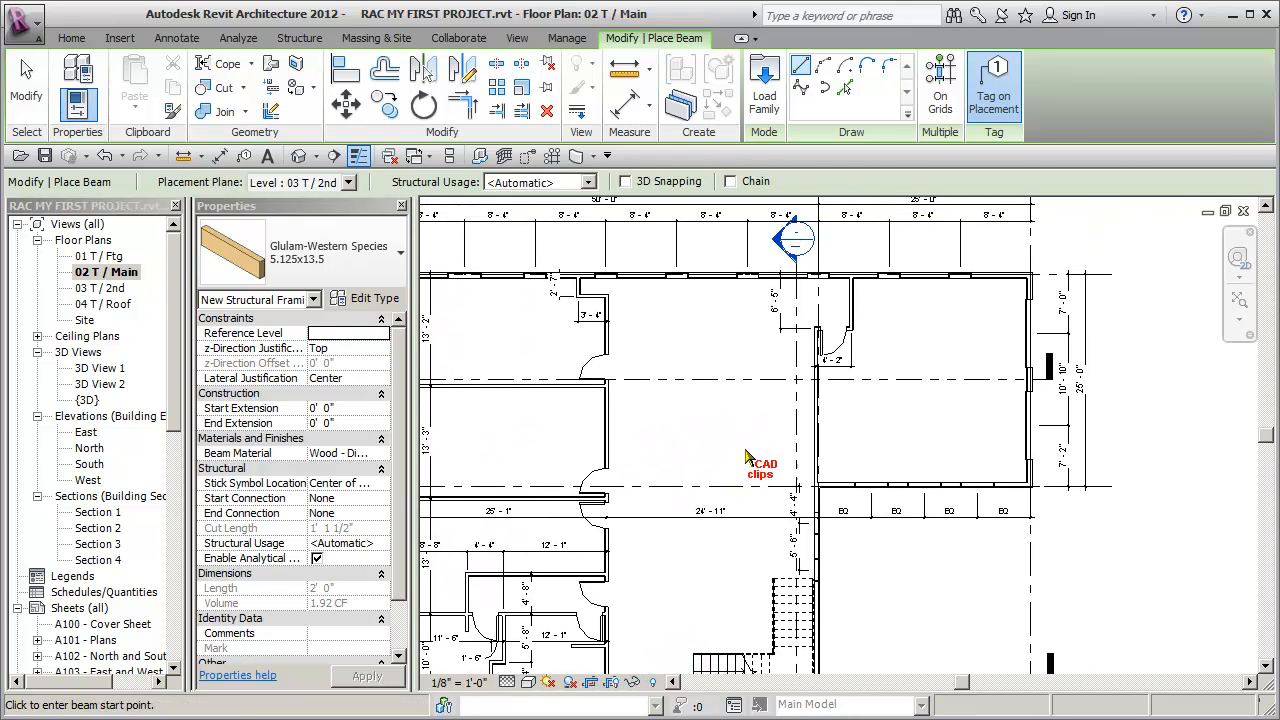
mouse_move(518, 244)
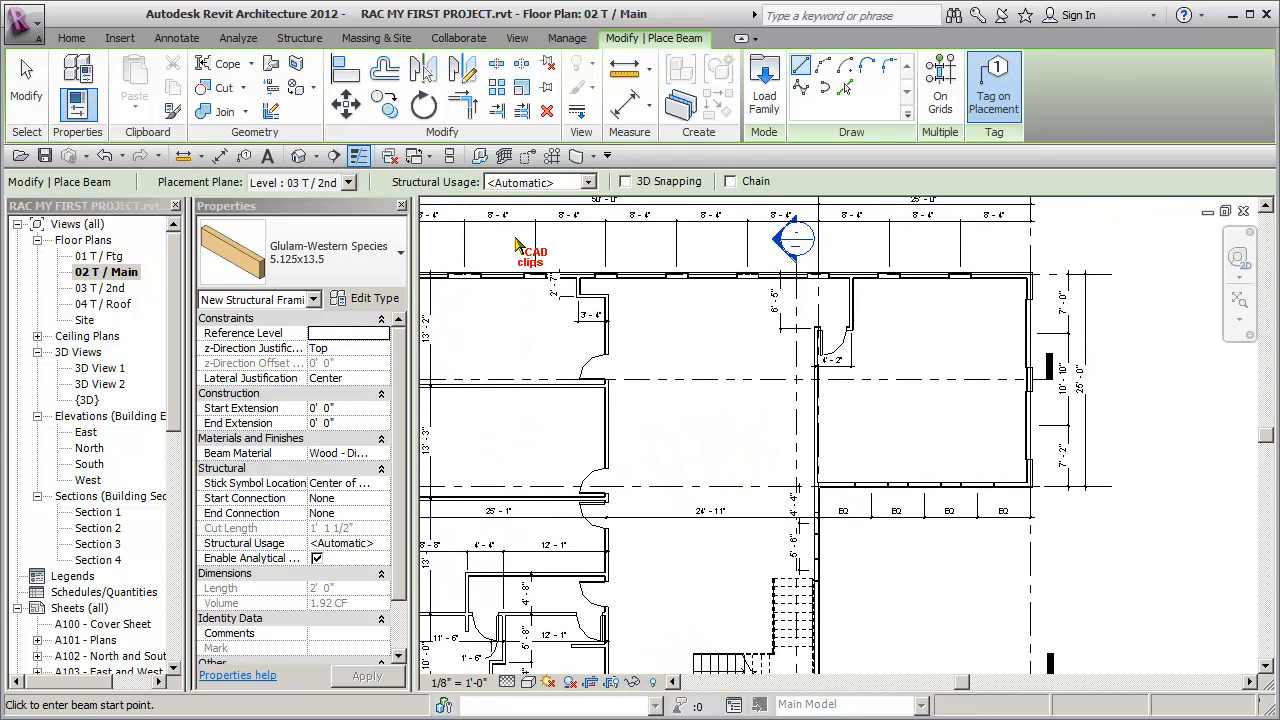
mouse_move(950, 592)
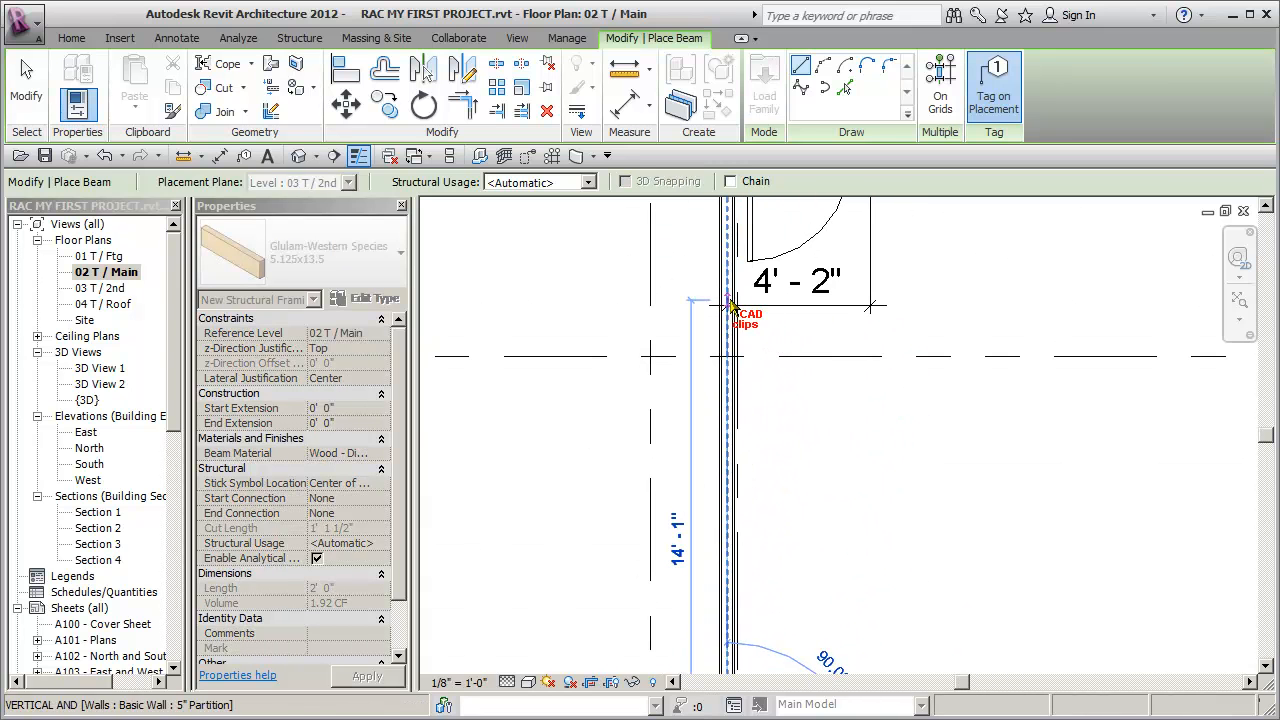
scroll("down", 3)
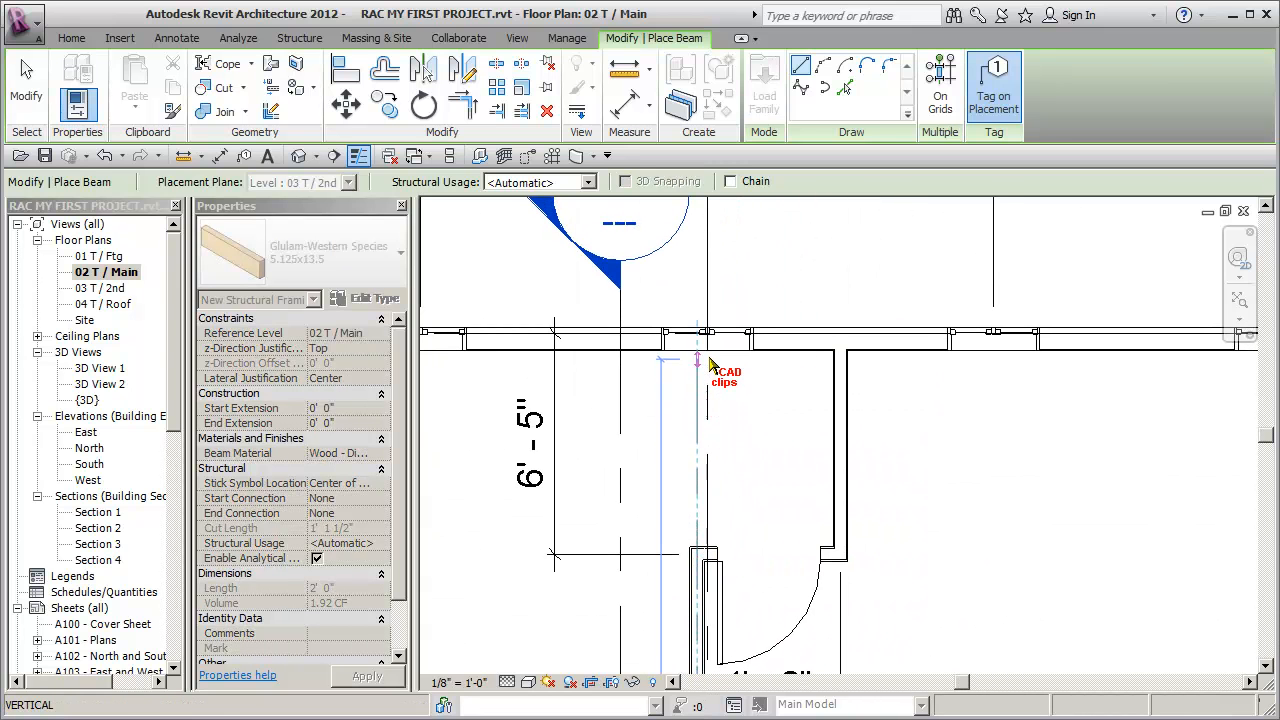
left_click(696, 344)
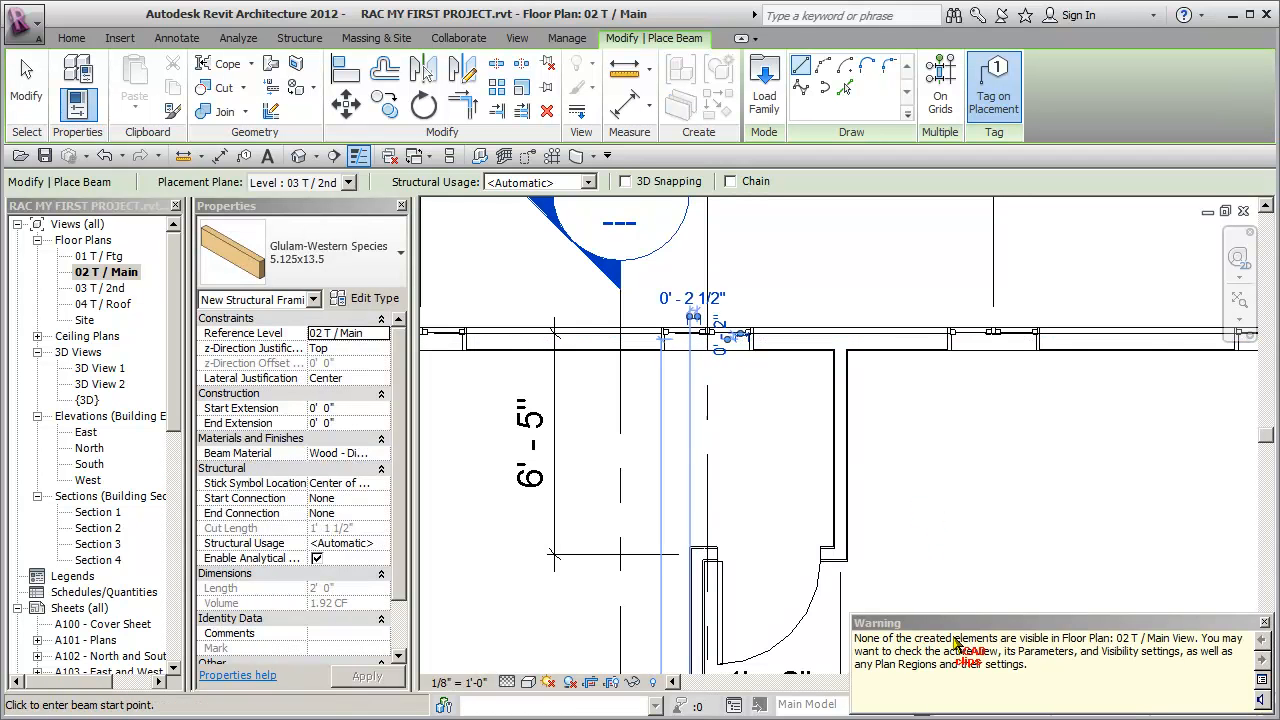
mouse_move(964, 480)
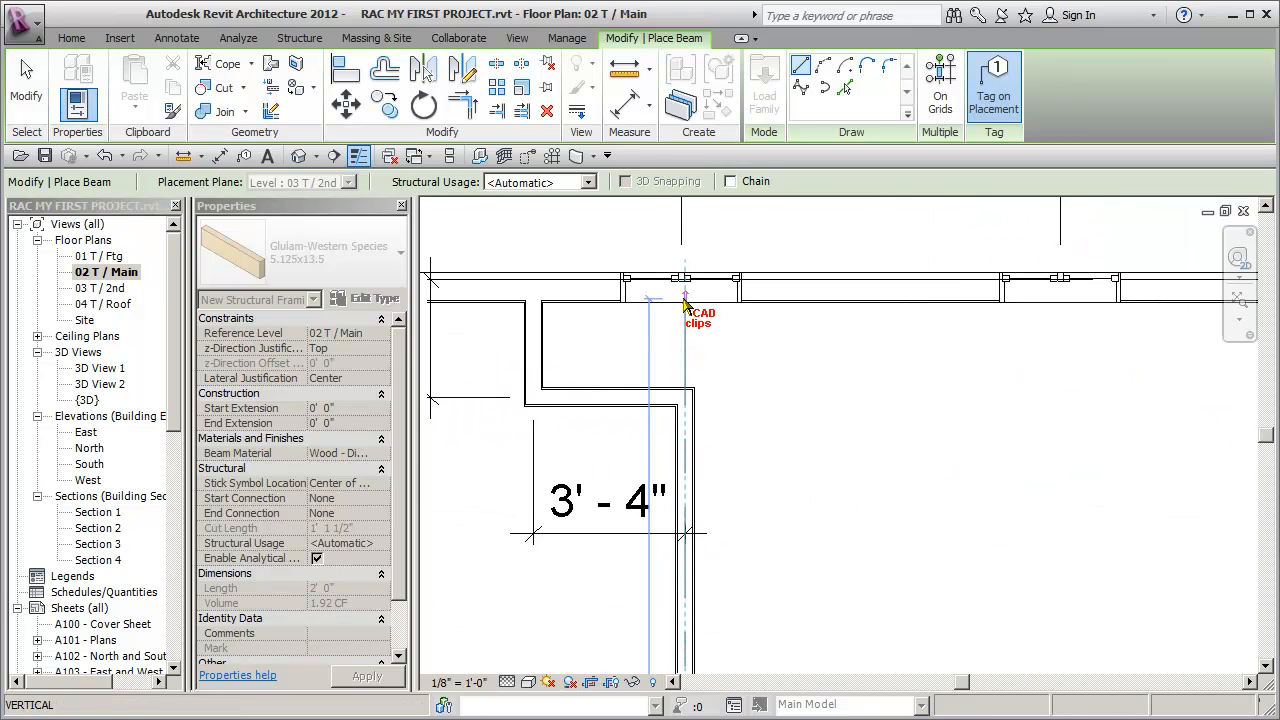
left_click(684, 290)
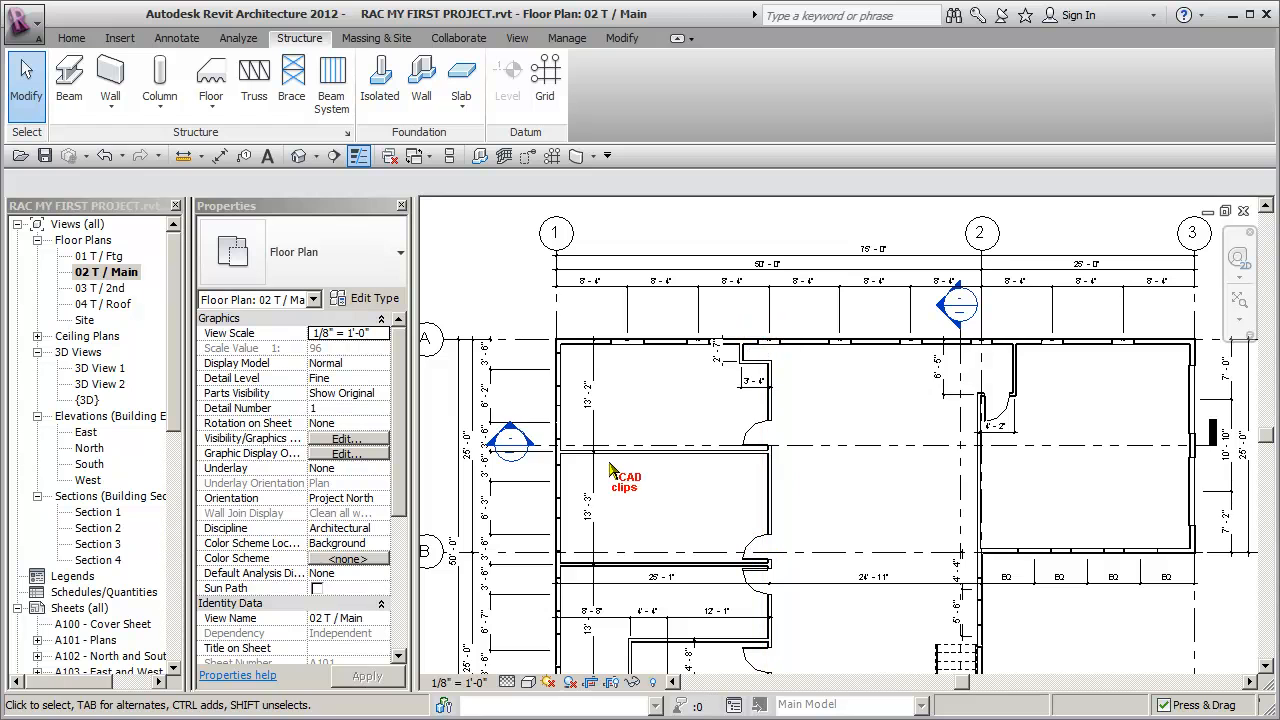
In Section 4, set the glulam beam's Start and End Level Offset to -0' 0 3/4" so it sits flush below the floor.
double_click(98, 560)
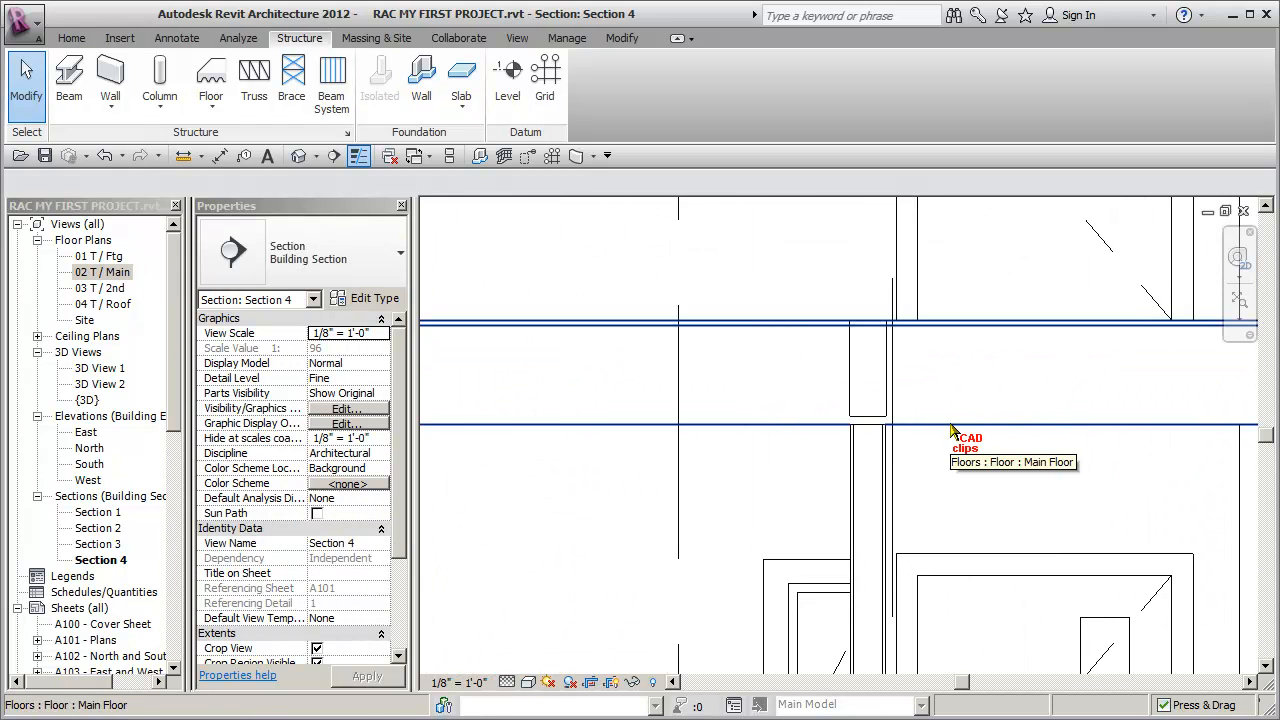
mouse_move(810, 410)
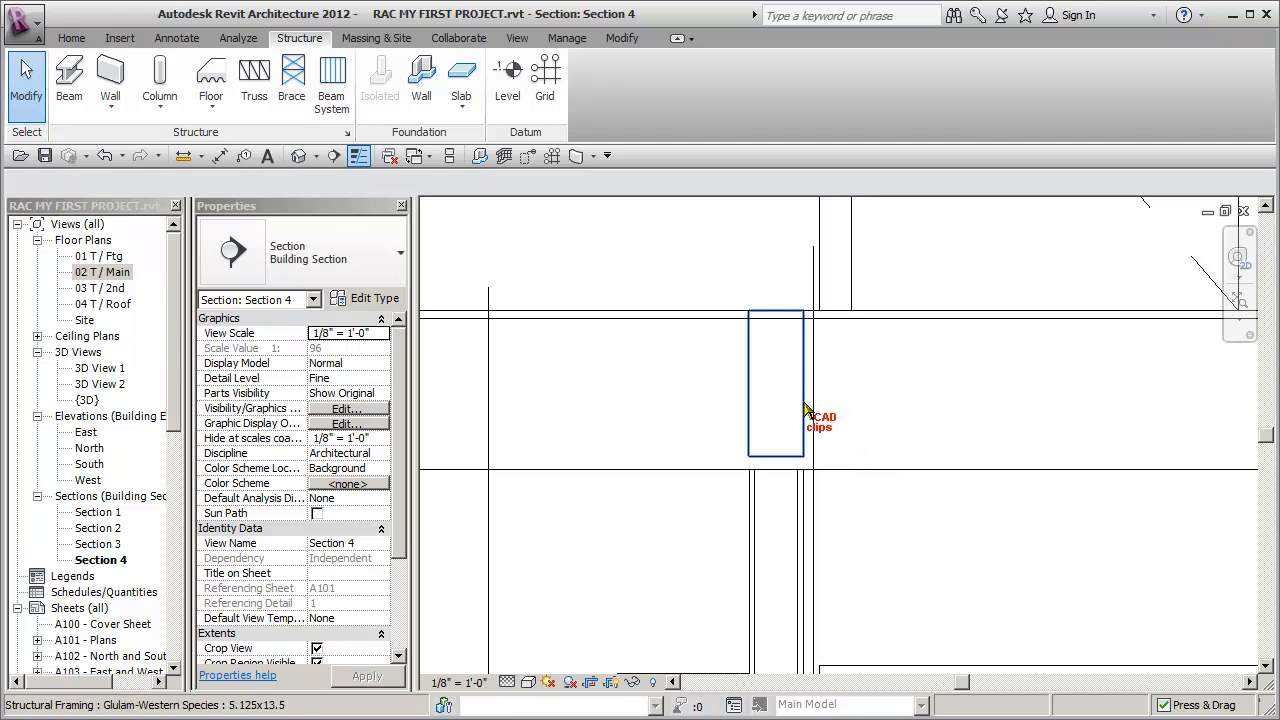
left_click(776, 384)
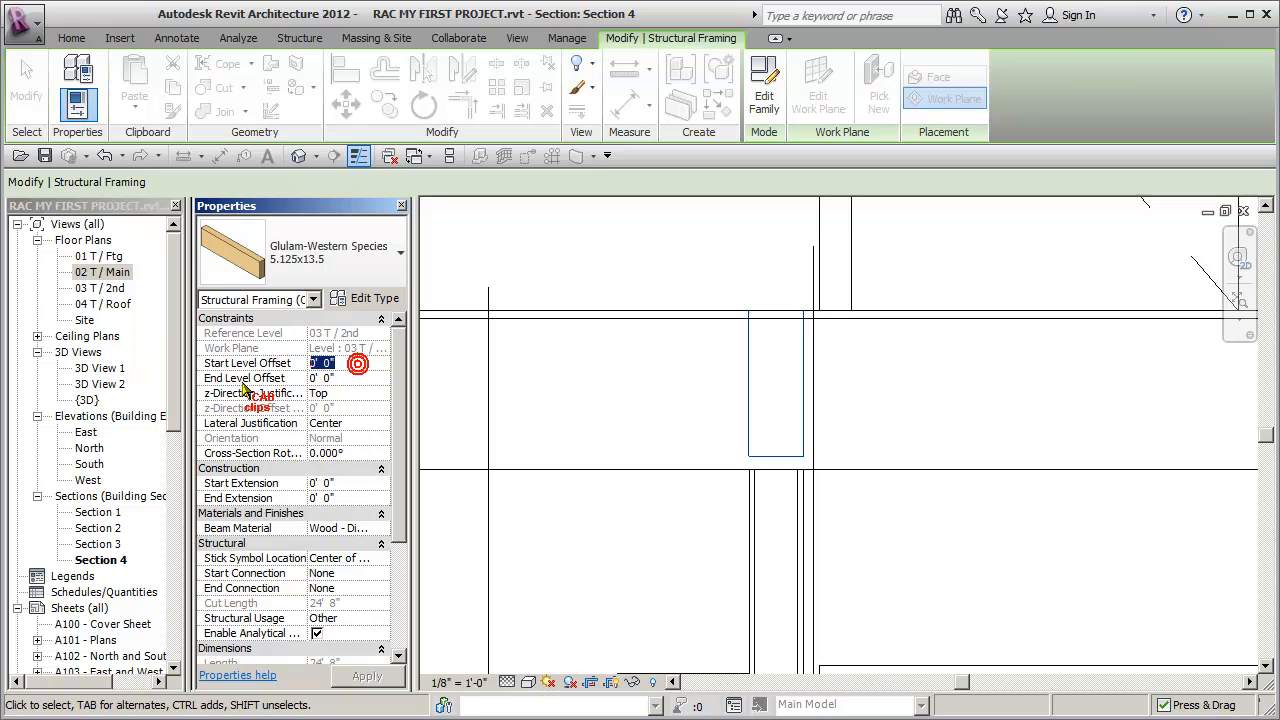
left_click(336, 362)
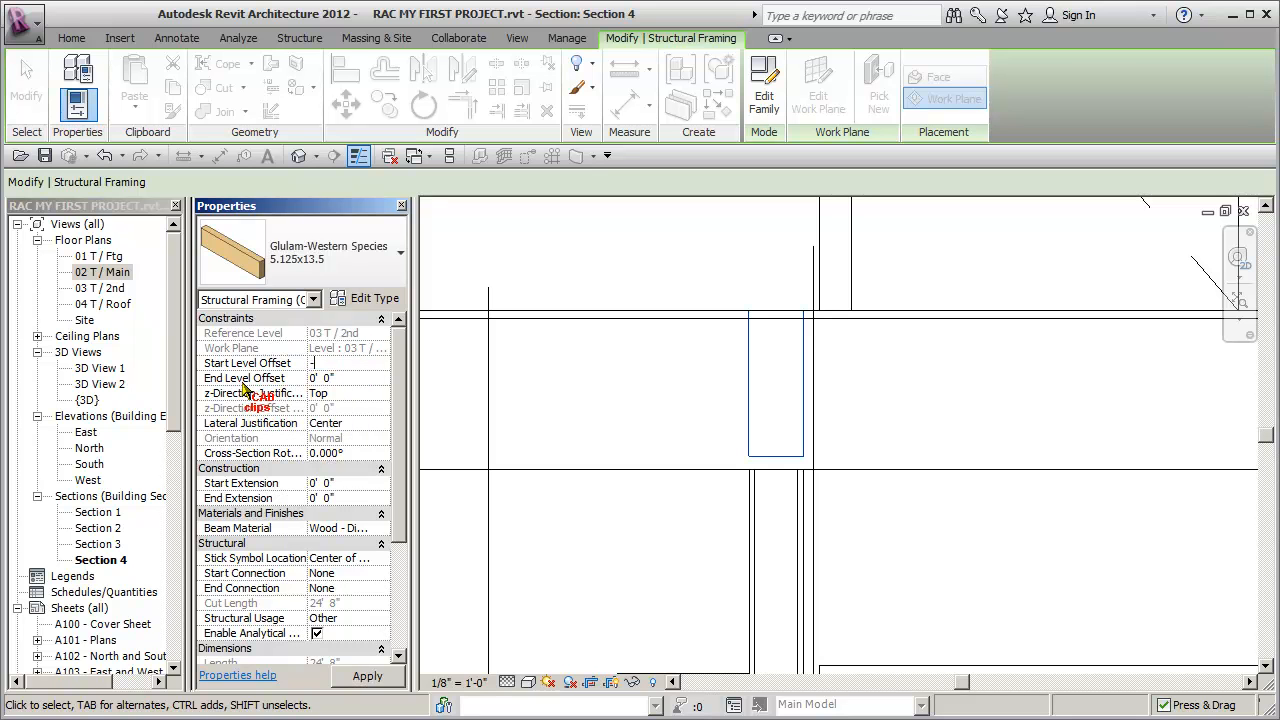
type("-.75\"")
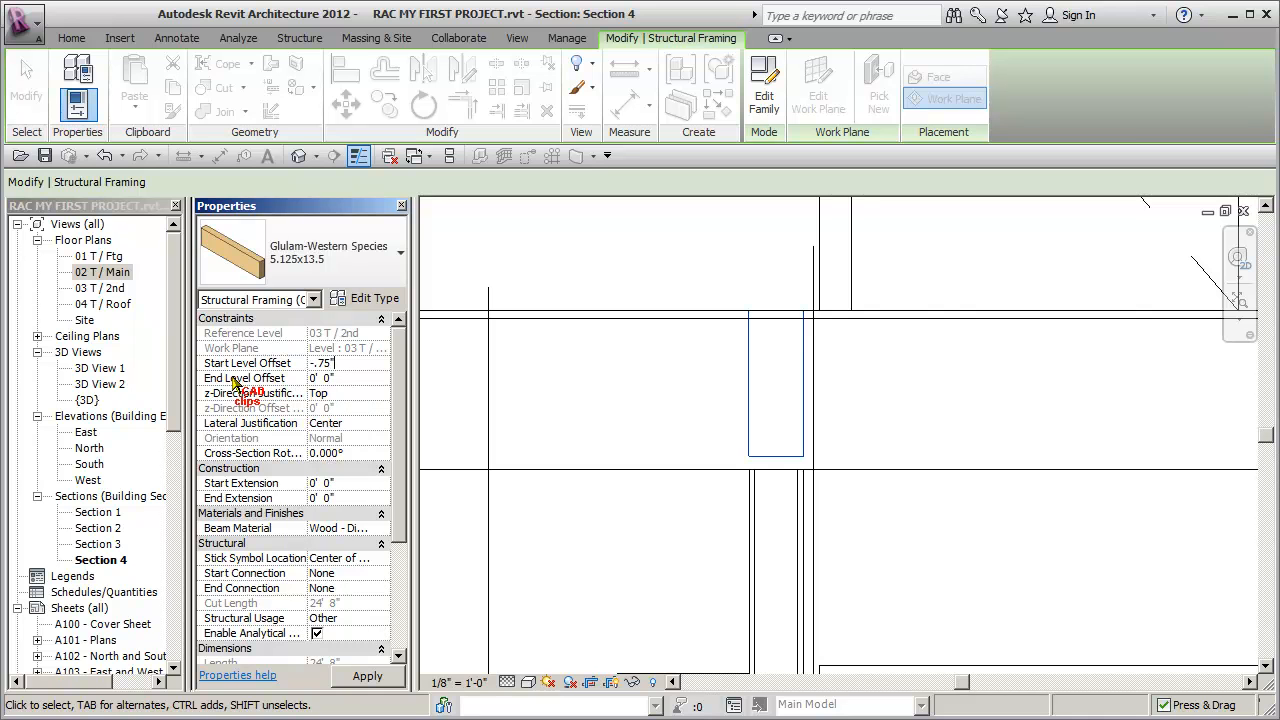
triple_click(320, 362)
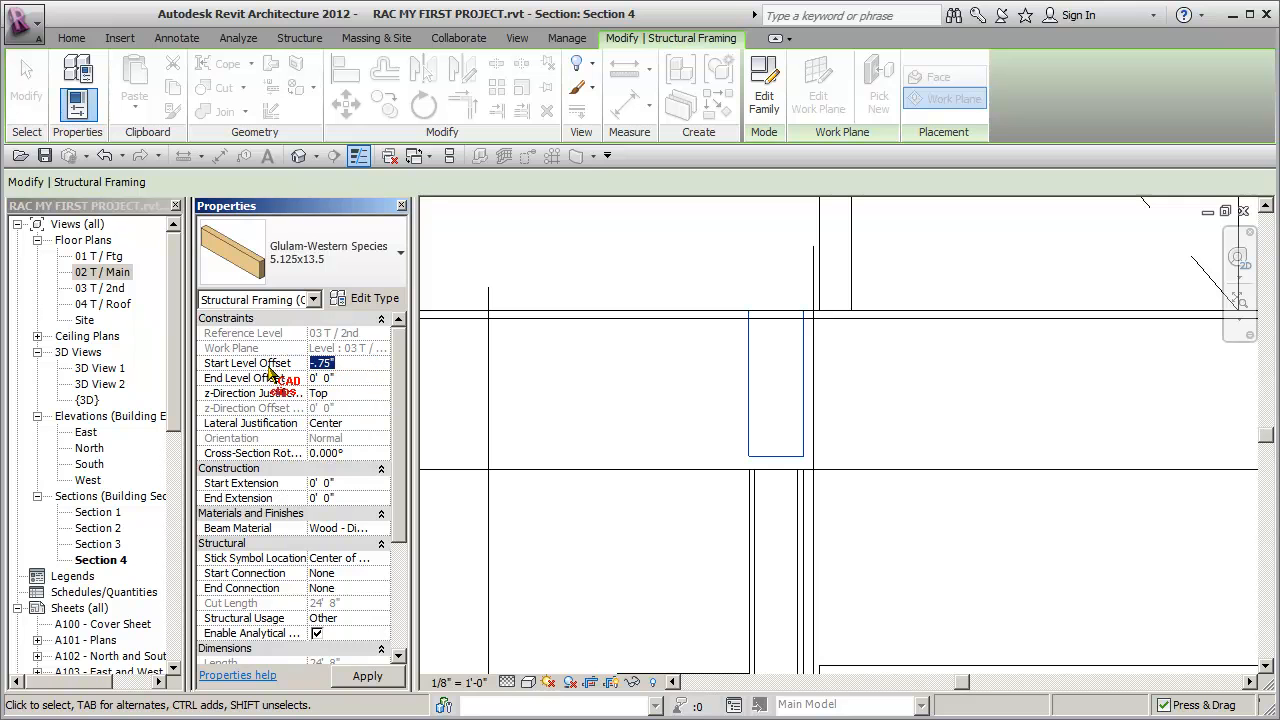
mouse_move(252, 392)
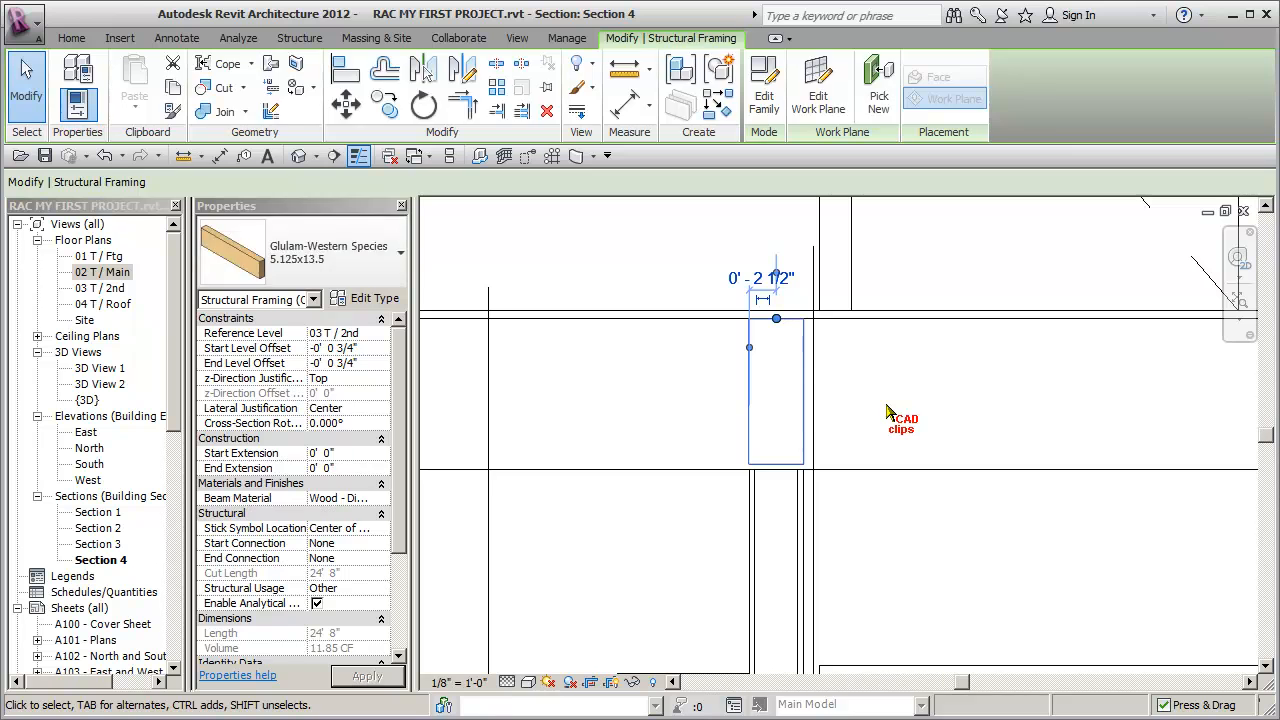
left_click(300, 38)
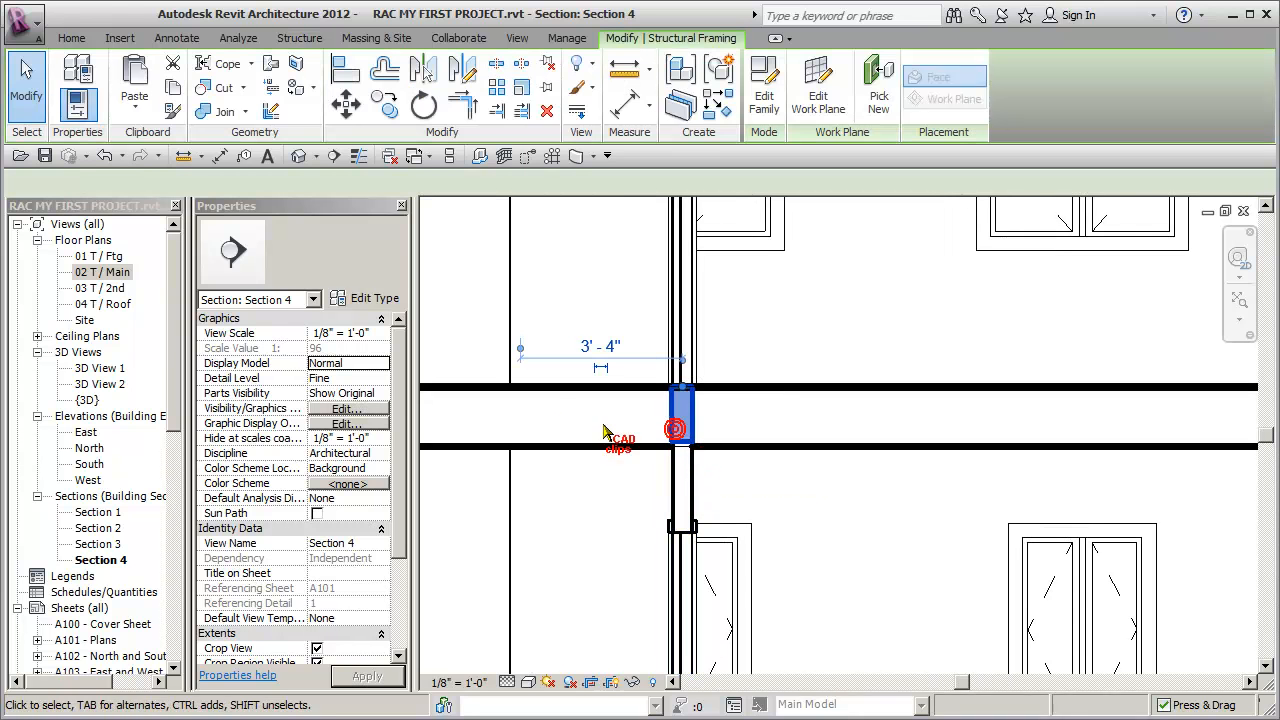
left_click(680, 414)
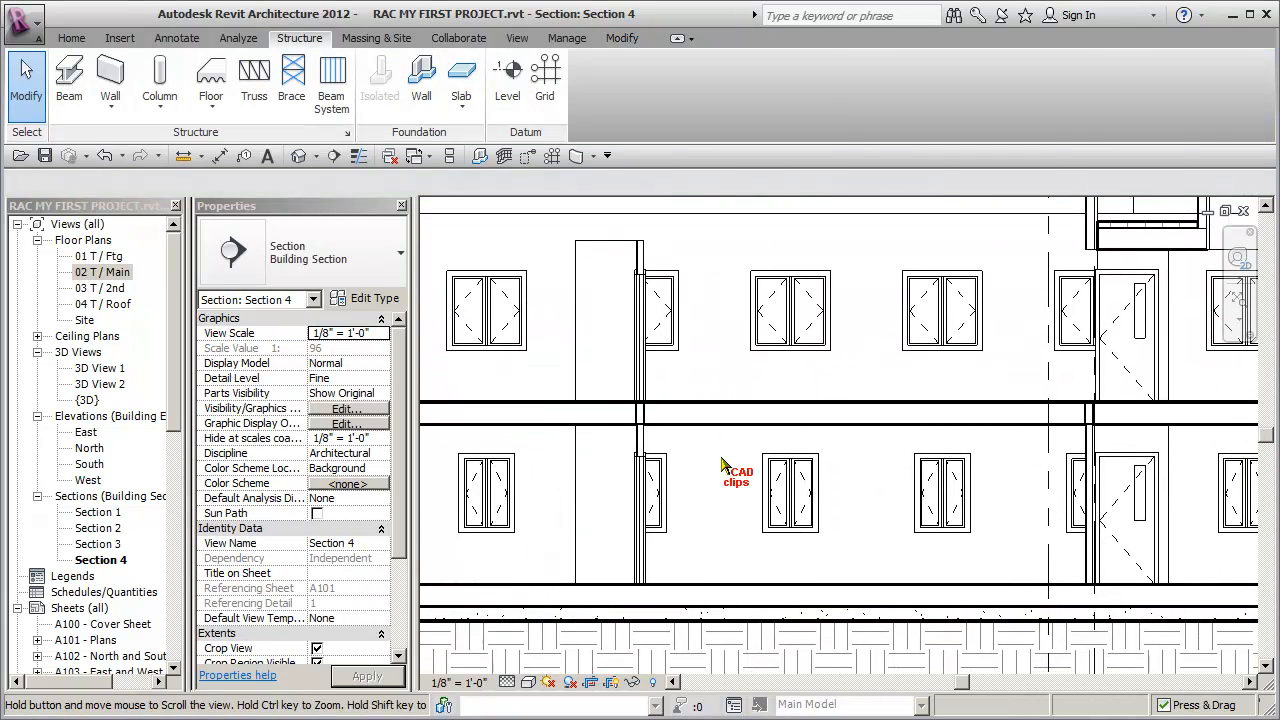
In the {3D} view, hide the roof and upper exterior walls to expose the second-floor slab.
left_click(566, 360)
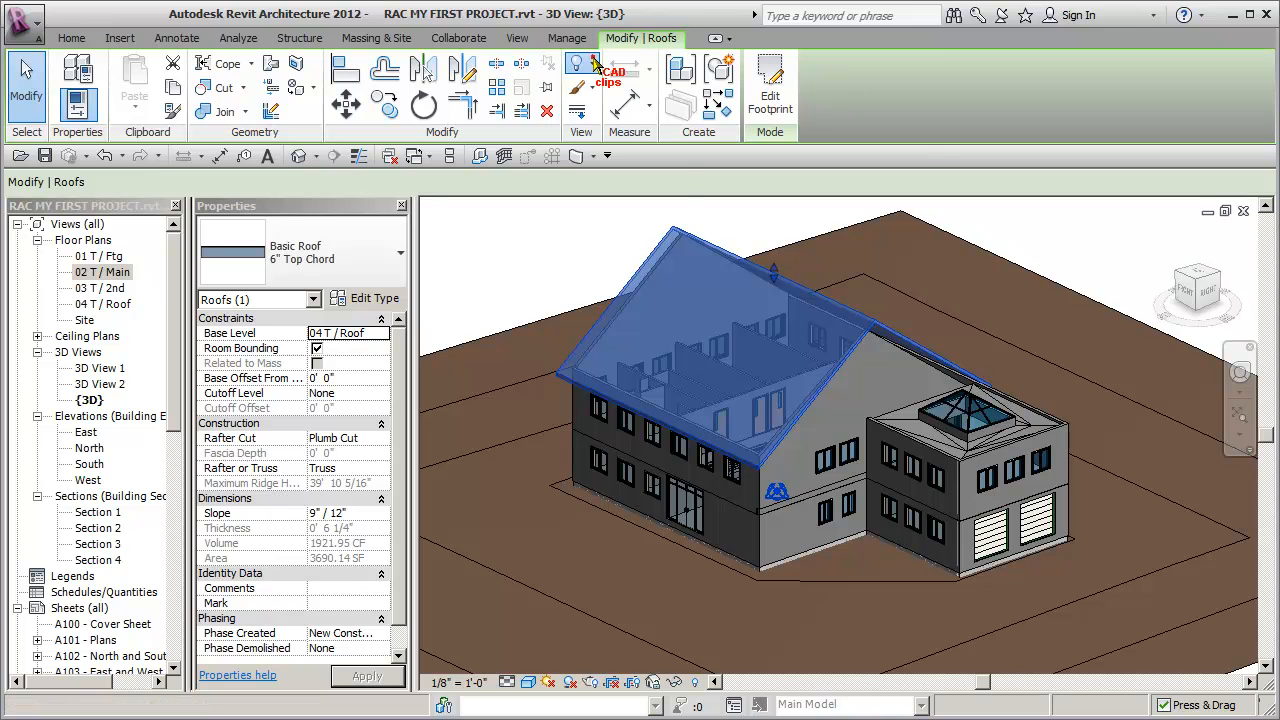
left_click(580, 64)
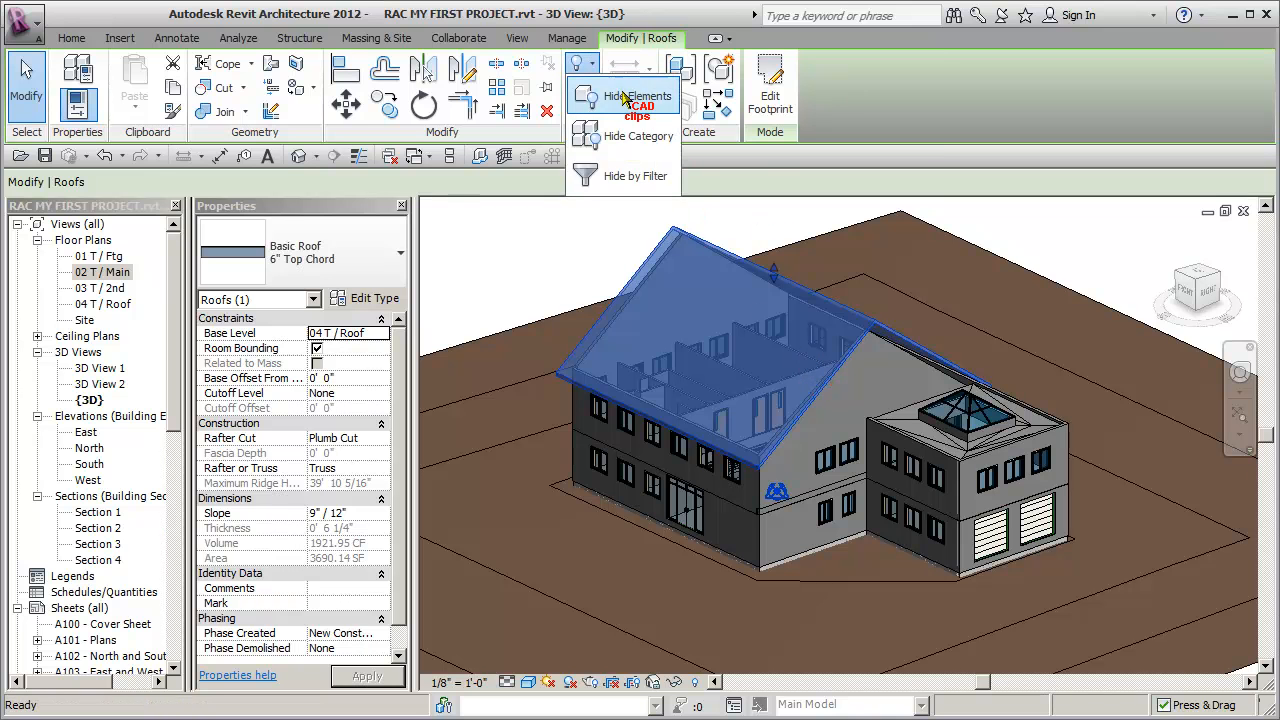
left_click(648, 96)
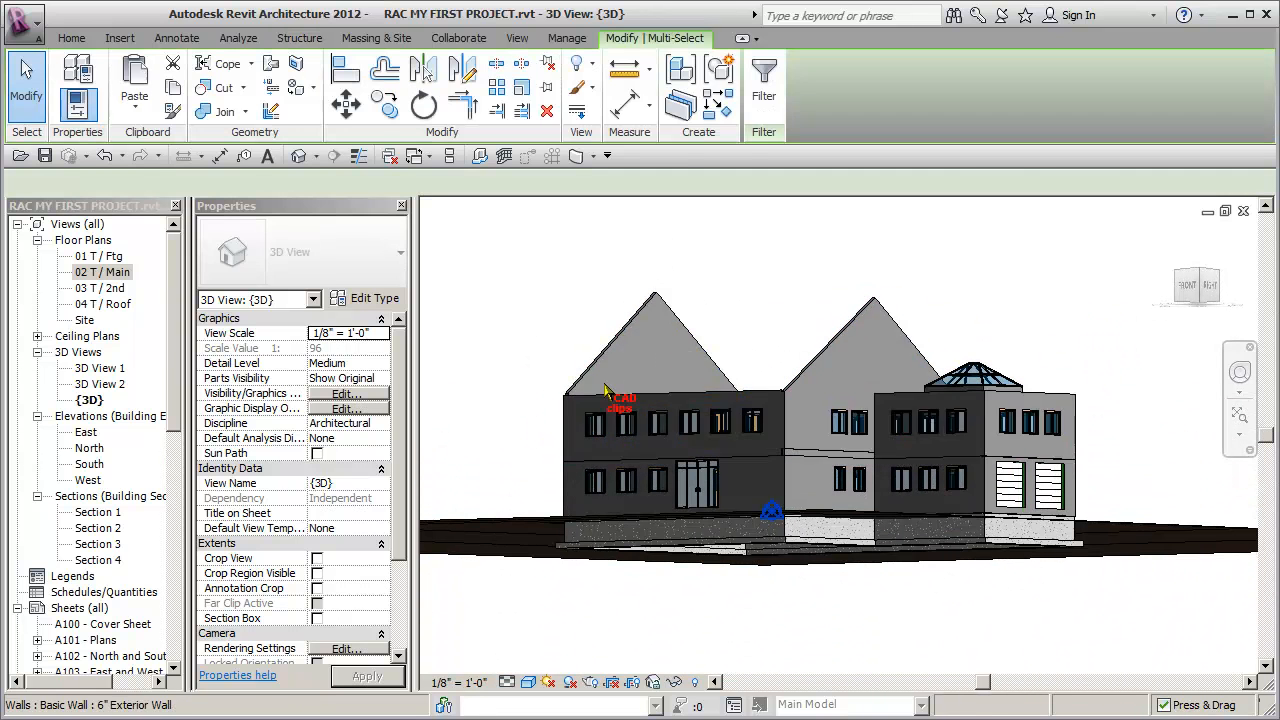
left_click(582, 68)
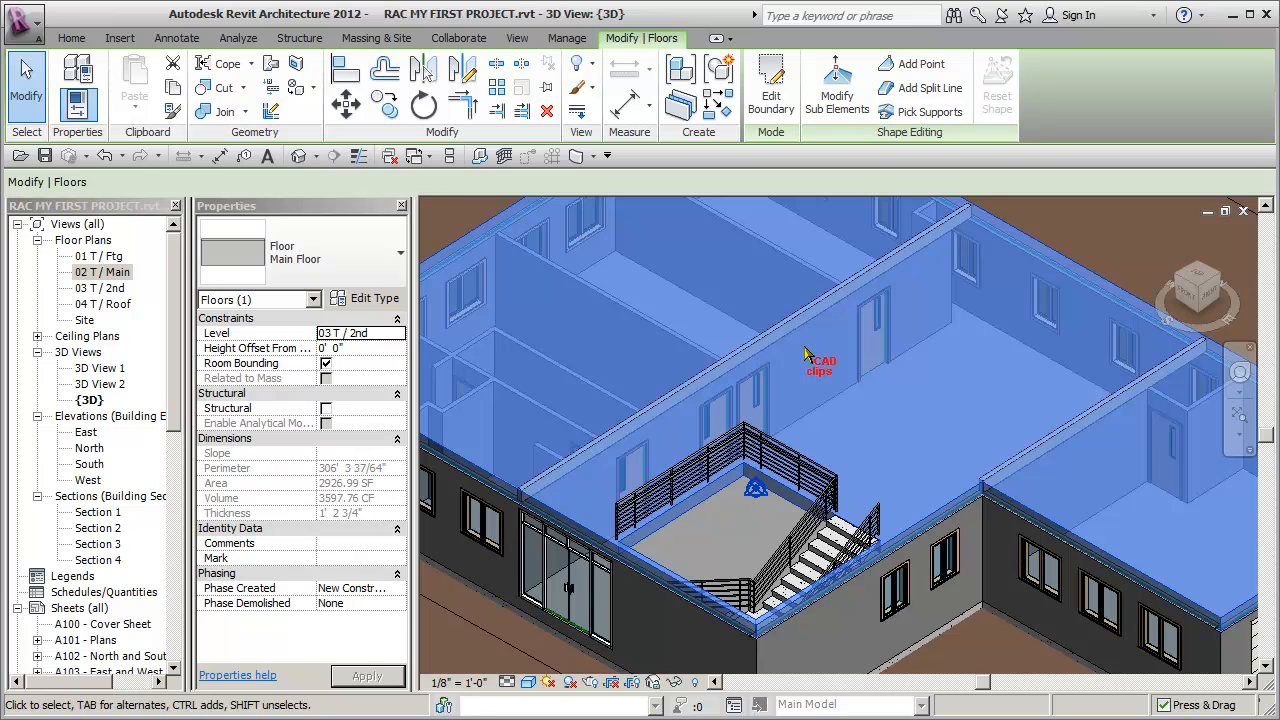
mouse_move(868, 414)
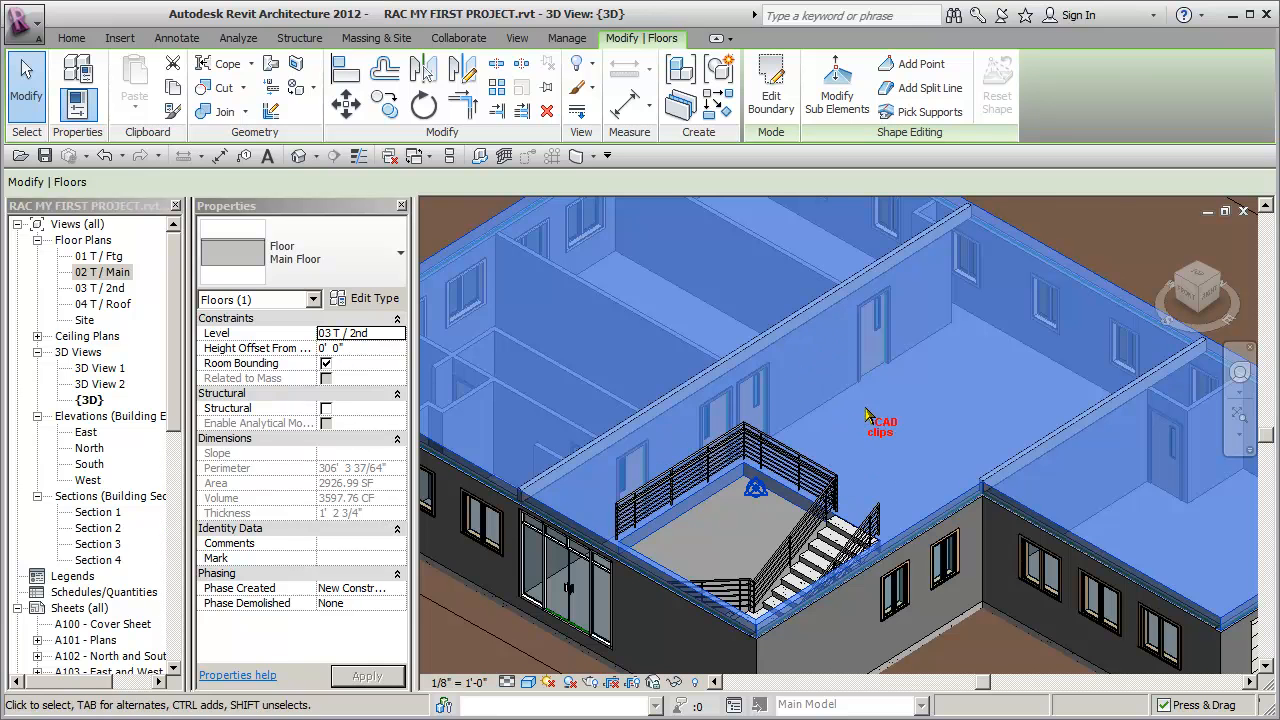